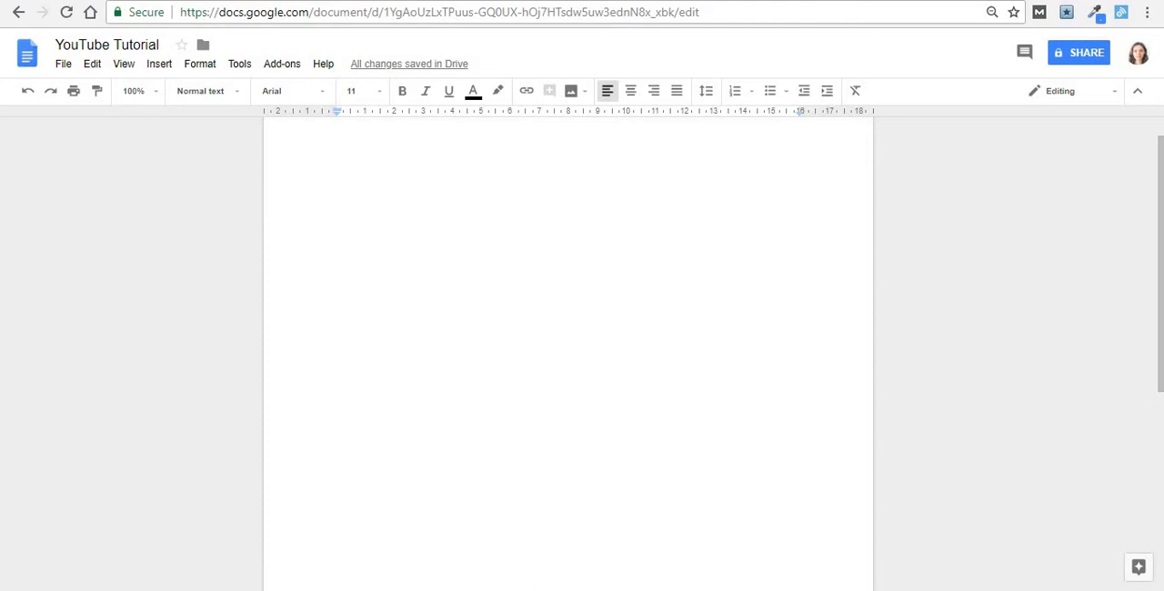
- Show the Insert menu so the table-size grid can be reached
click(160, 64)
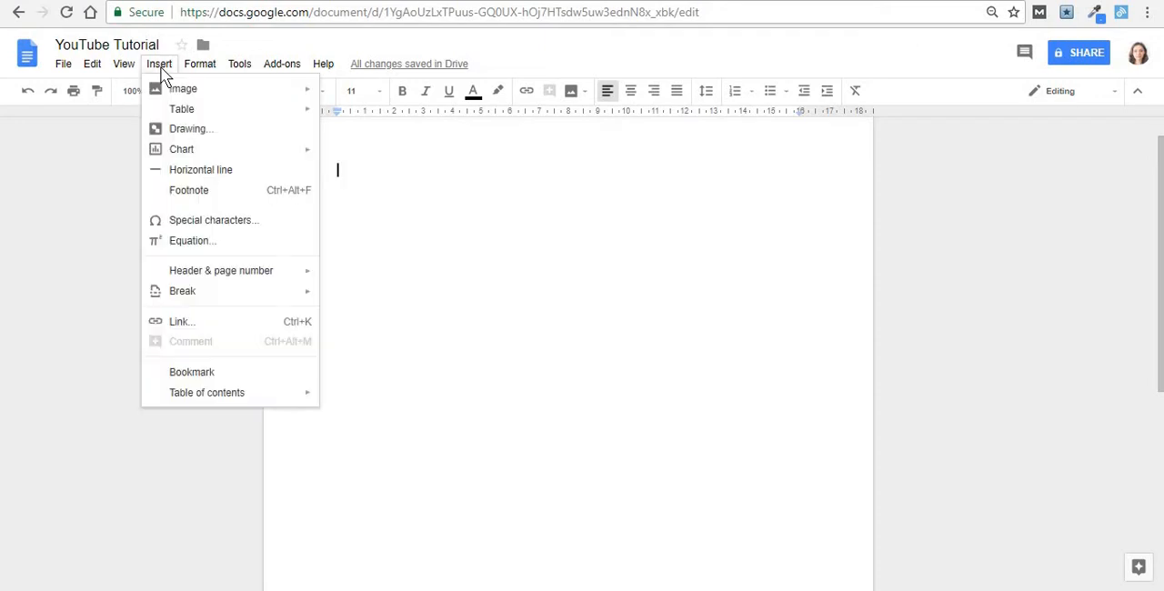
mouse_move(182, 109)
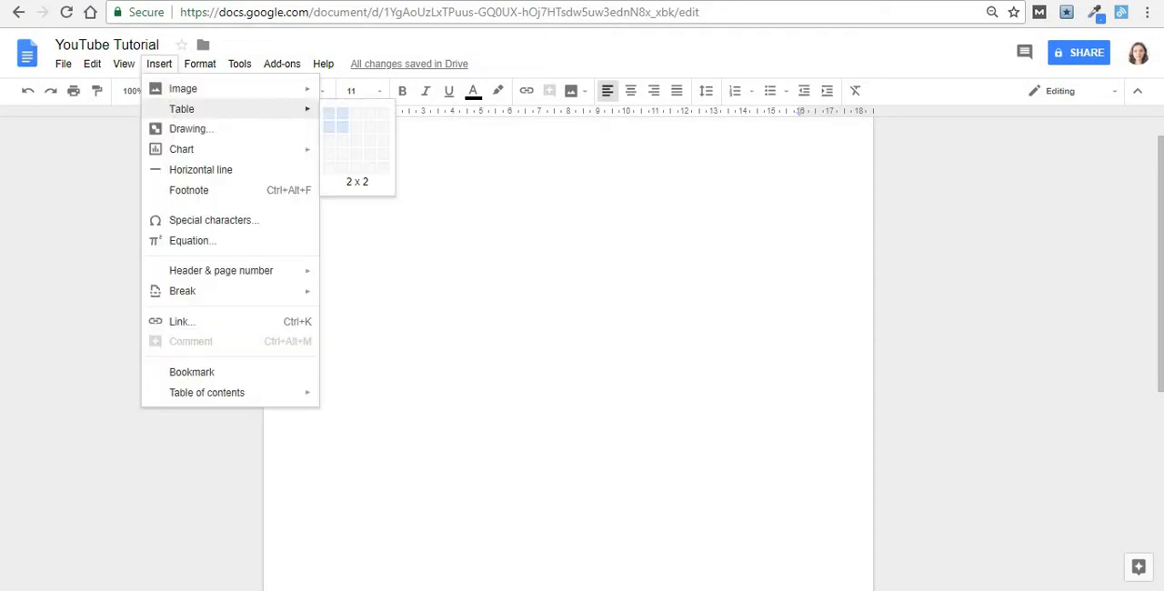
mouse_move(355, 118)
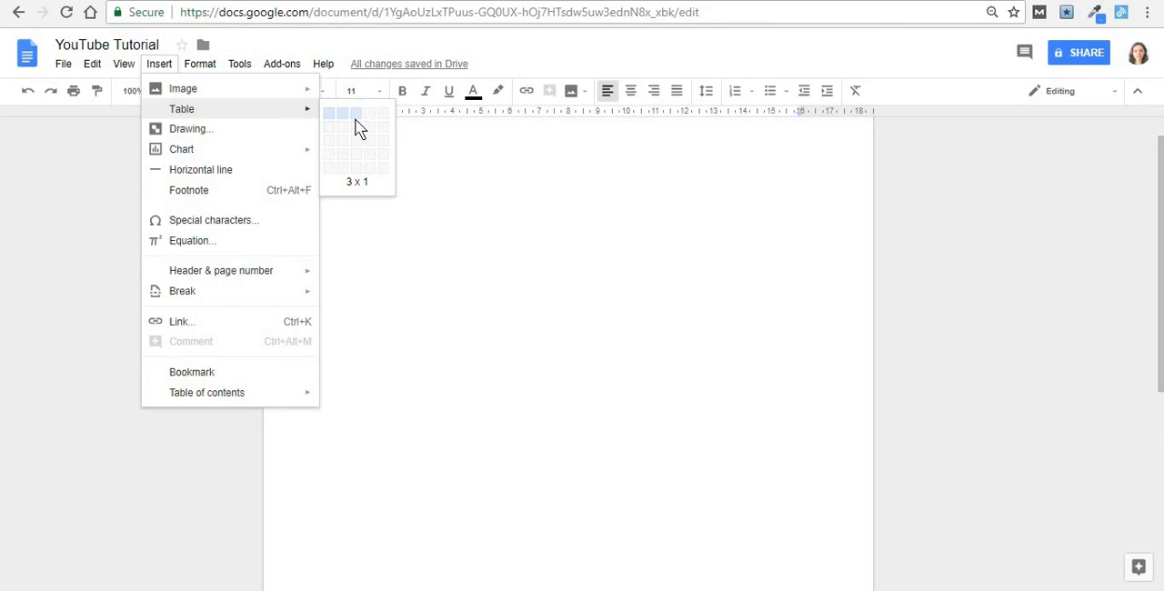
mouse_move(356, 128)
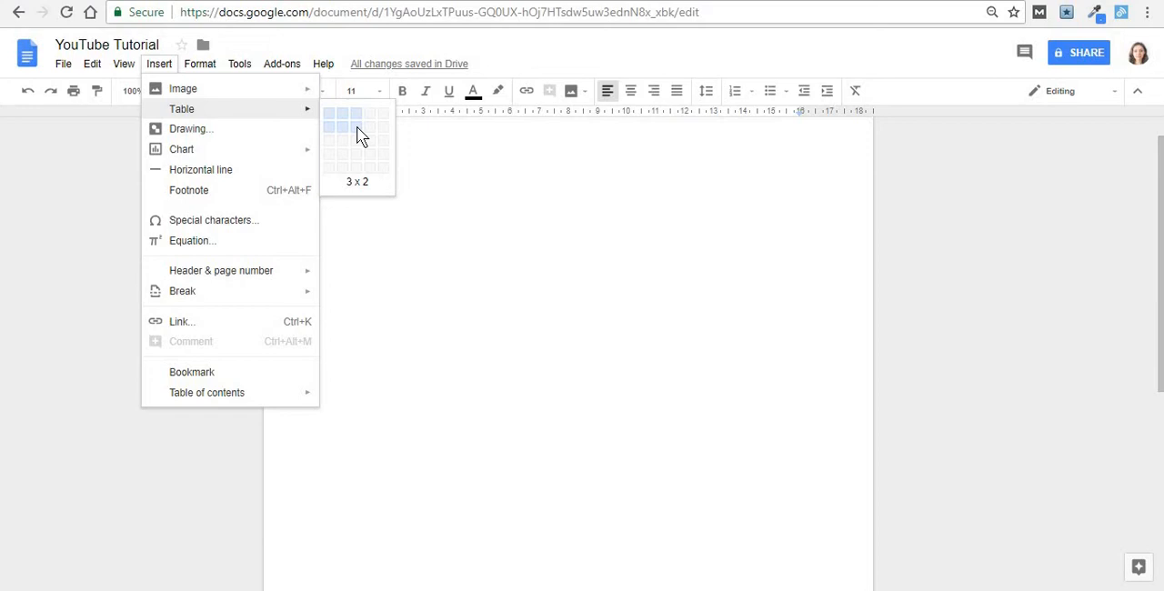
mouse_move(353, 135)
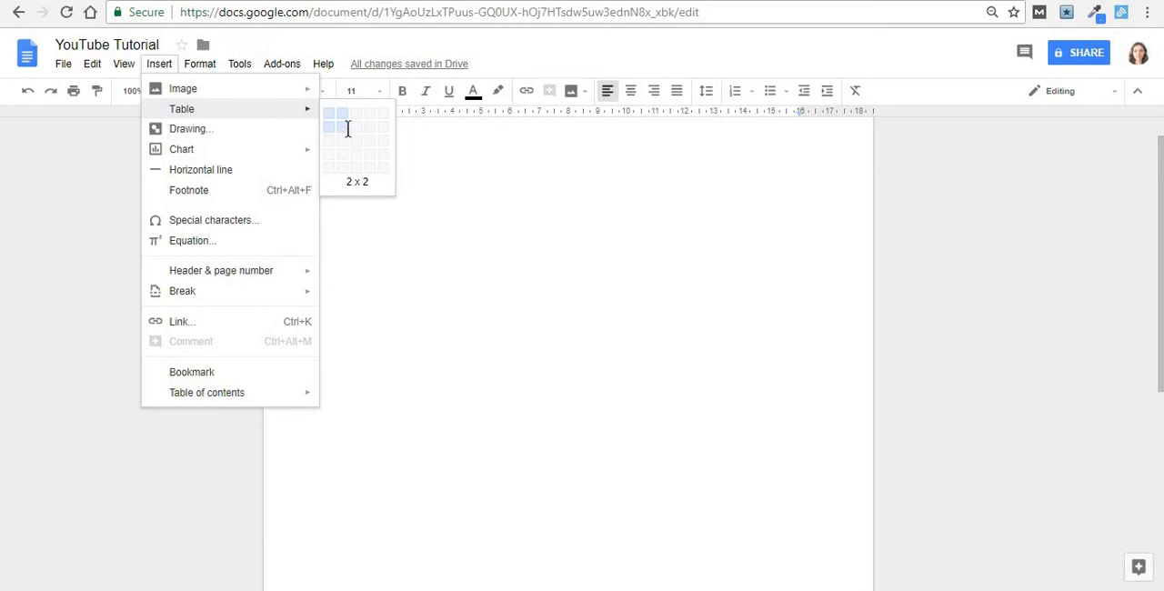
- Insert a 2 x 2 table and add three more rows below via Insert row below
click(346, 128)
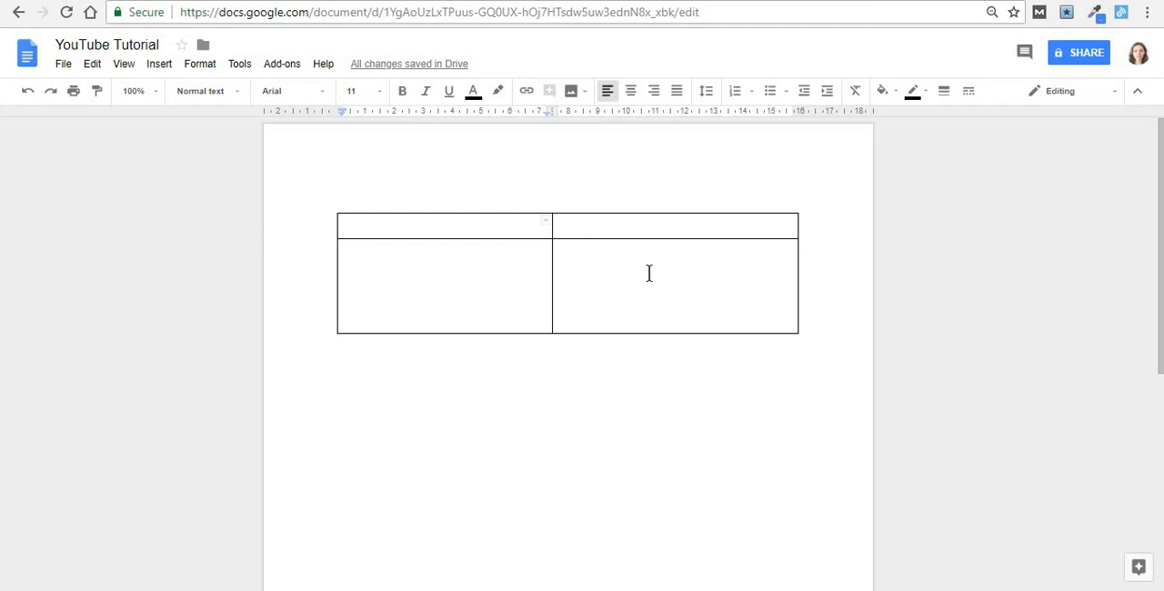
right_click(647, 273)
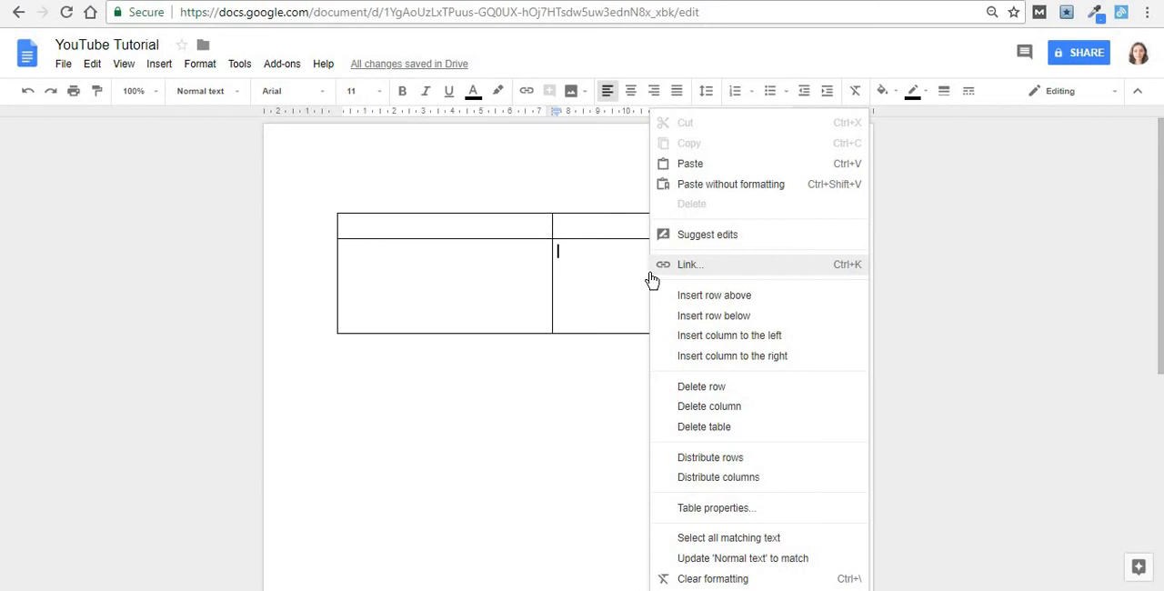
click(713, 316)
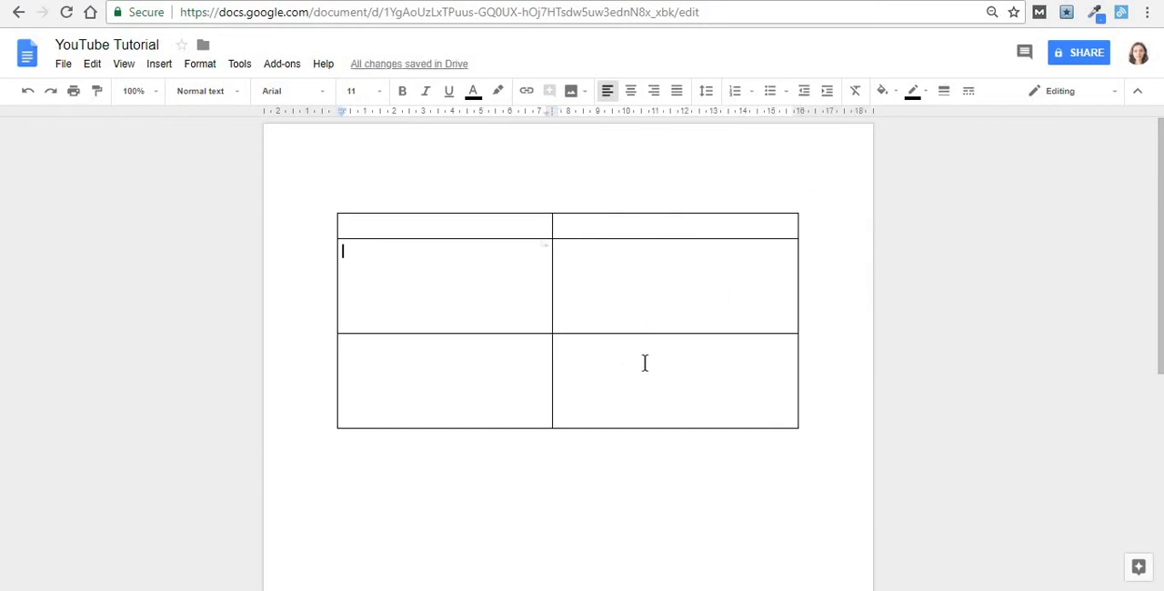
click(556, 345)
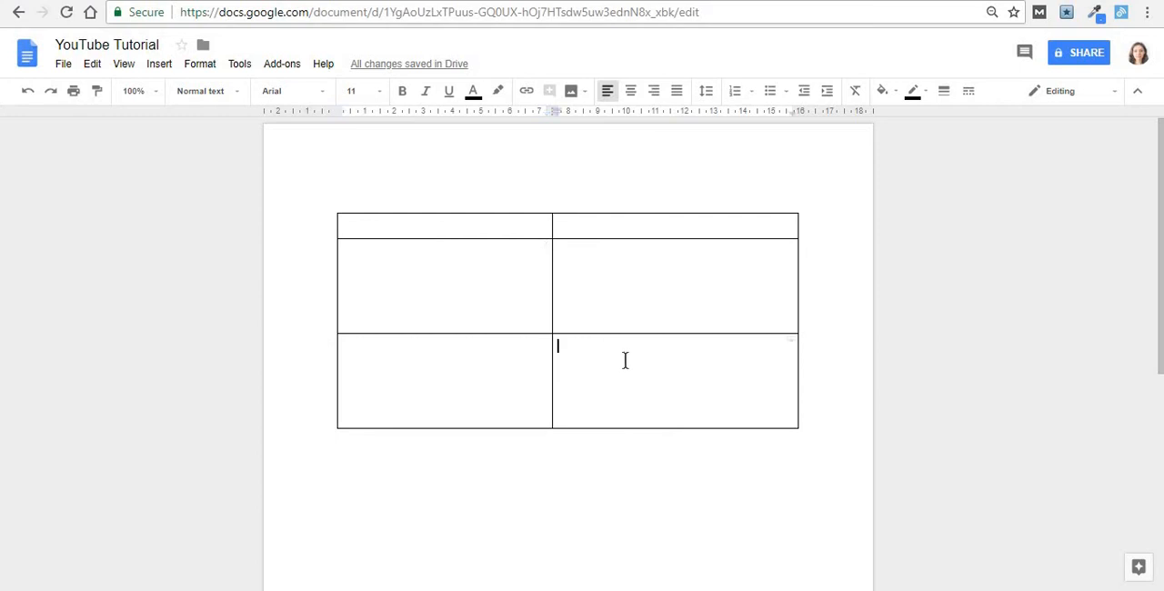
right_click(626, 360)
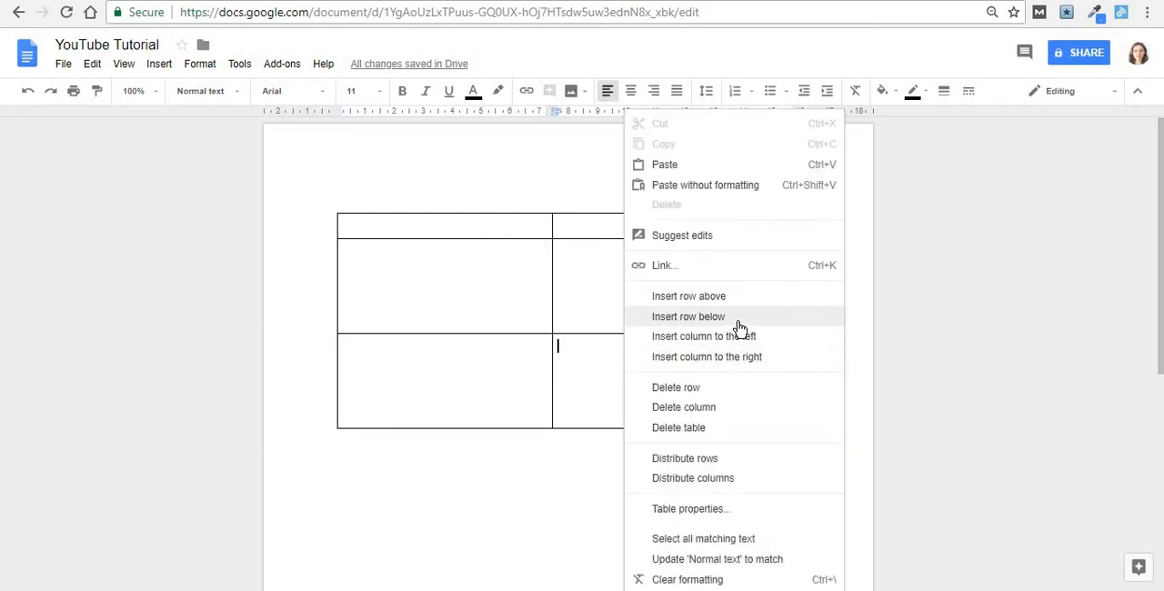
click(688, 317)
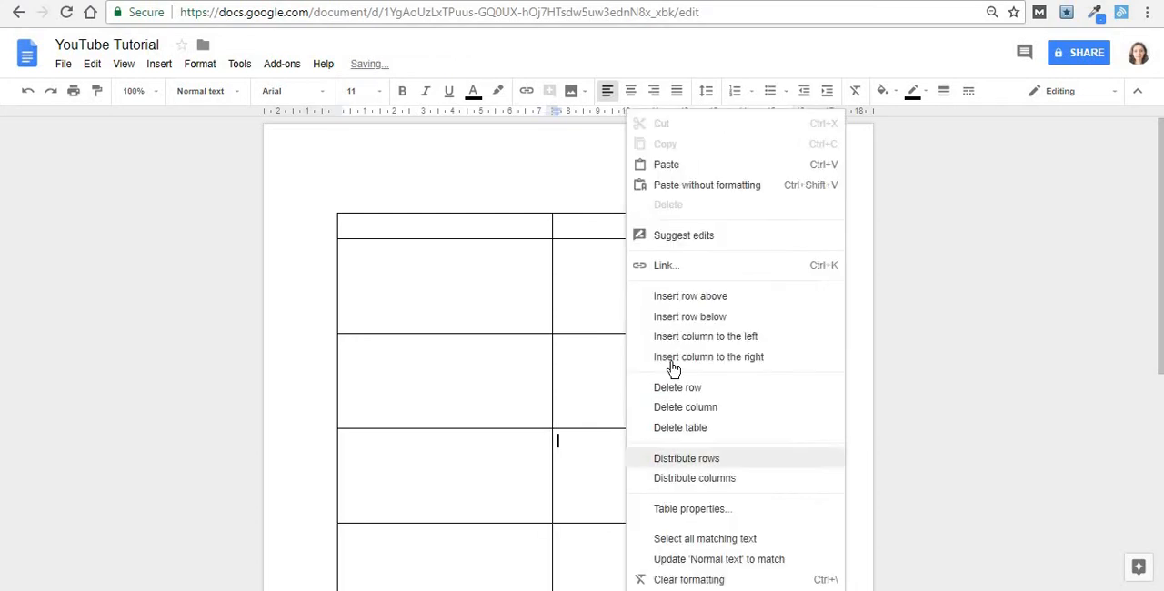
click(688, 458)
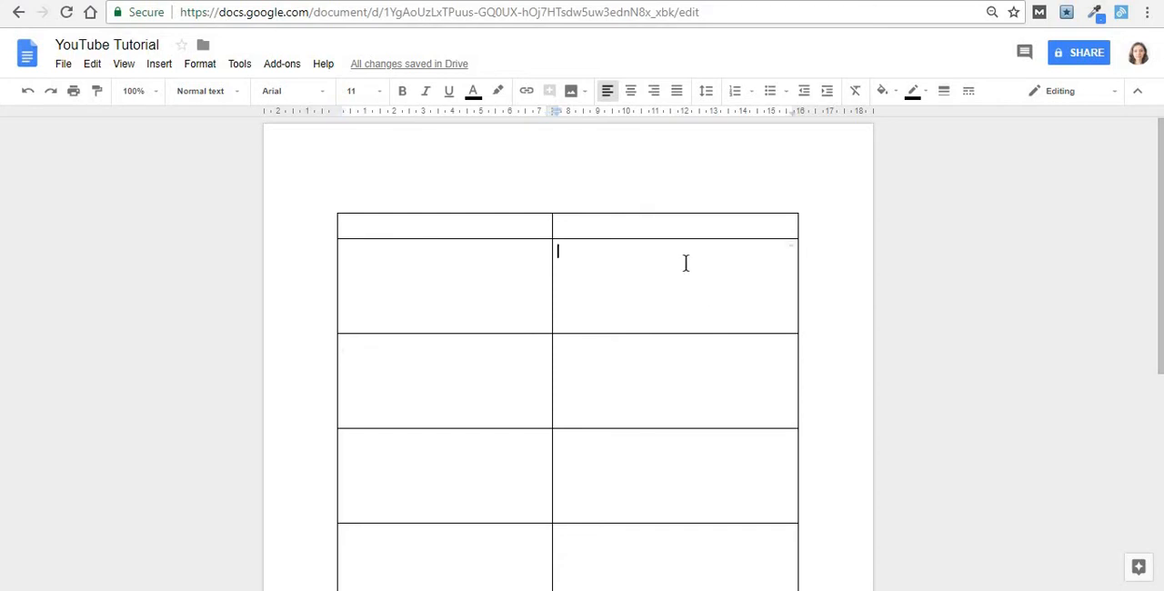
- Add columns left and right of the cell, then delete one column again
right_click(675, 263)
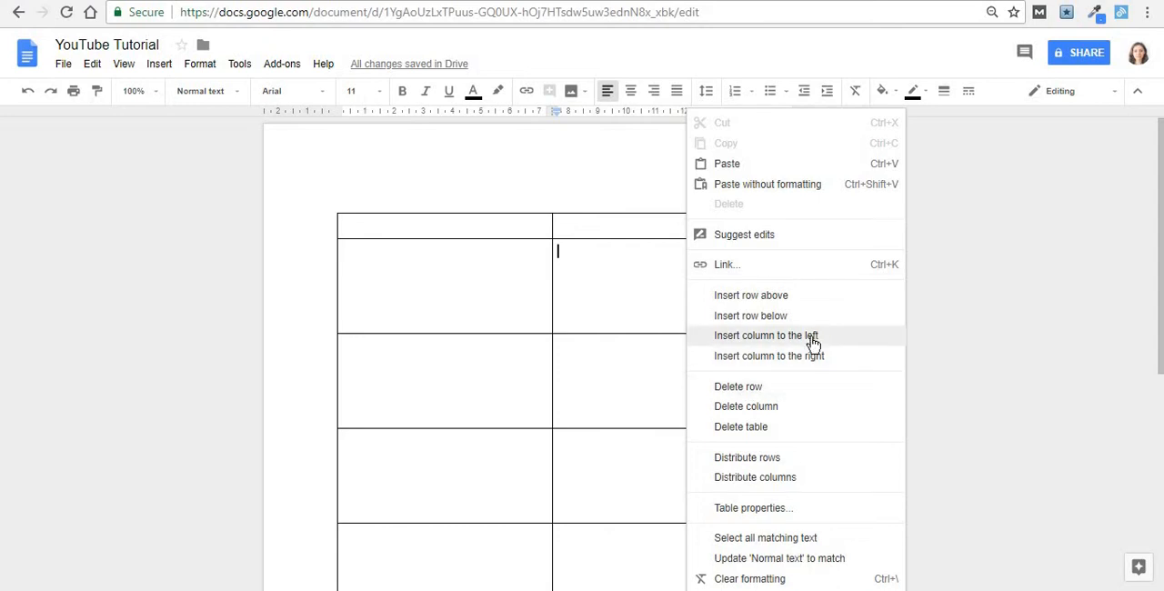
click(766, 334)
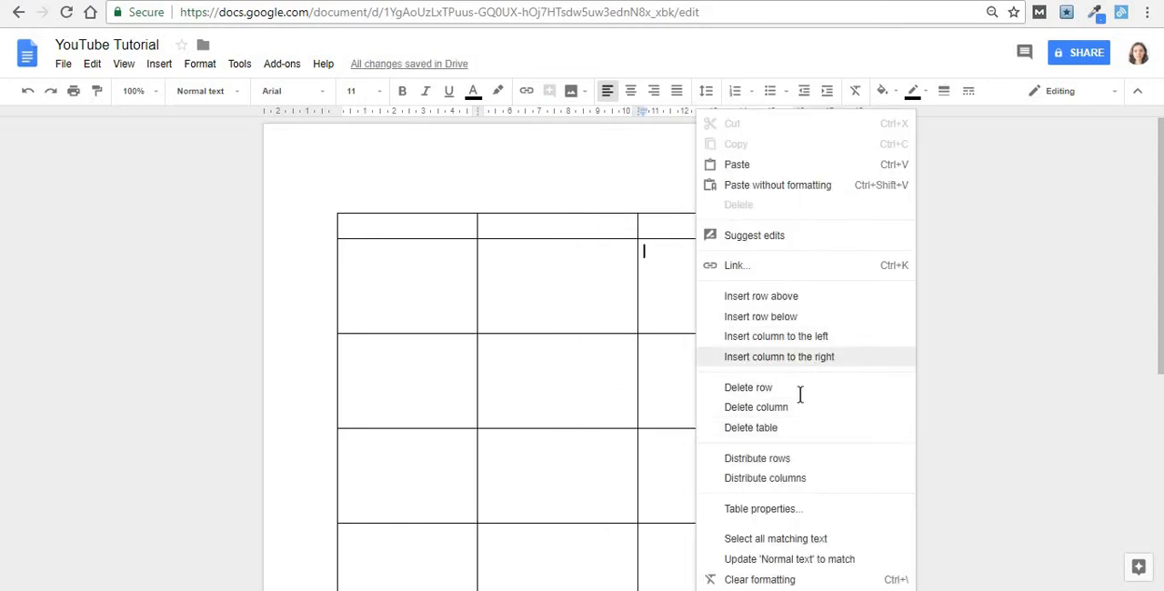
click(778, 357)
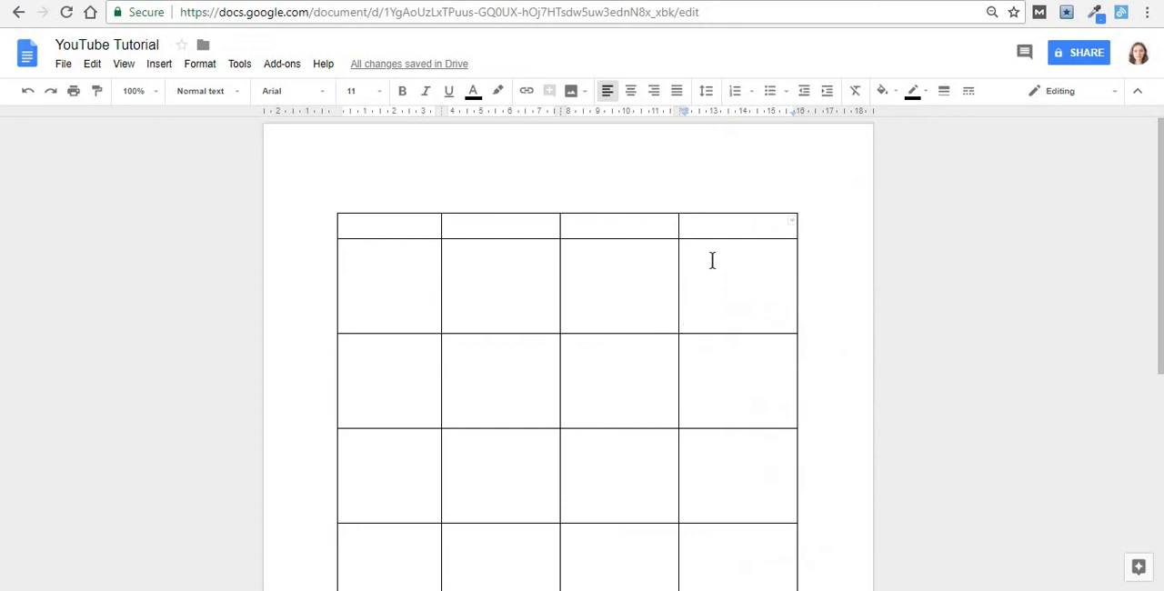
click(688, 251)
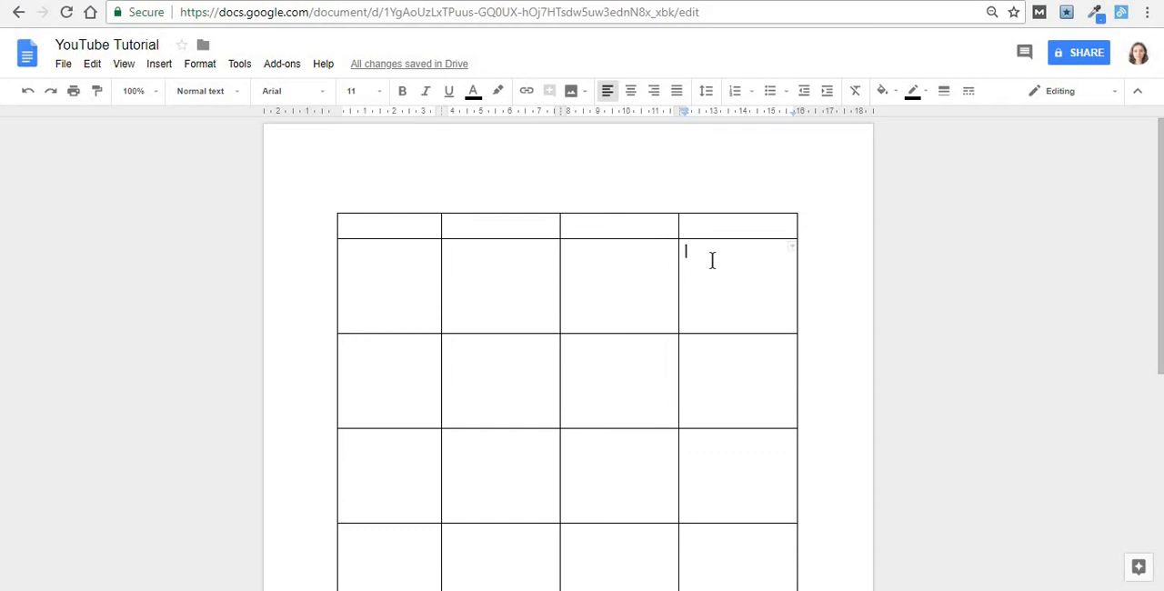
right_click(713, 258)
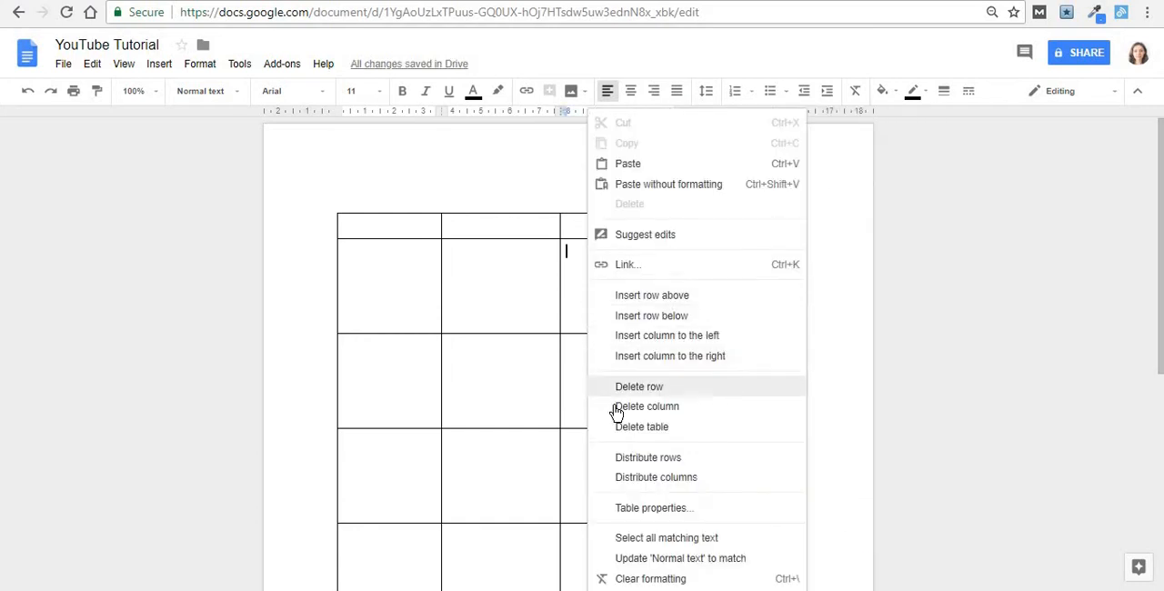
click(643, 405)
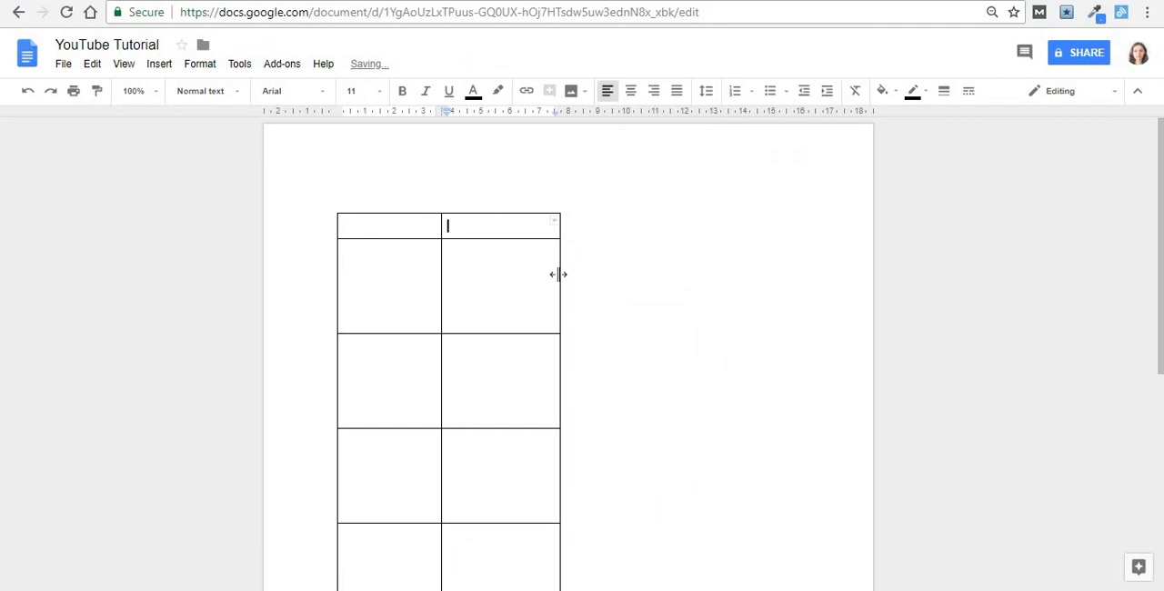
- Stretch the table wider, widen the left column and delete the extra column, leaving two columns
drag(560, 273, 818, 273)
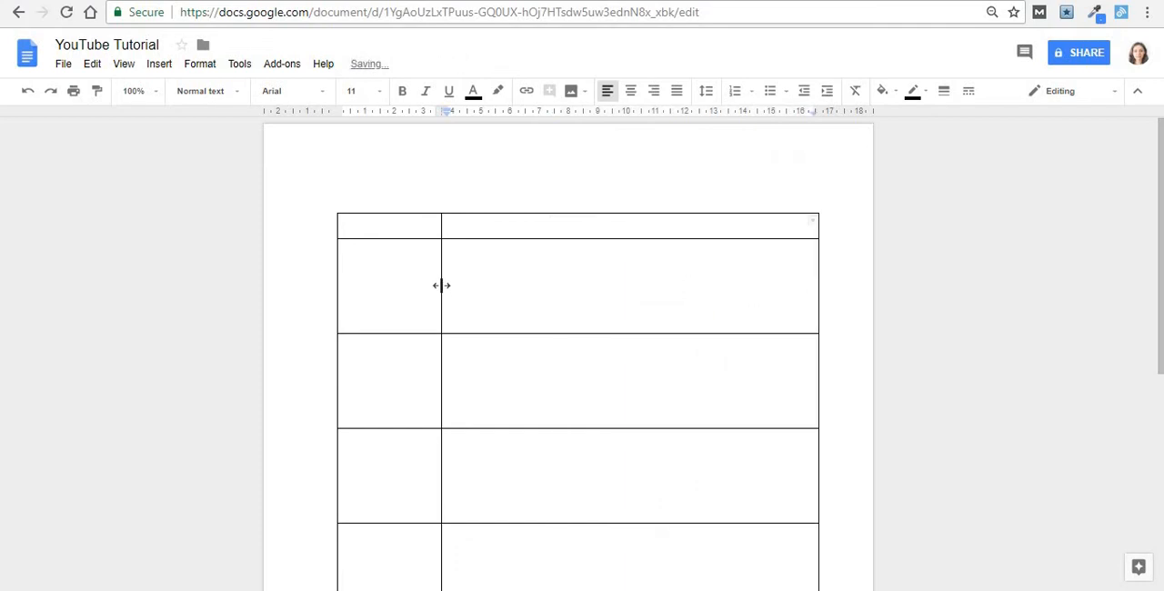
drag(440, 285, 564, 325)
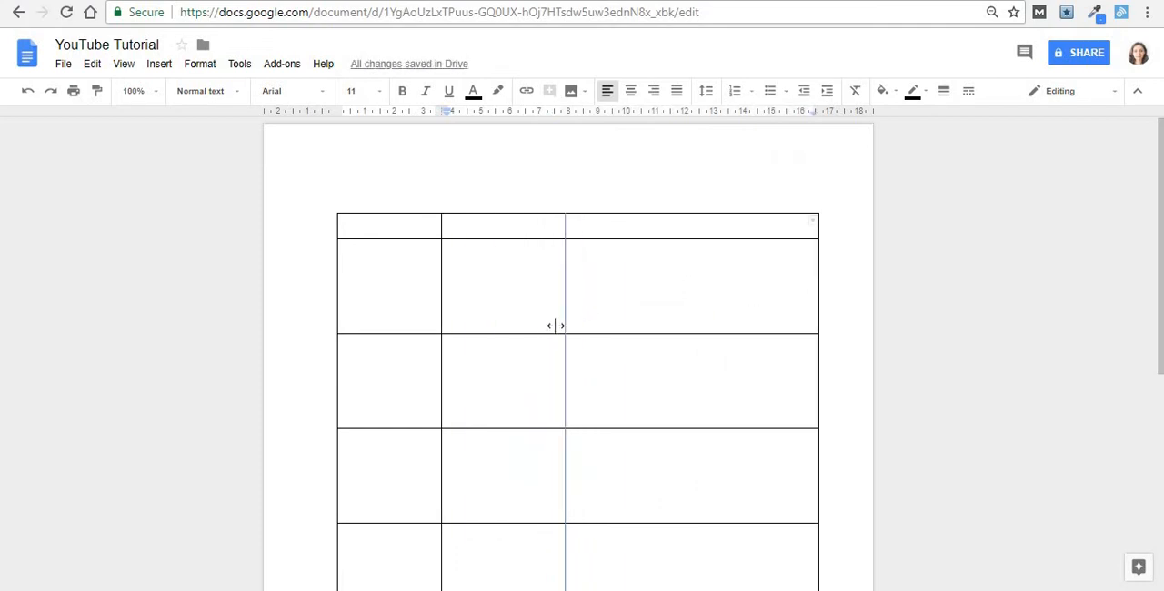
right_click(560, 373)
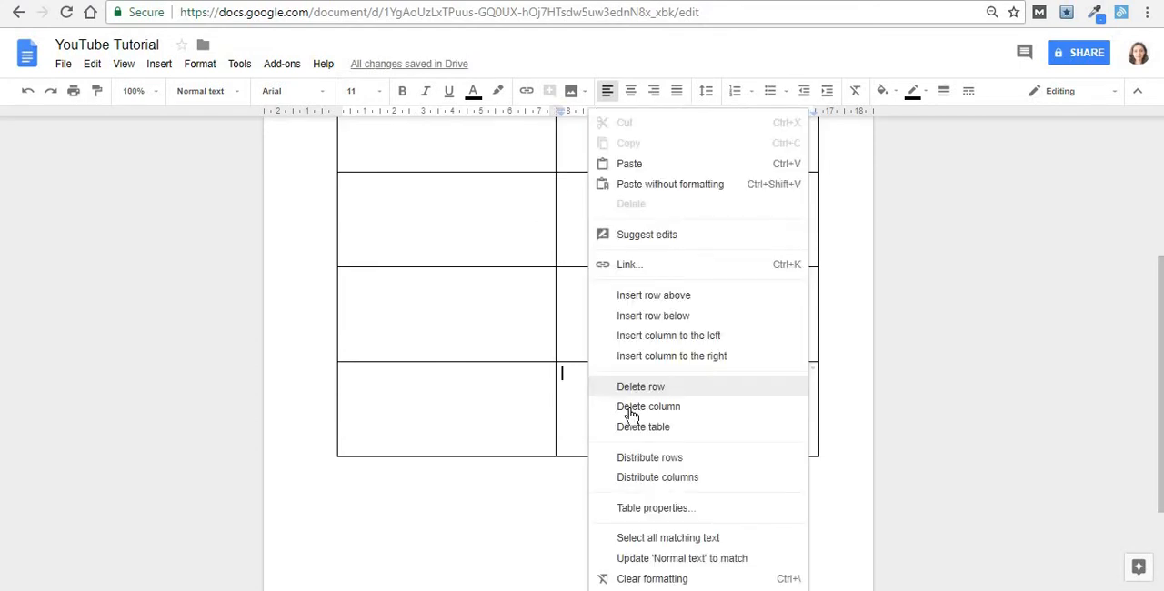
click(640, 385)
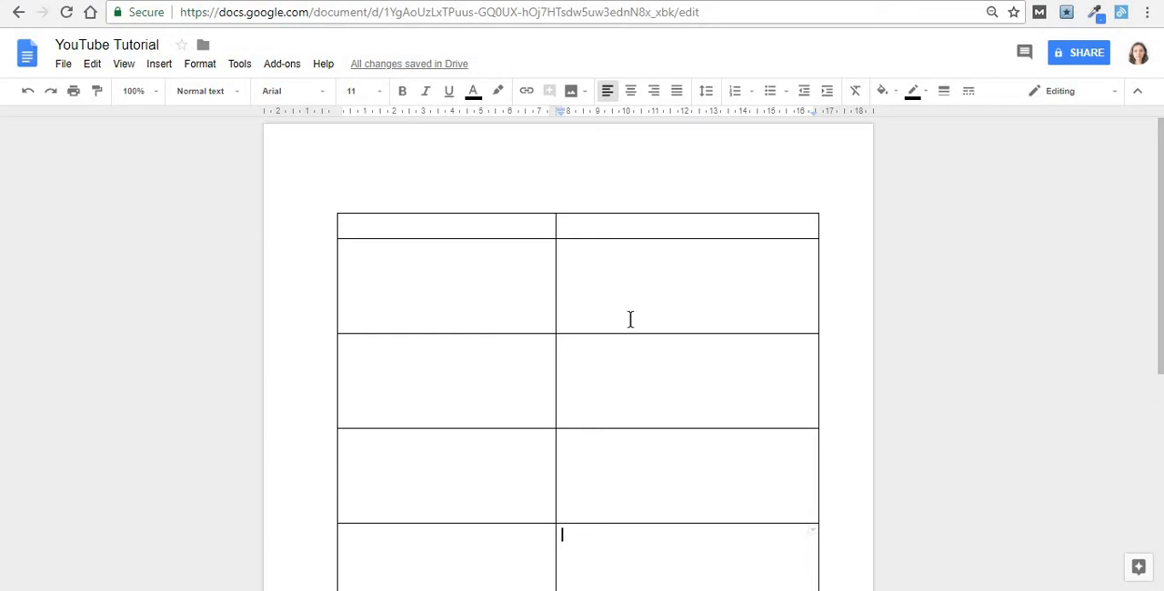
mouse_move(542, 229)
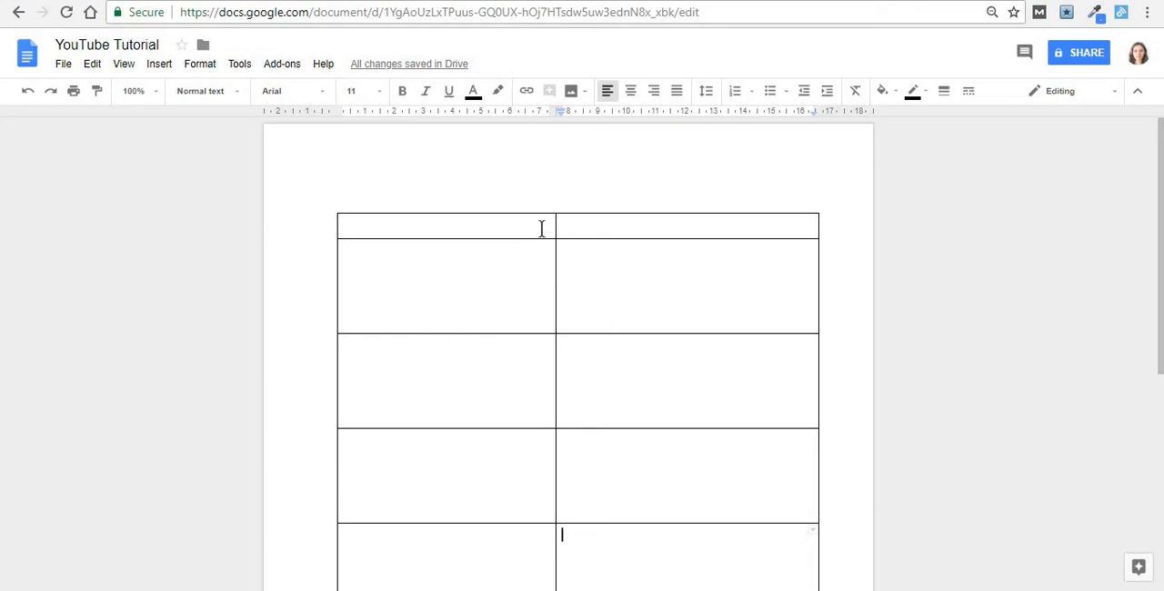
mouse_move(571, 509)
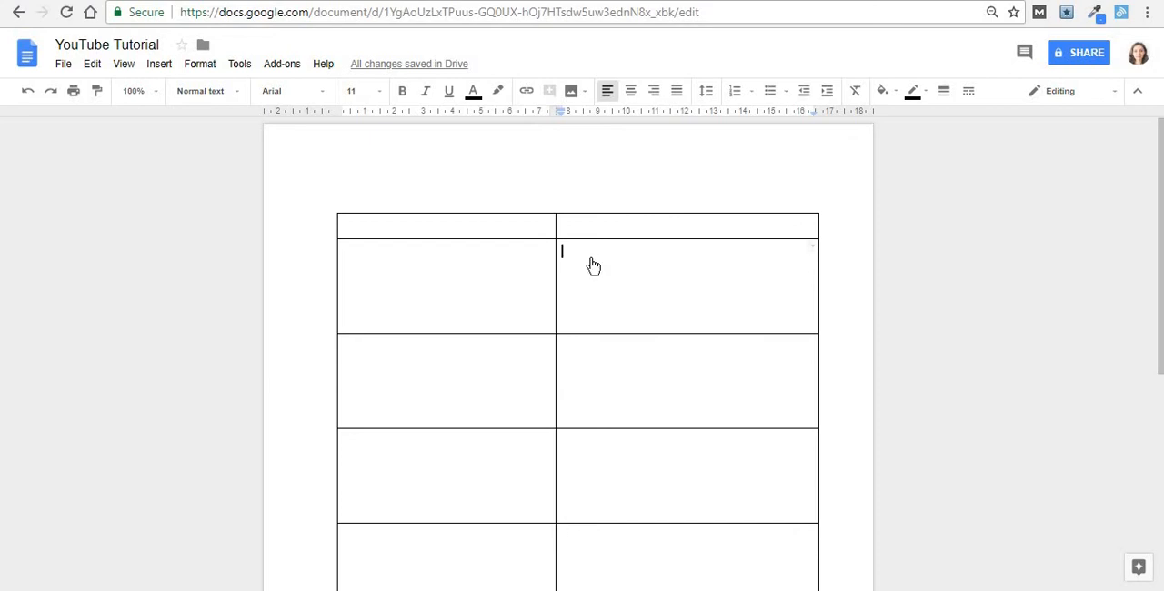
- Distribute rows so all table rows share the same height
right_click(593, 265)
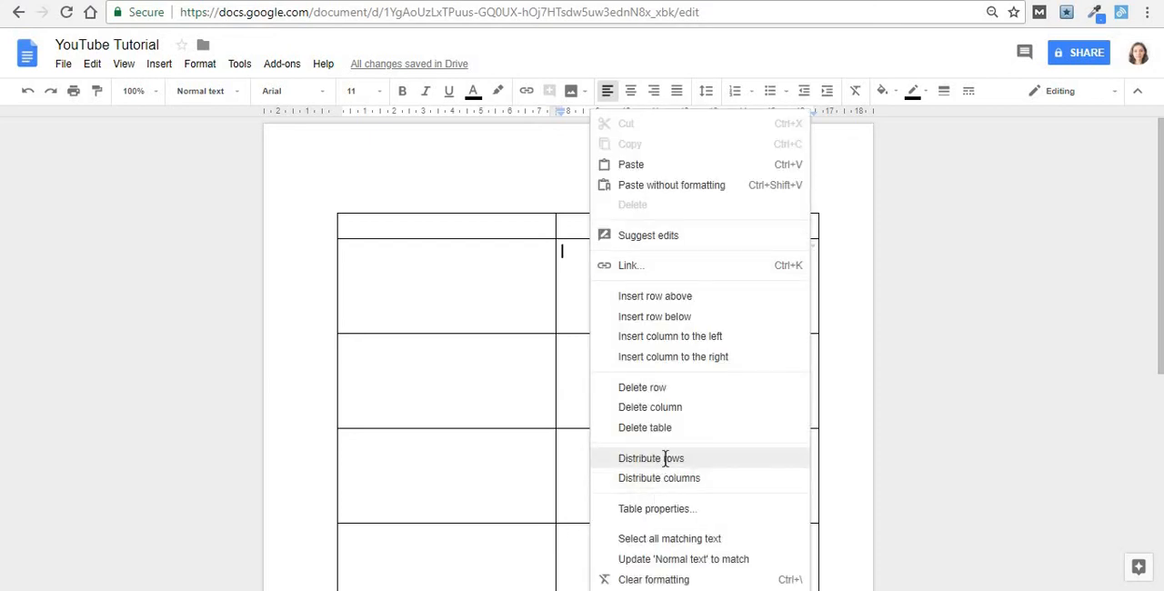
click(651, 458)
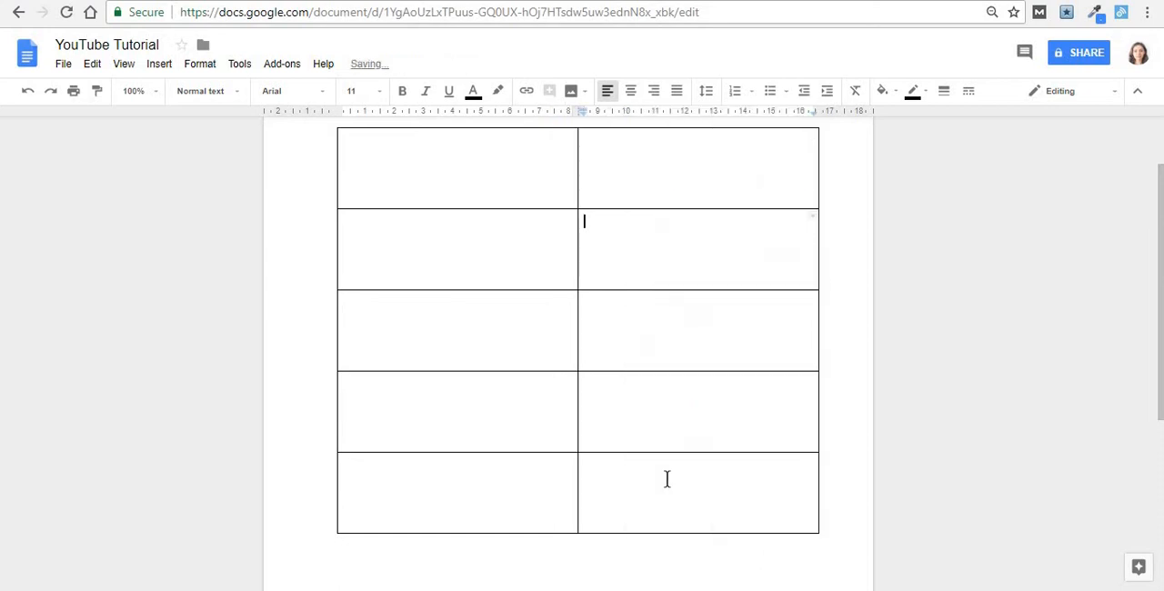
mouse_move(512, 484)
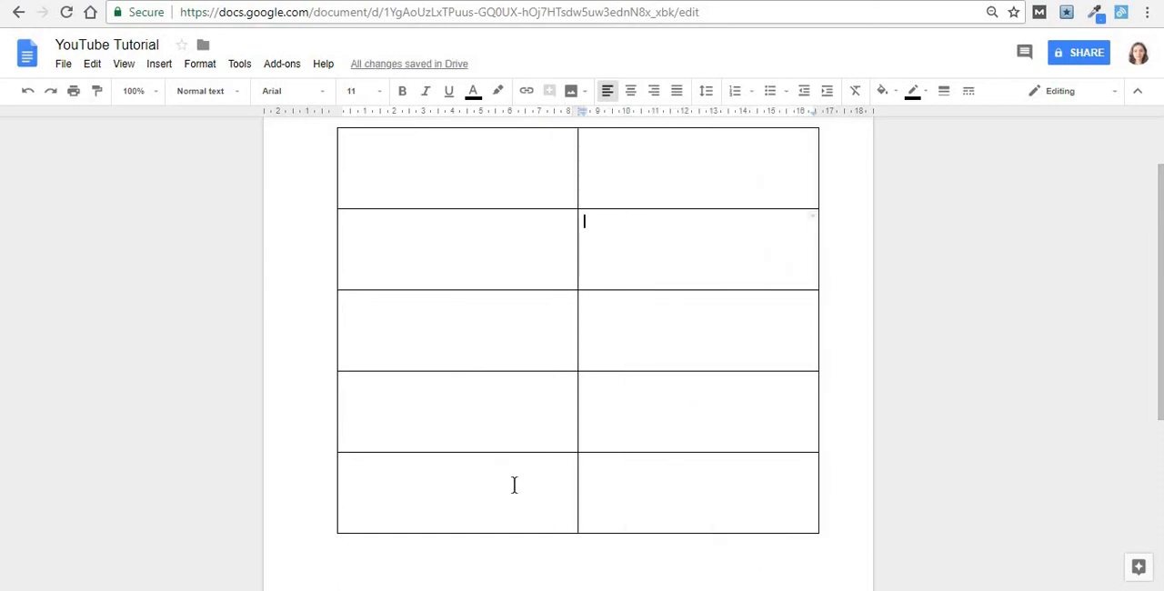
scroll(down, 3)
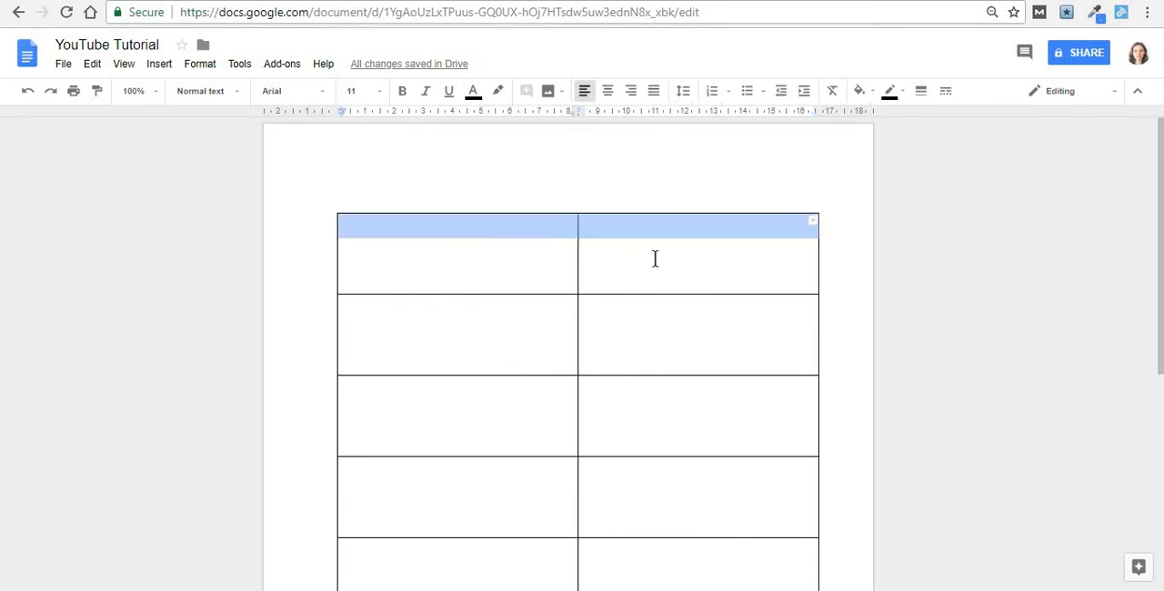
- Merge the top row and another row into single cells, then unmerge the lower merged row
right_click(655, 258)
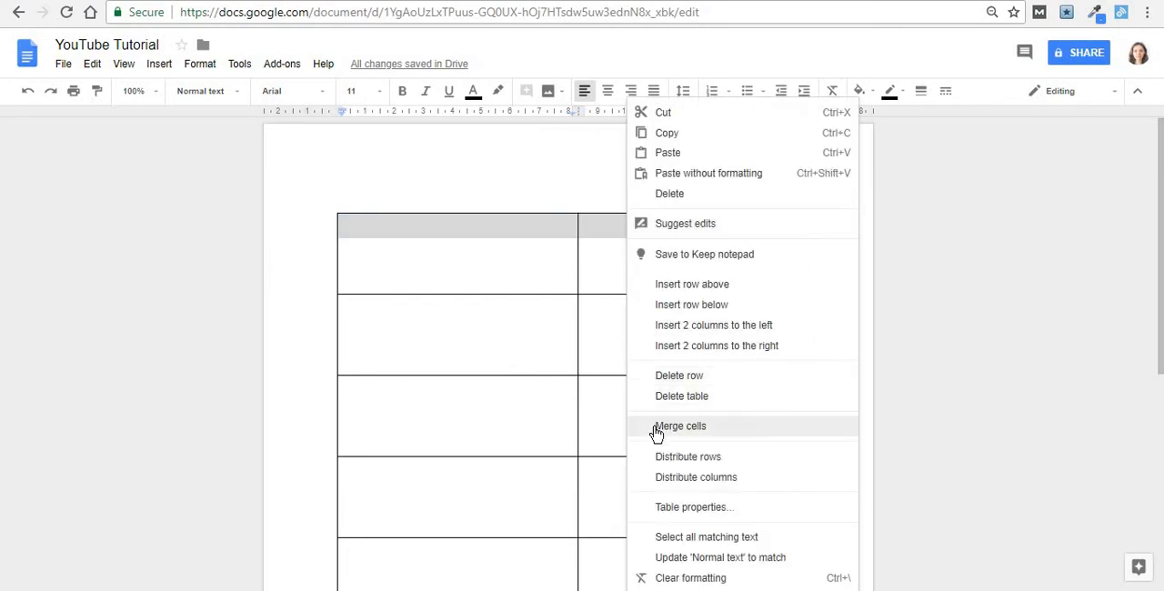
click(680, 426)
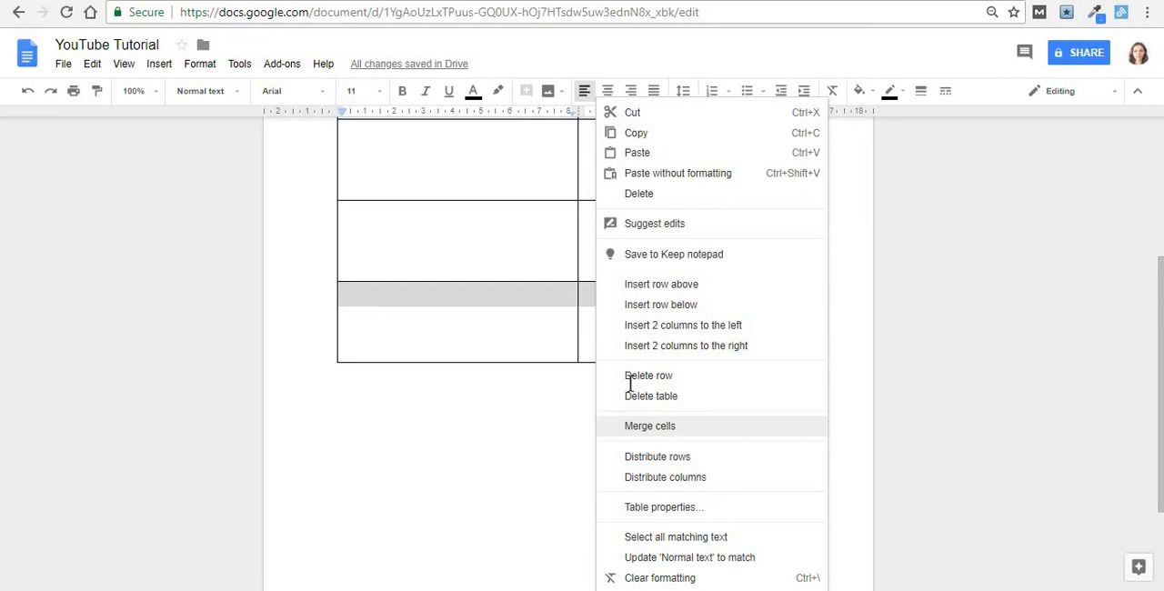
click(649, 425)
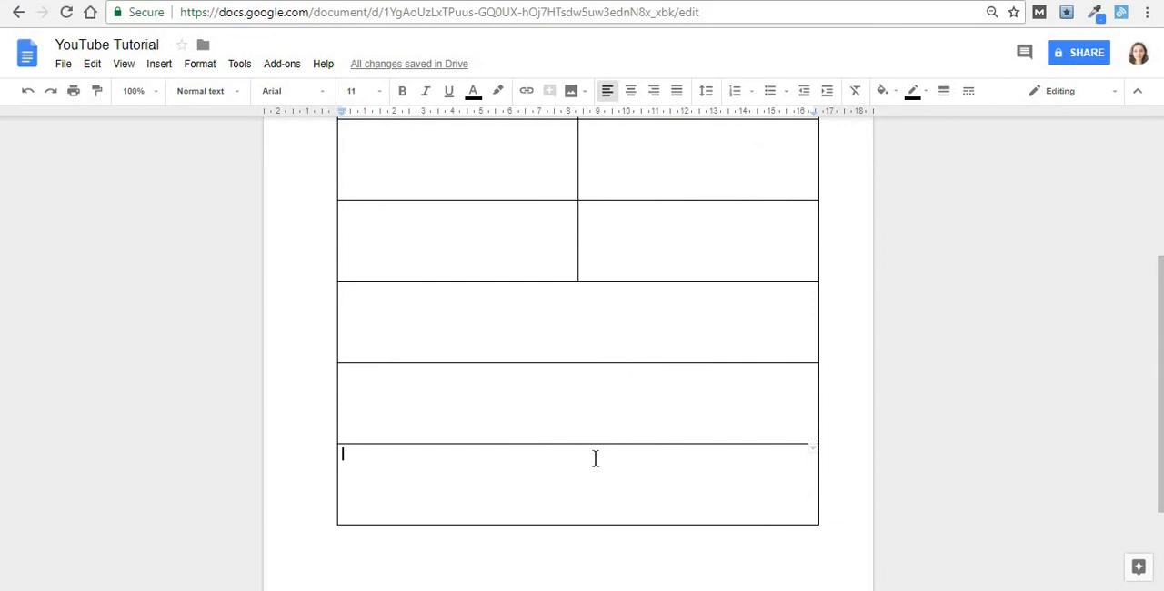
mouse_move(726, 430)
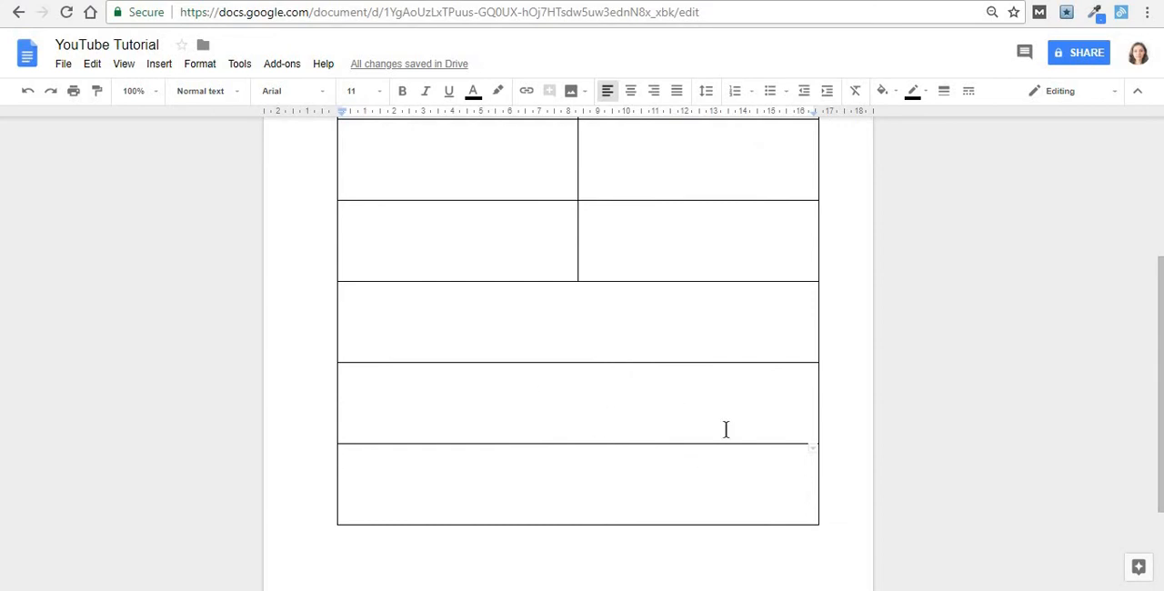
right_click(726, 430)
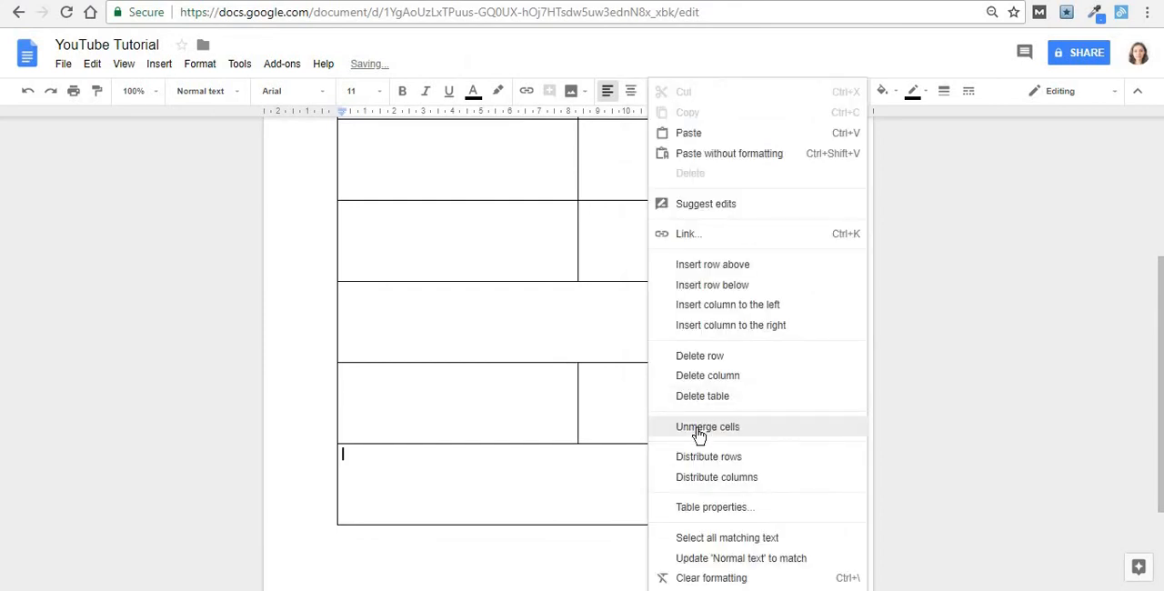
click(708, 426)
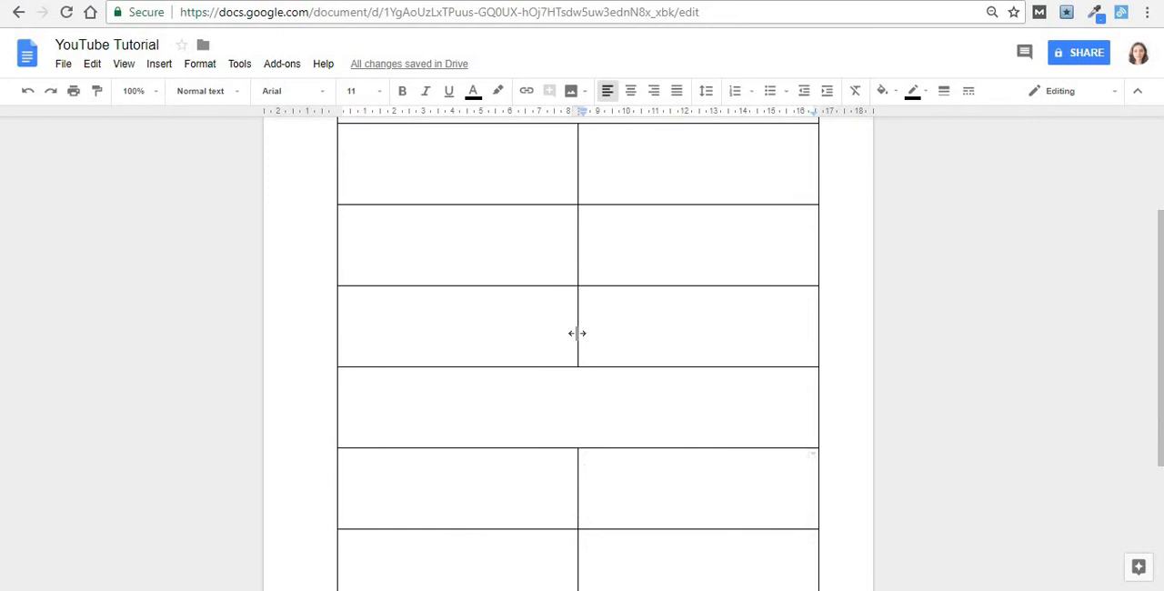
drag(579, 333, 527, 332)
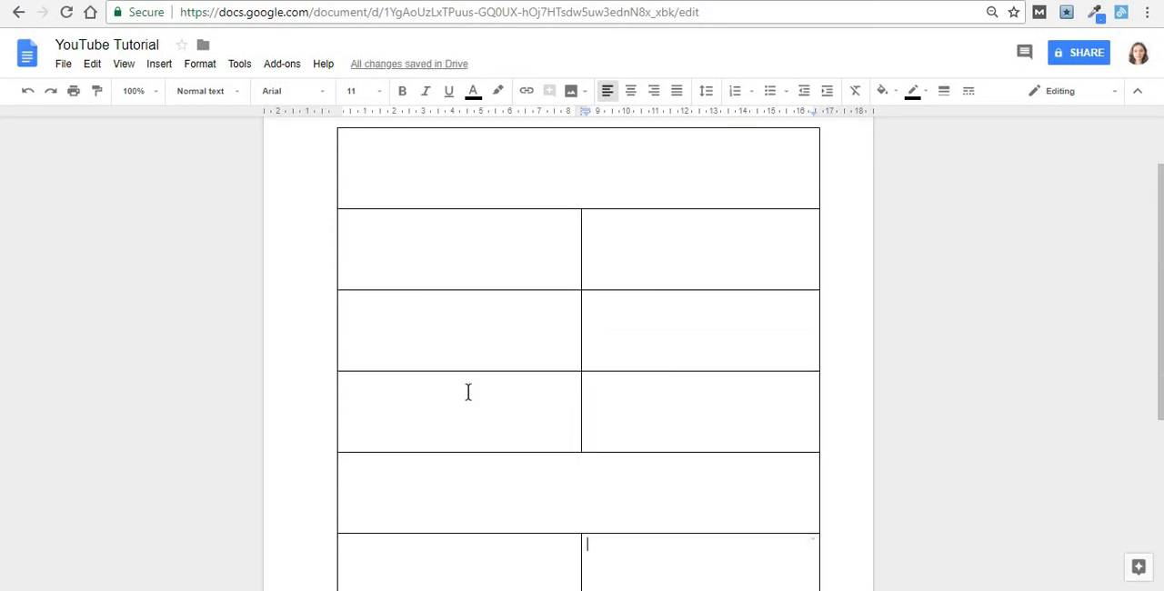
mouse_move(662, 307)
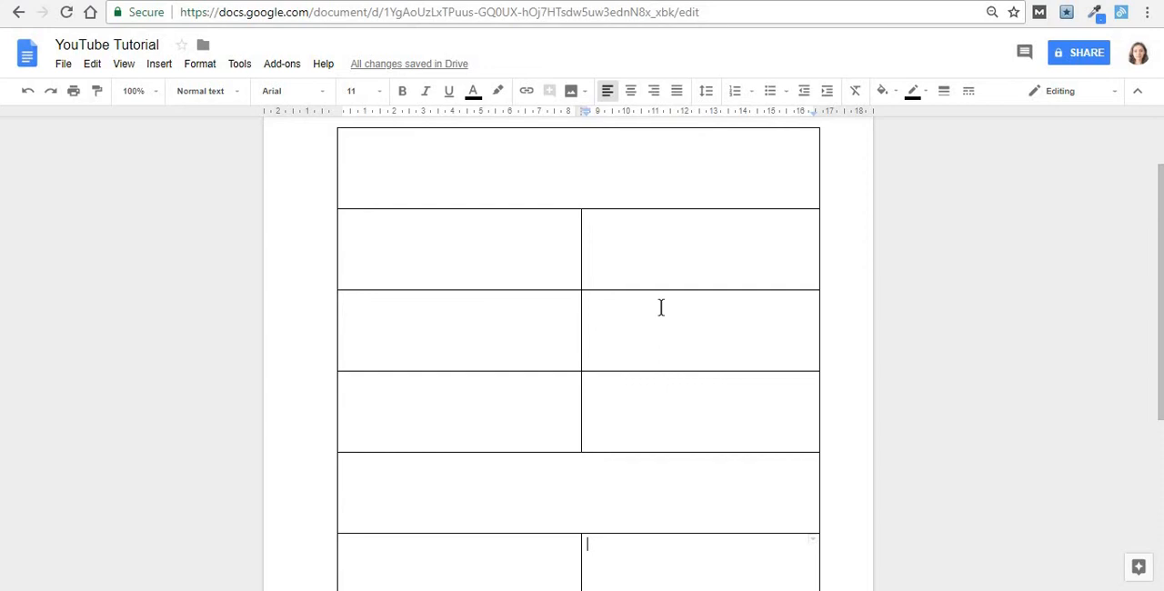
mouse_move(578, 402)
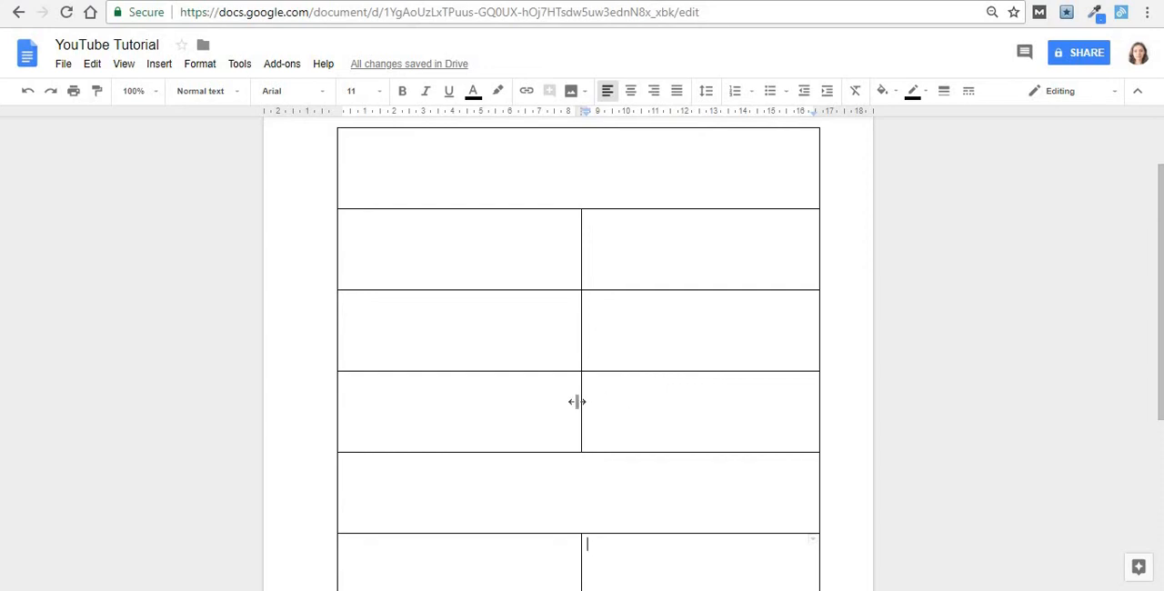
mouse_move(585, 306)
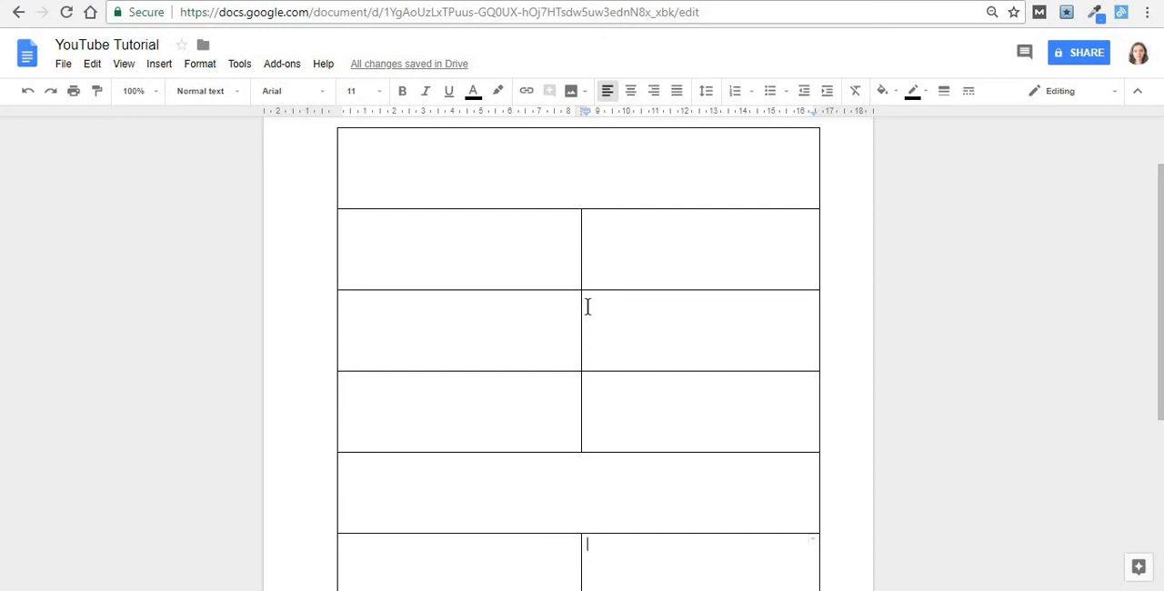
mouse_move(393, 502)
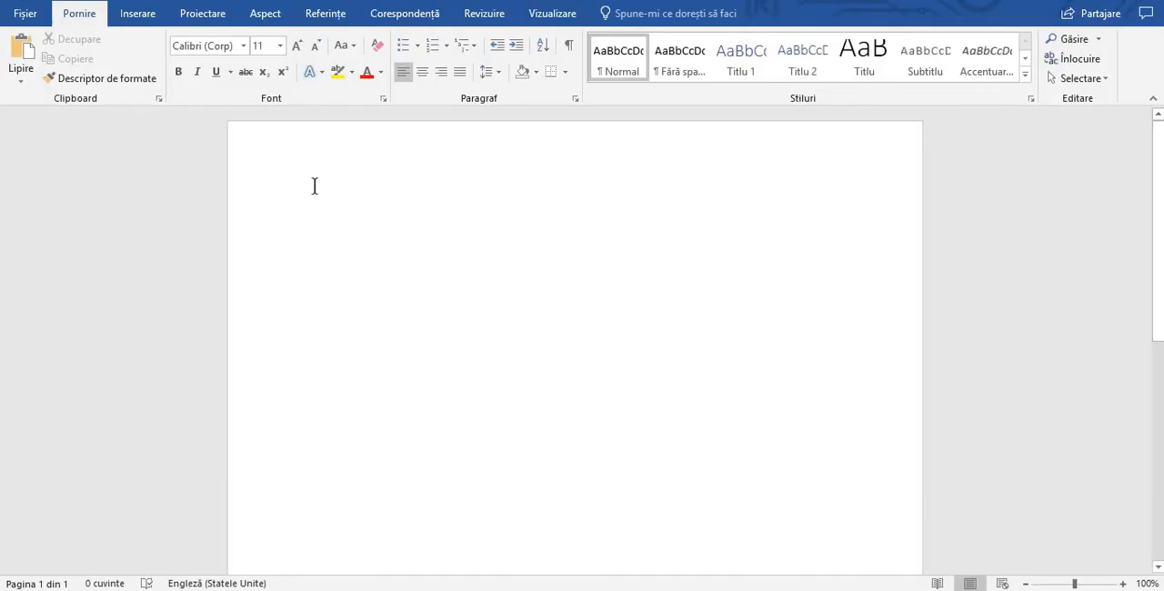
- Insert a small table in Word and draw an extra vertical cell divider inside it
click(138, 13)
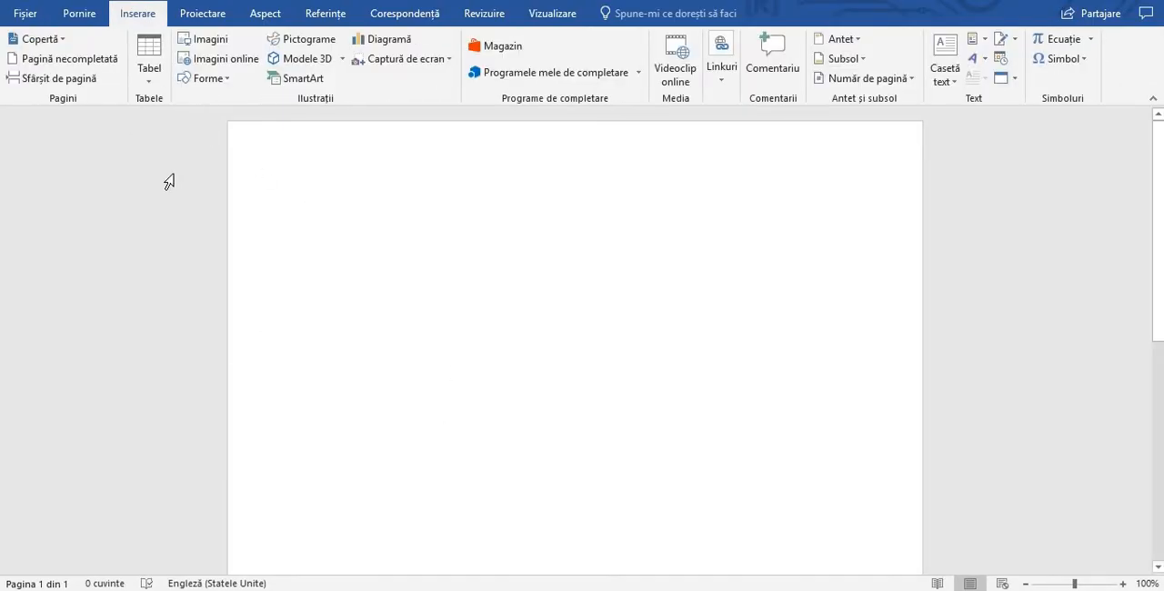
click(150, 58)
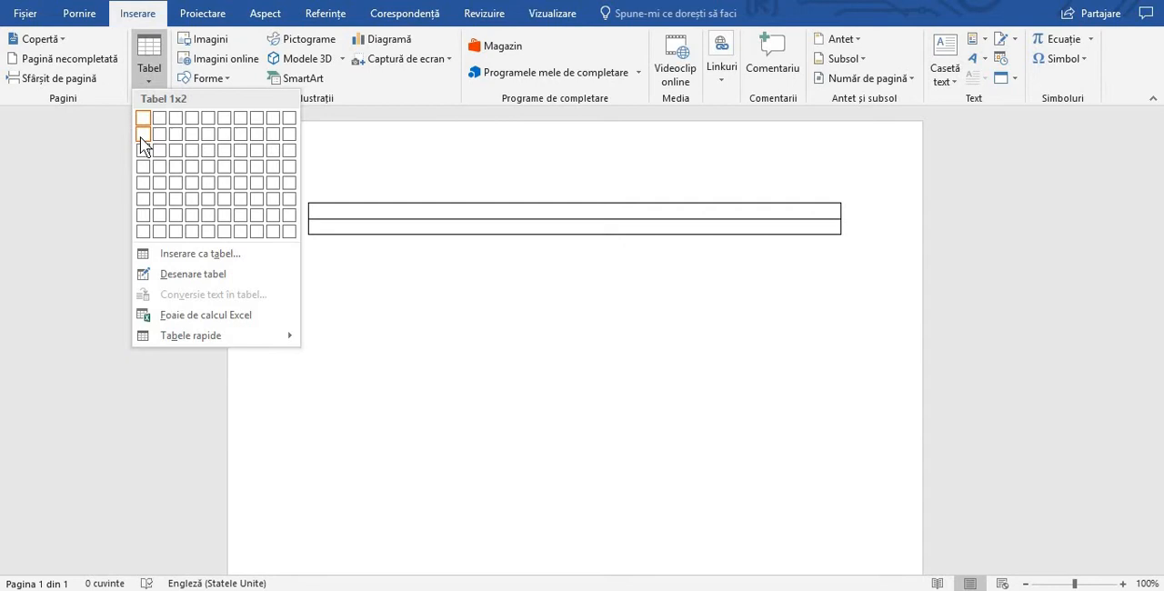
click(142, 134)
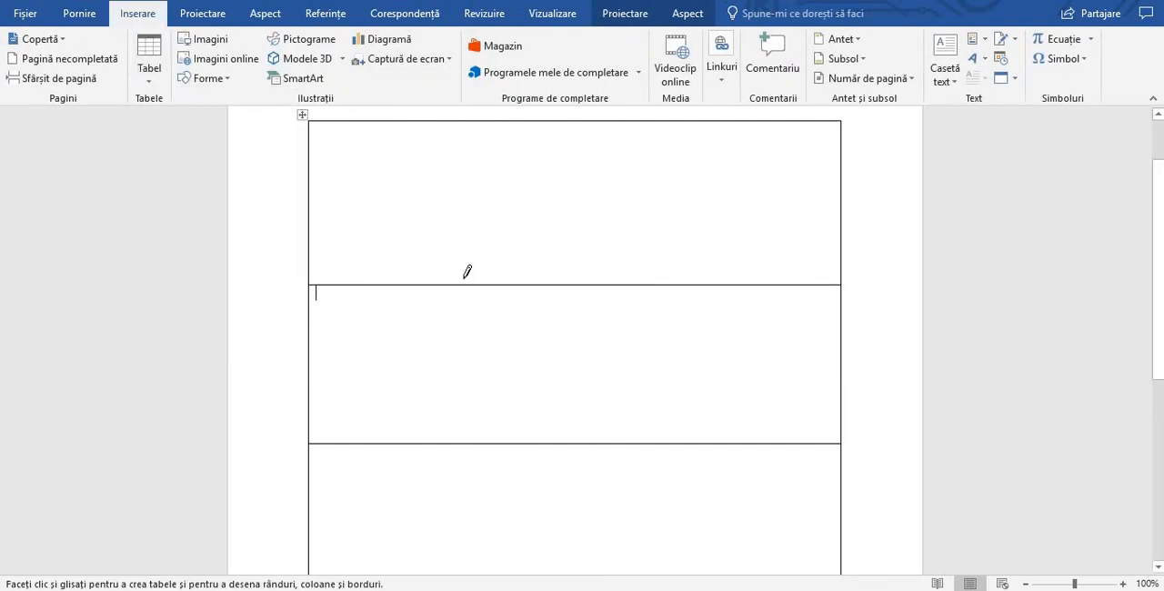
mouse_move(506, 175)
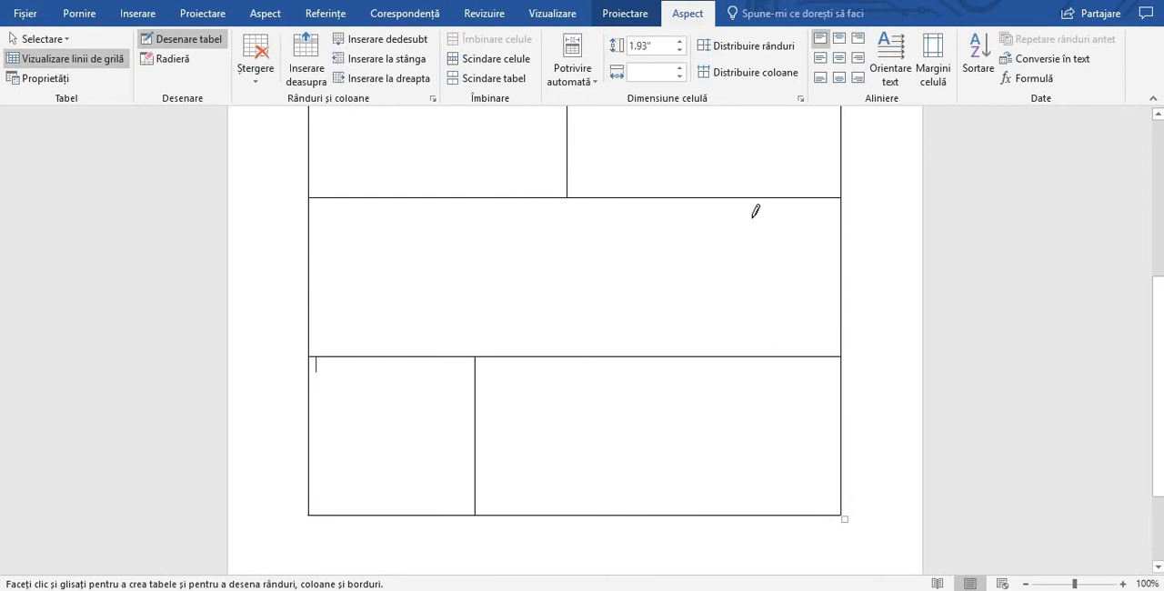
drag(736, 207, 737, 358)
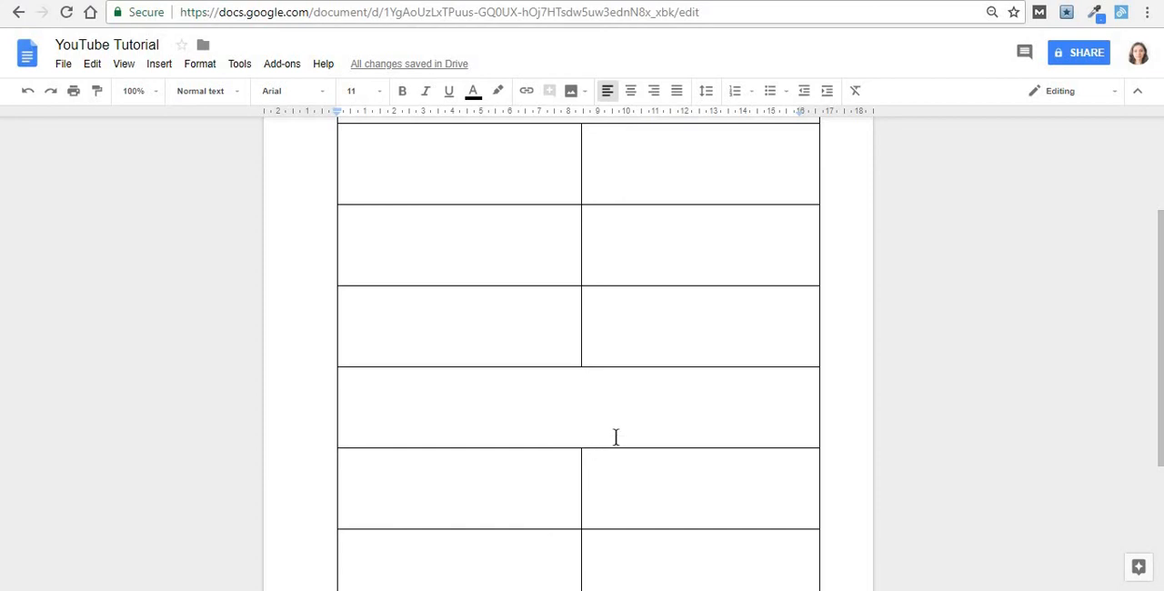
mouse_move(727, 324)
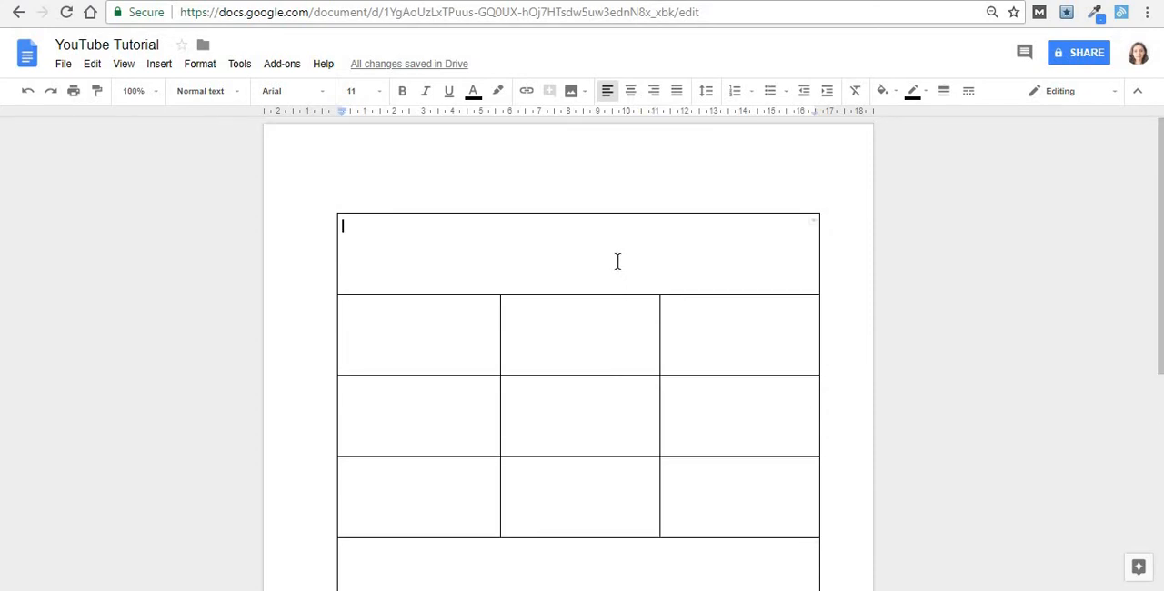
- Enter the 'Table example' title and select the Final costs heading words Product and Price for formatting
text(Table example)
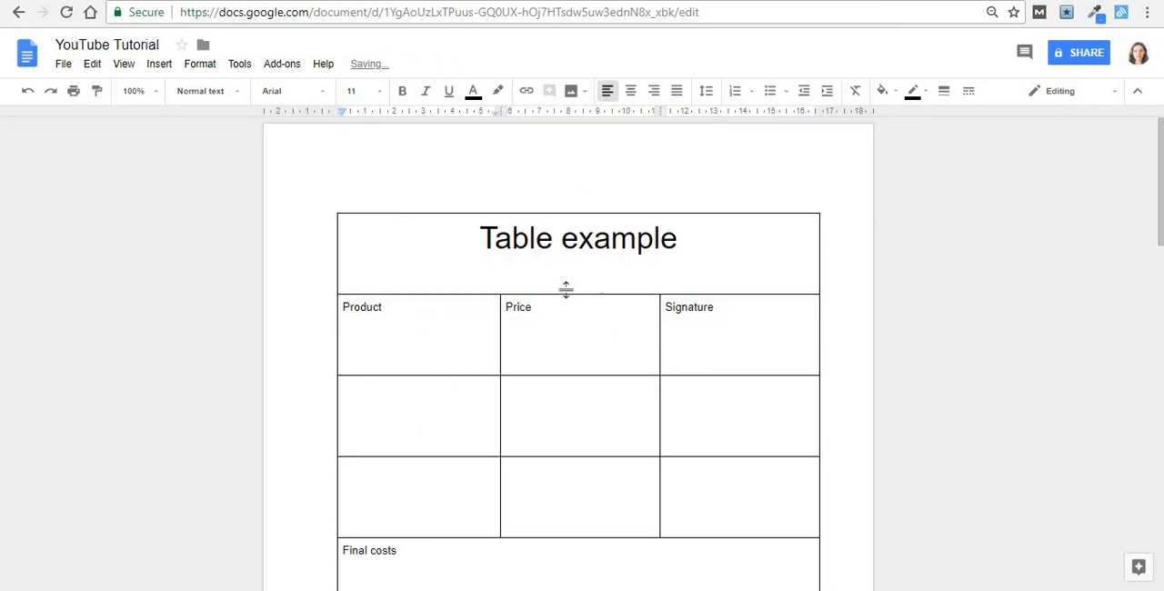
scroll(down, 3)
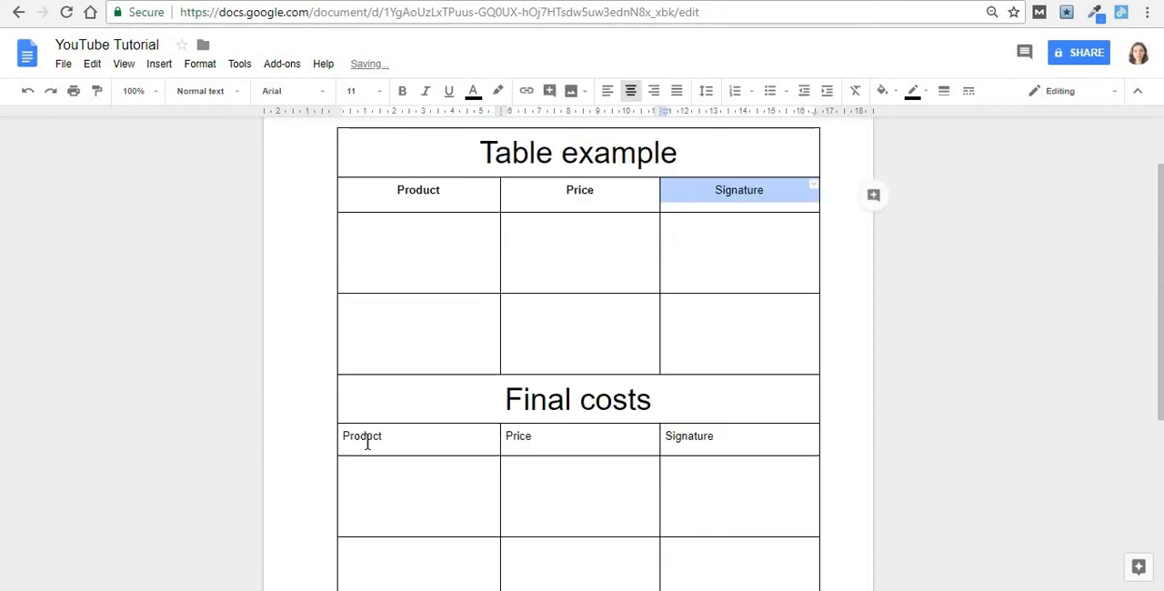
double_click(362, 437)
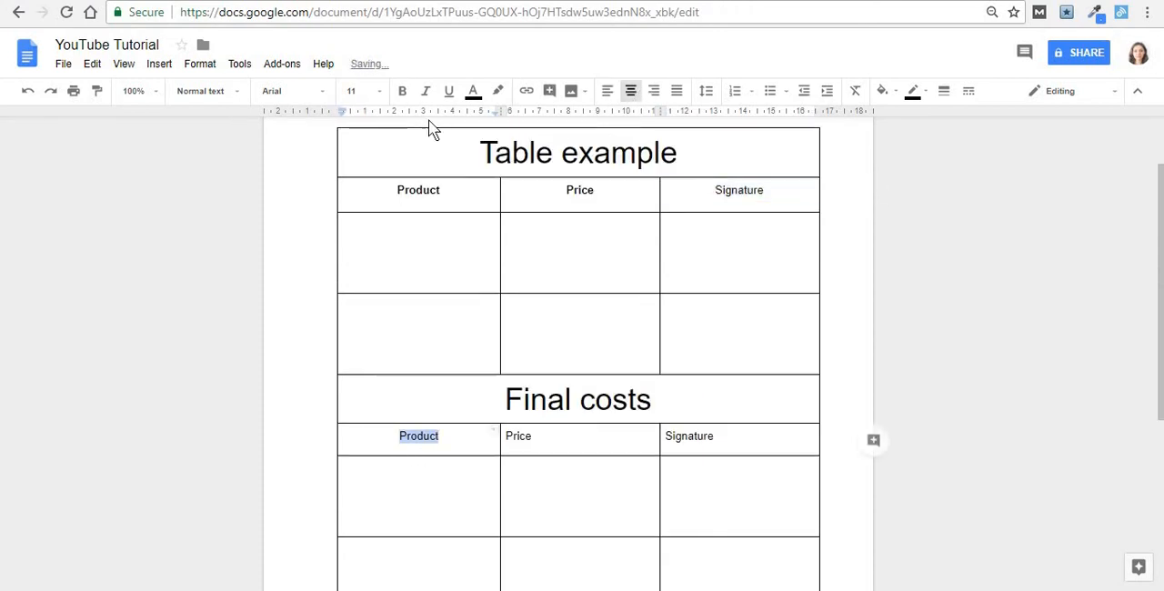
double_click(516, 437)
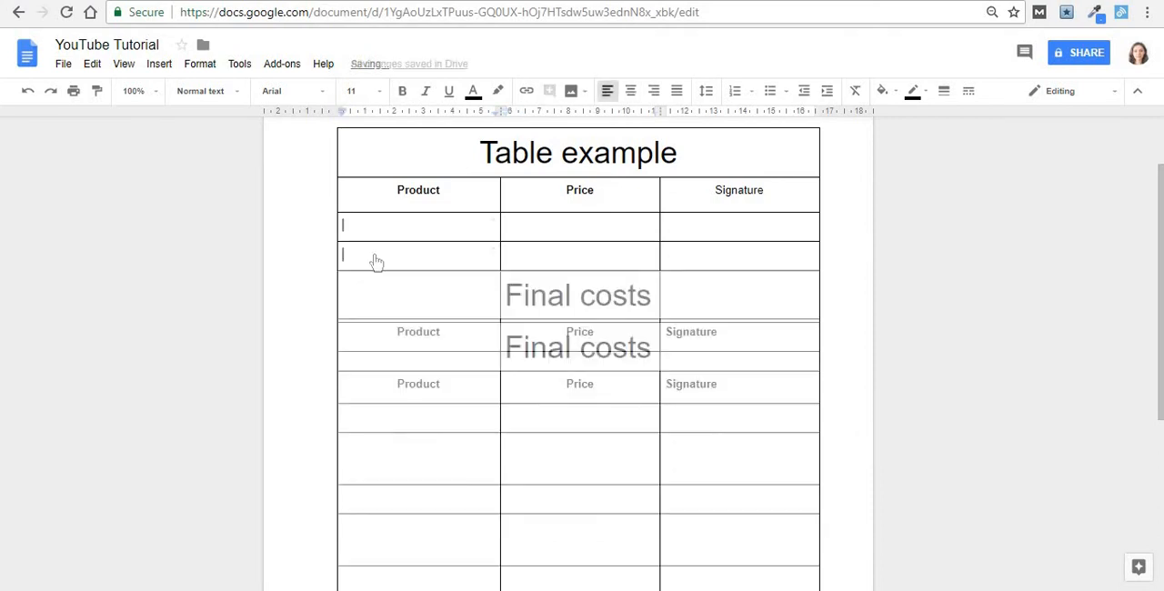
- Add empty rows under the headings and distribute the three columns to equal width
right_click(381, 257)
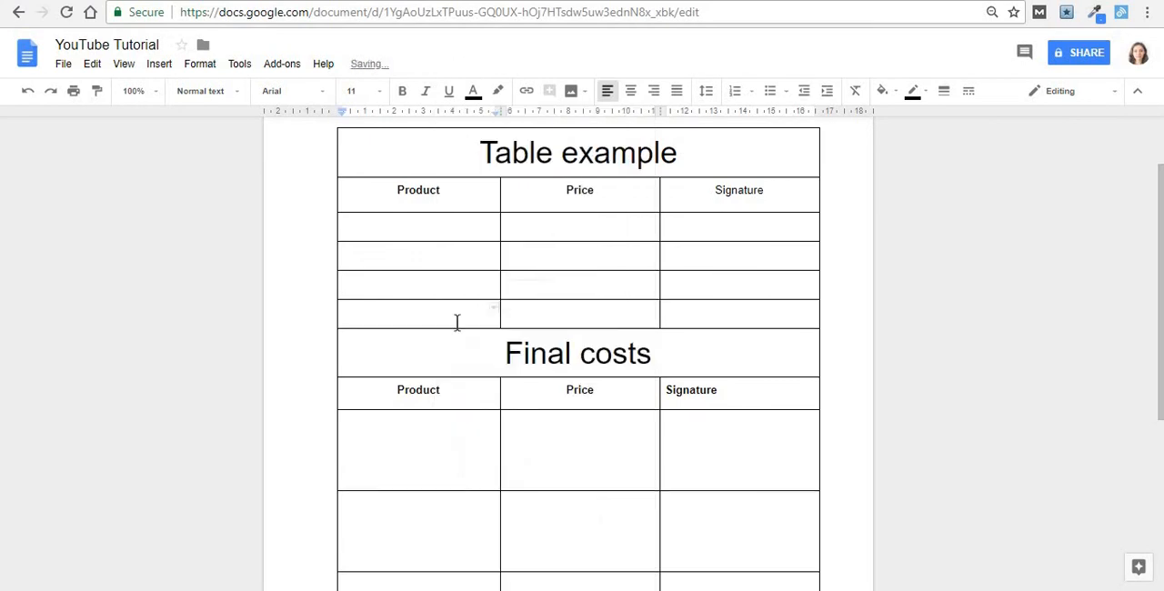
mouse_move(459, 322)
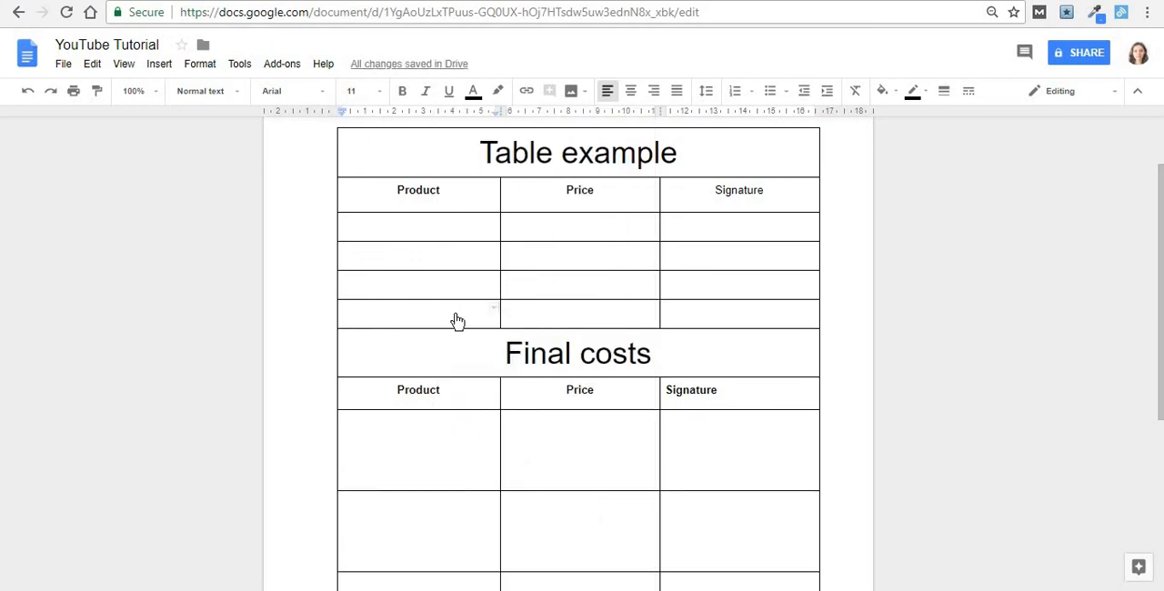
right_click(458, 313)
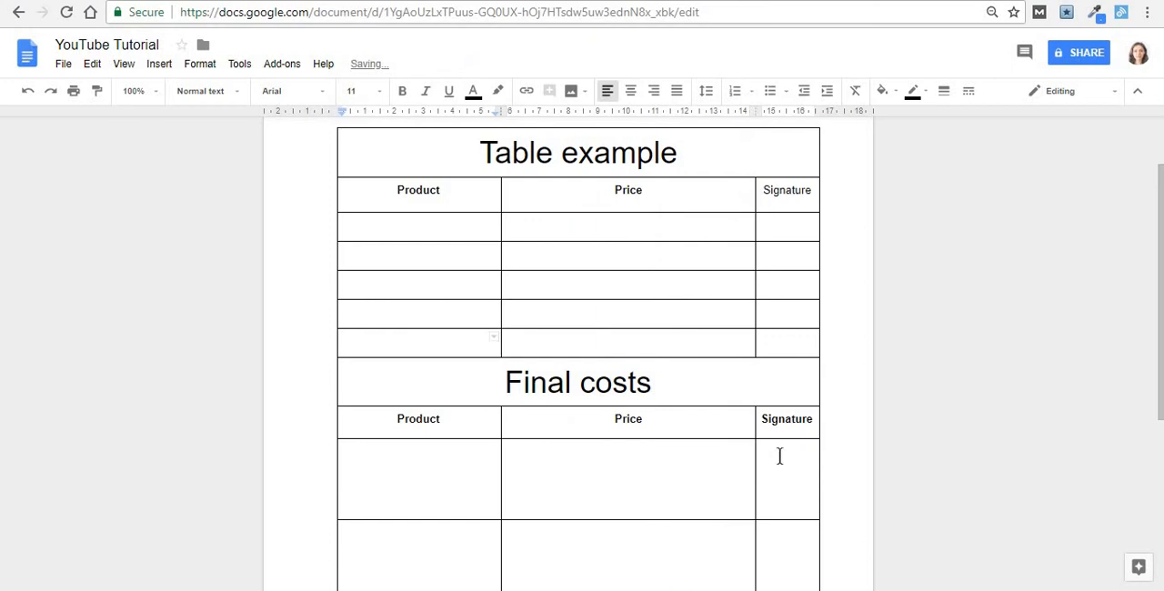
right_click(779, 454)
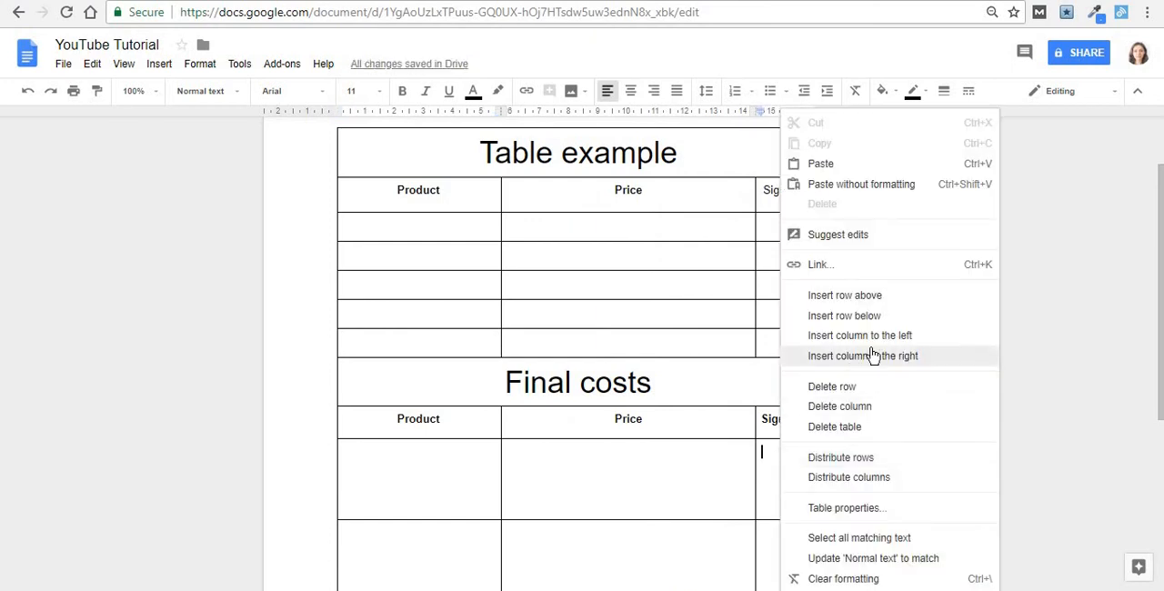
click(862, 356)
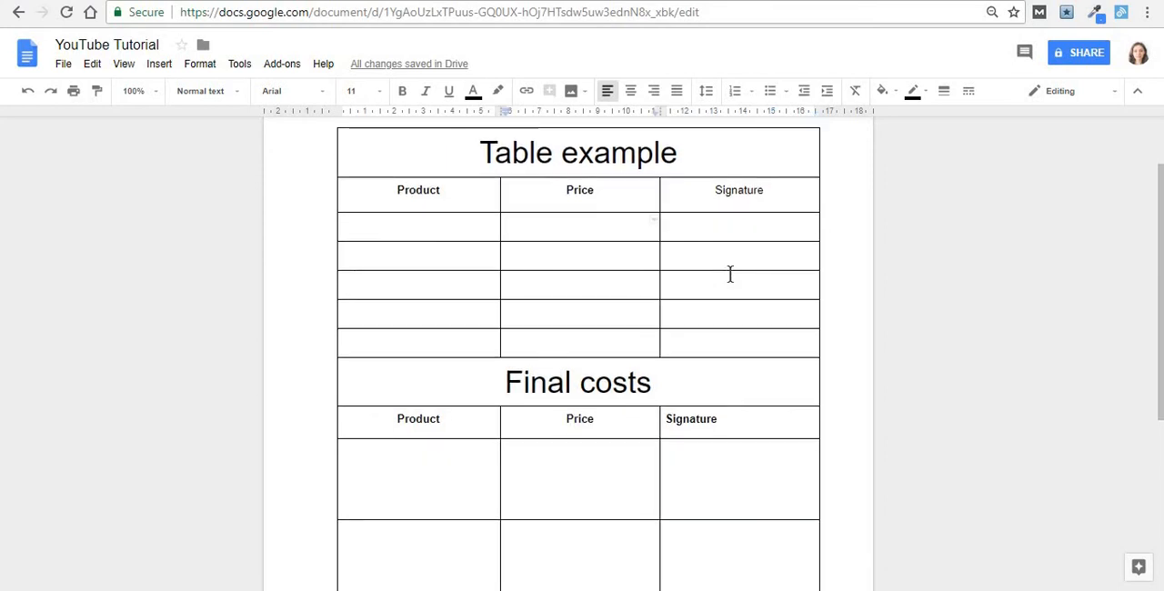
scroll(down, 3)
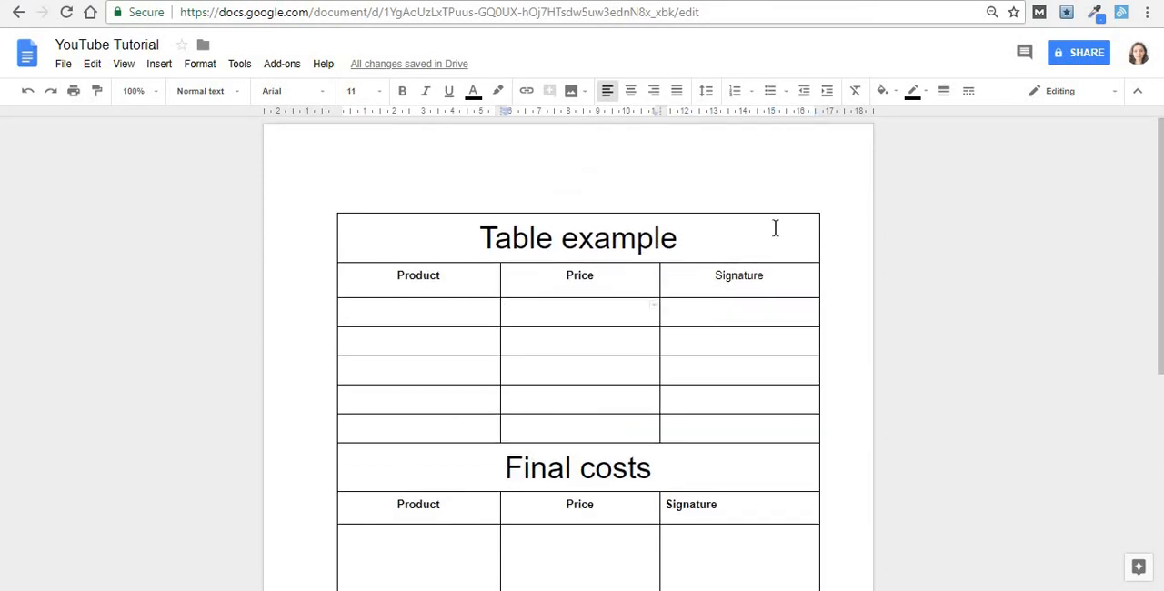
mouse_move(742, 233)
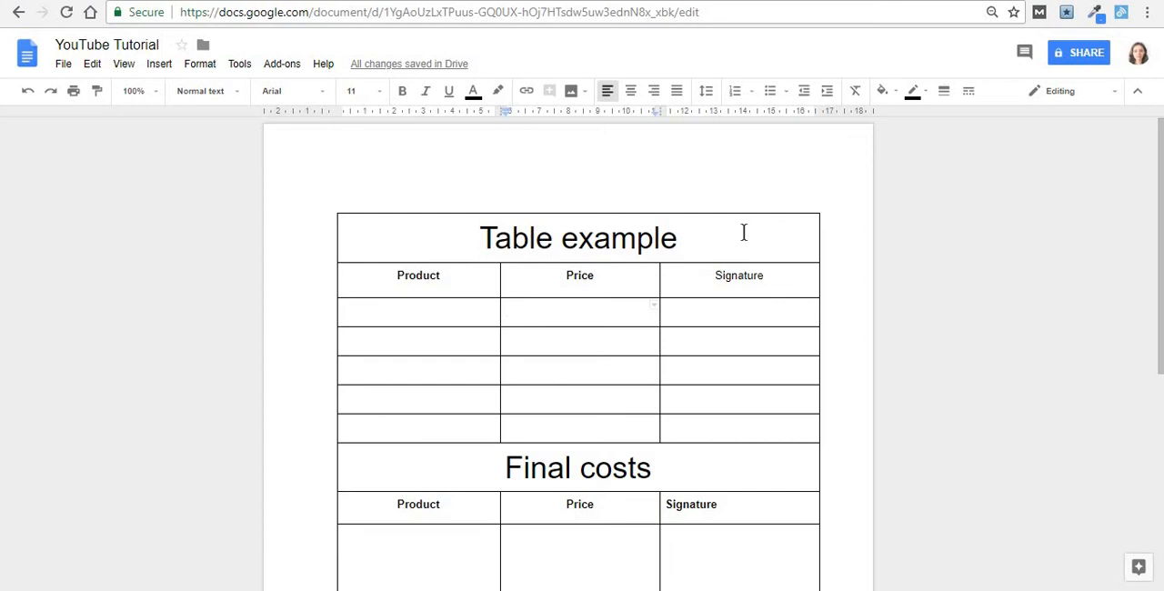
- Give the 'Table example' title cell a light blue background in Table properties
click(677, 237)
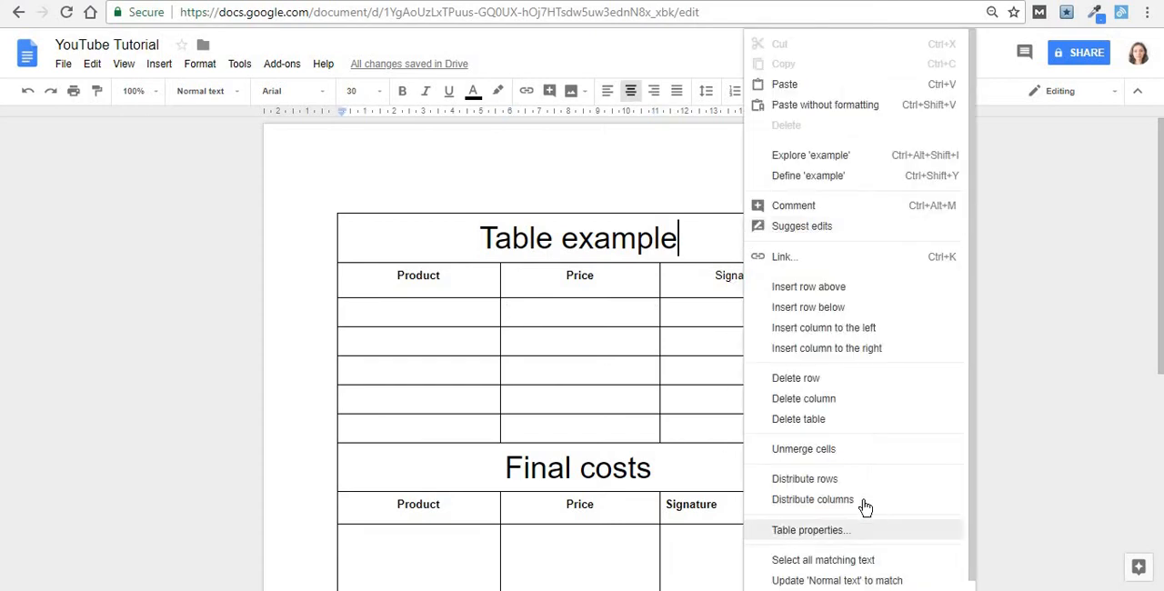
click(809, 531)
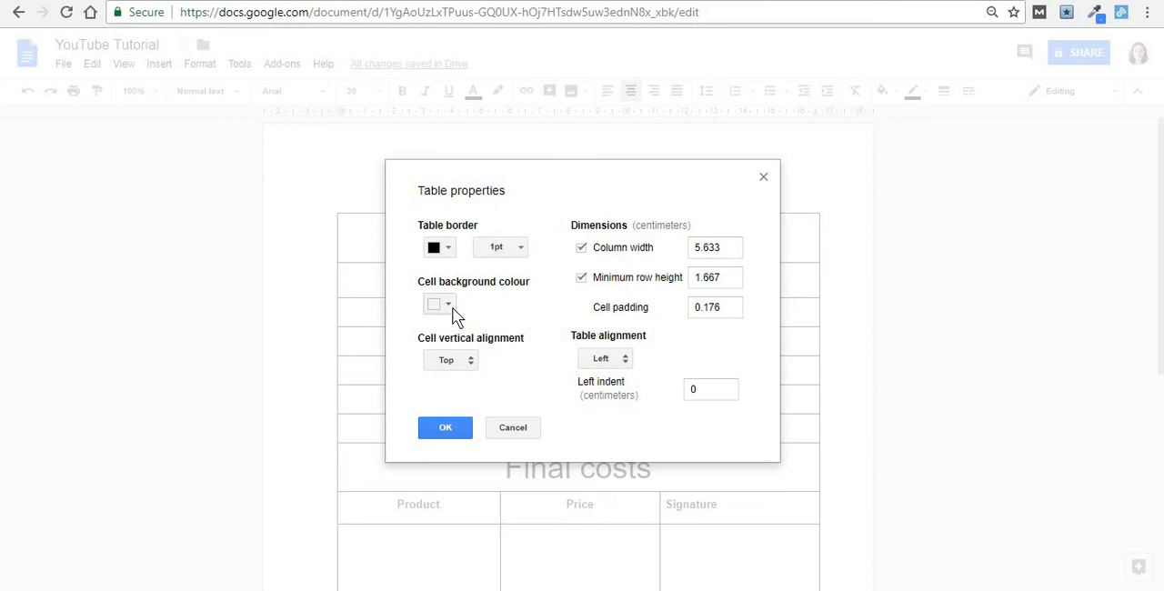
click(440, 304)
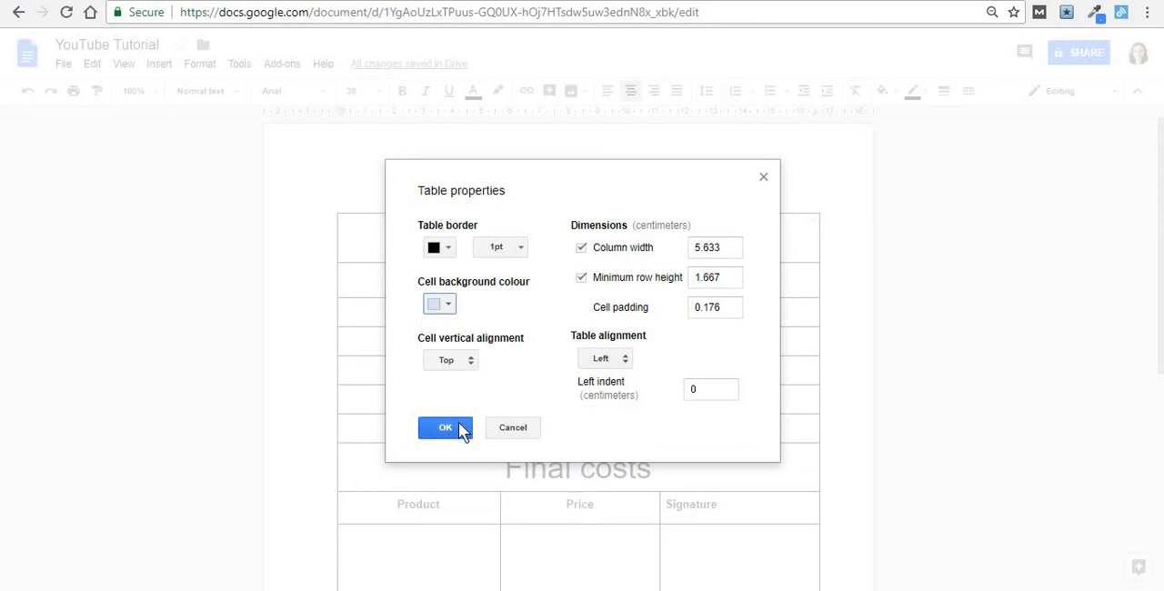
click(445, 428)
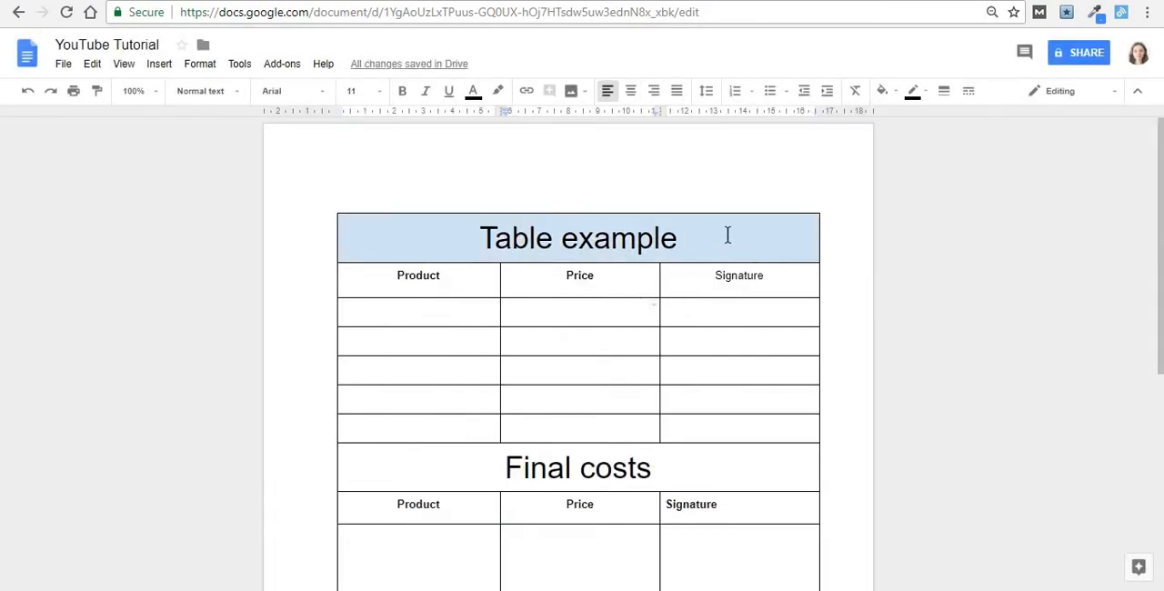
click(578, 309)
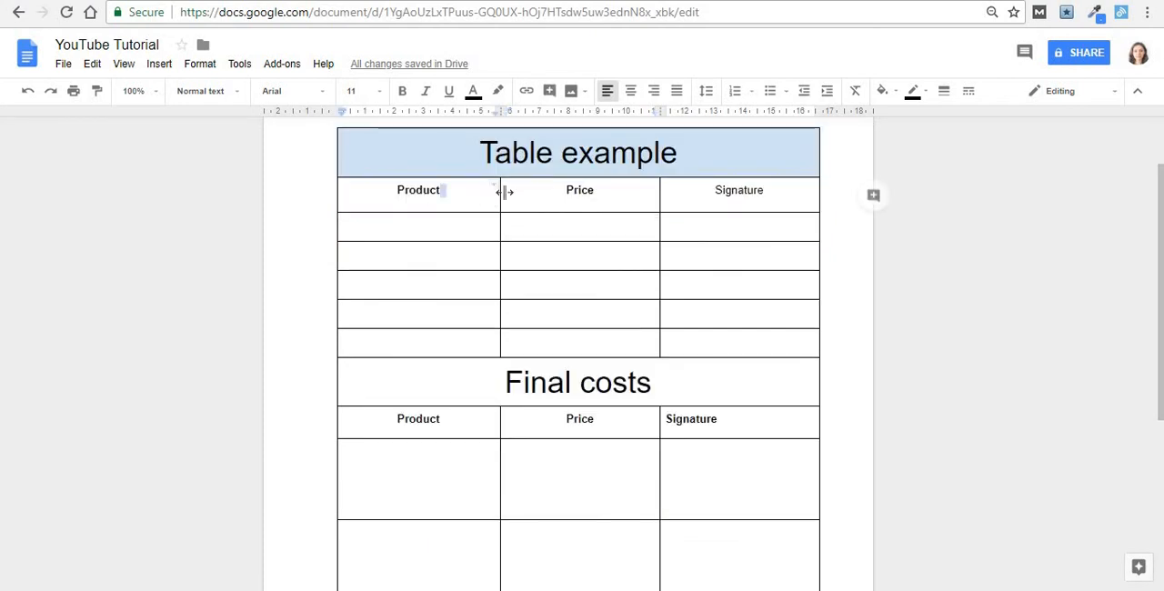
- Give the Product, Price and Signature heading row a light green background in Table properties
drag(418, 189, 738, 189)
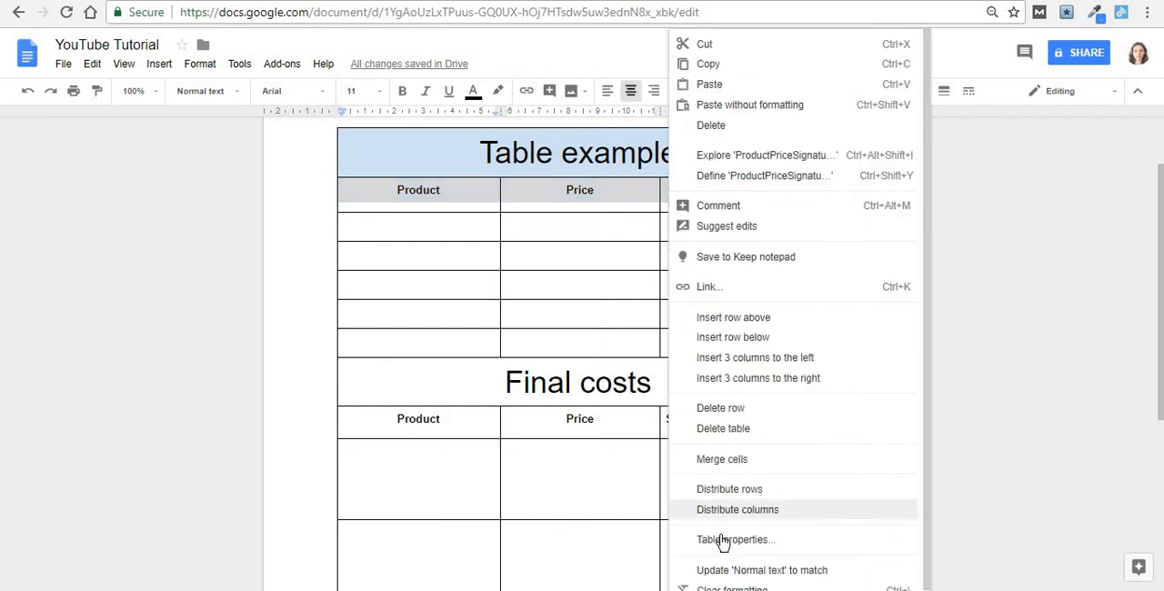
click(735, 538)
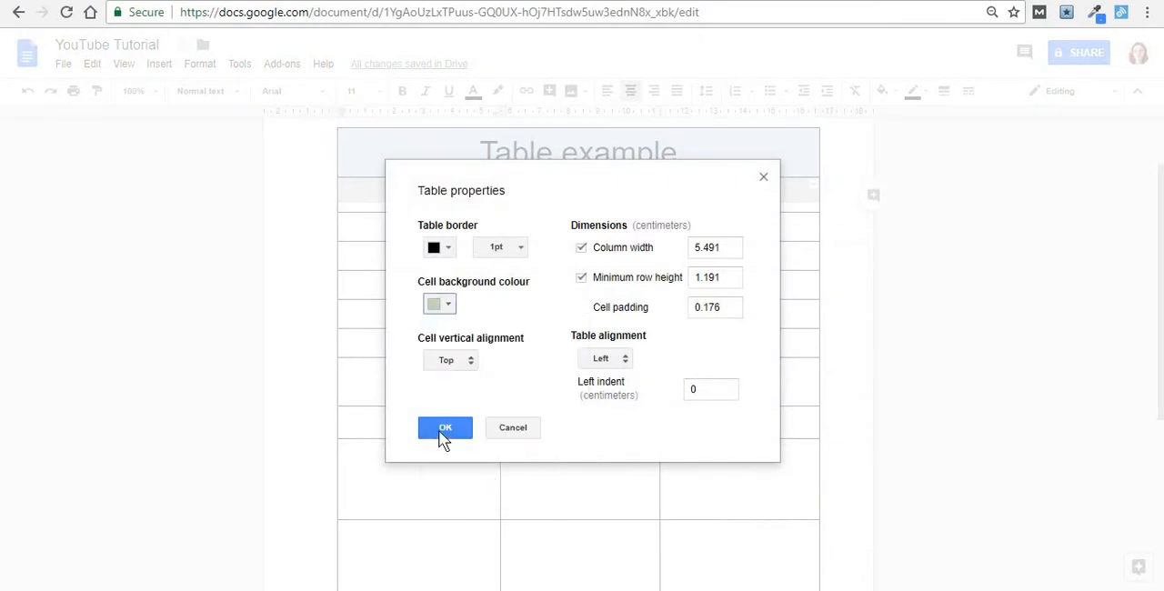
click(444, 427)
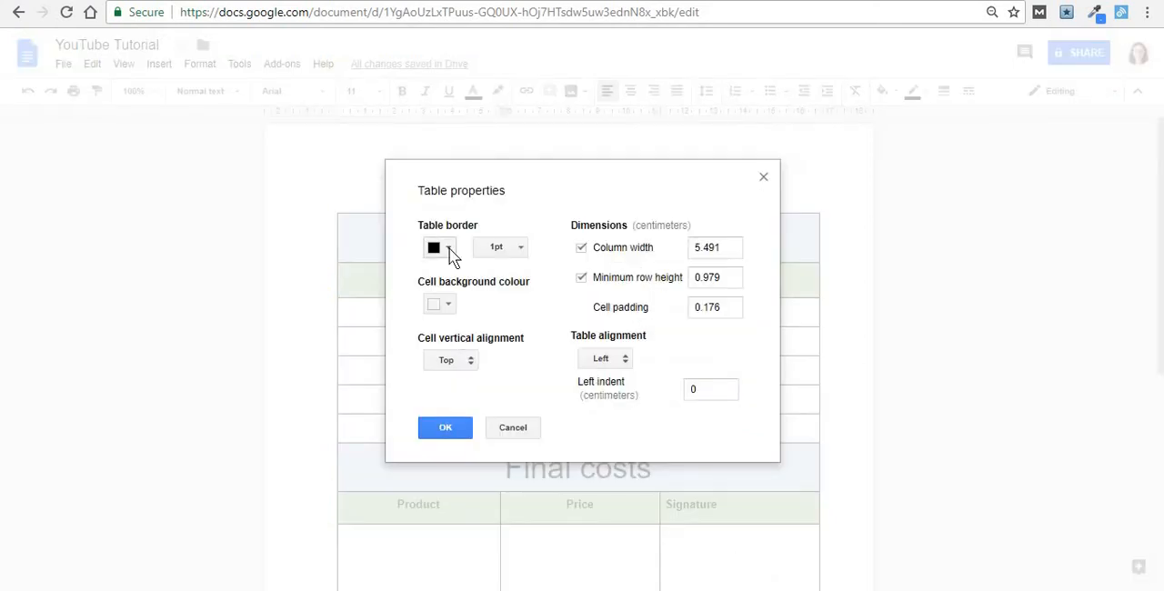
- Give the Table example table a red 1pt border and apply it to the whole table
click(440, 248)
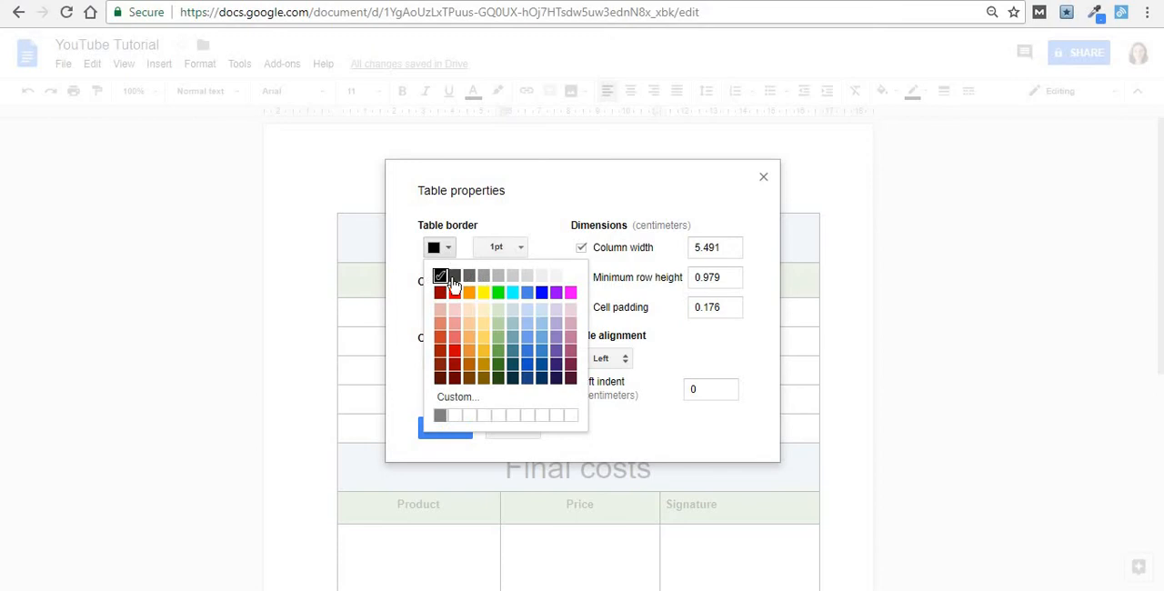
click(499, 248)
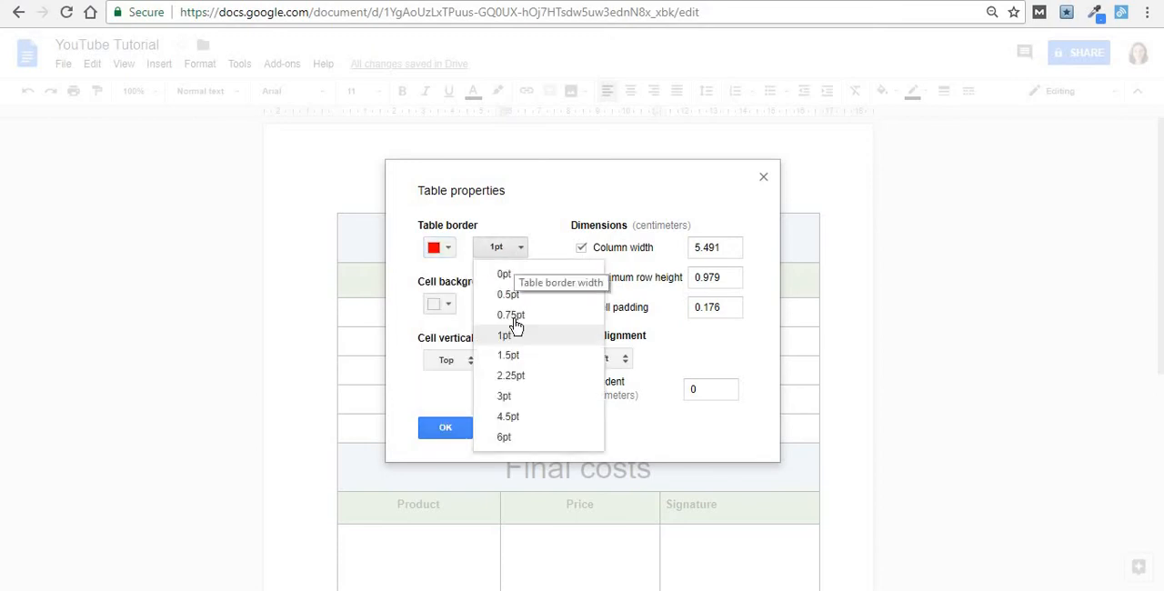
click(504, 395)
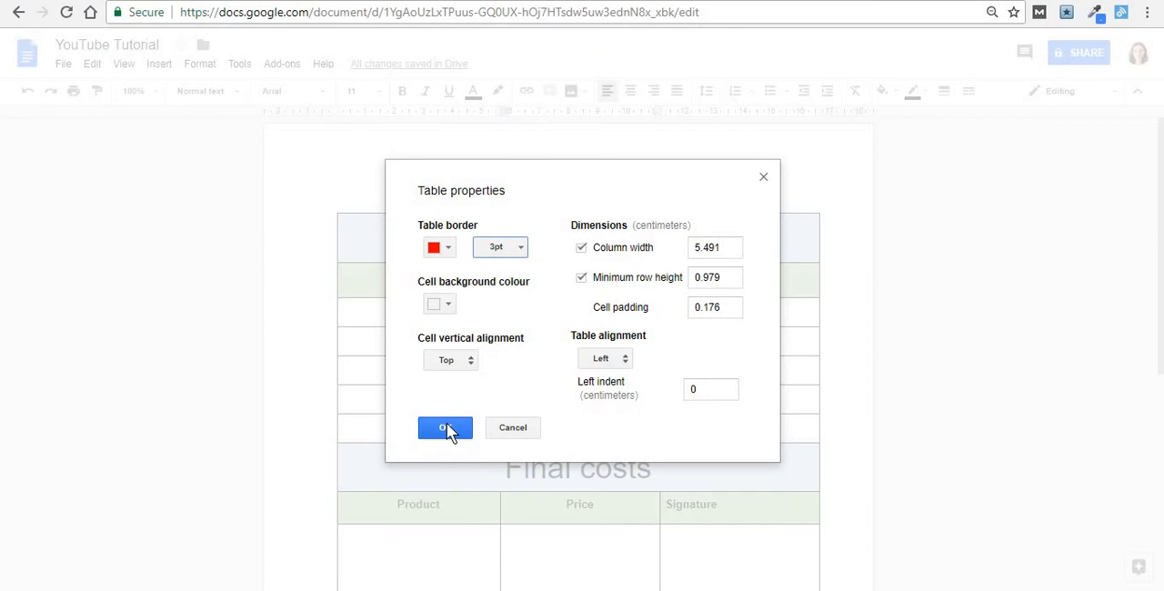
click(444, 427)
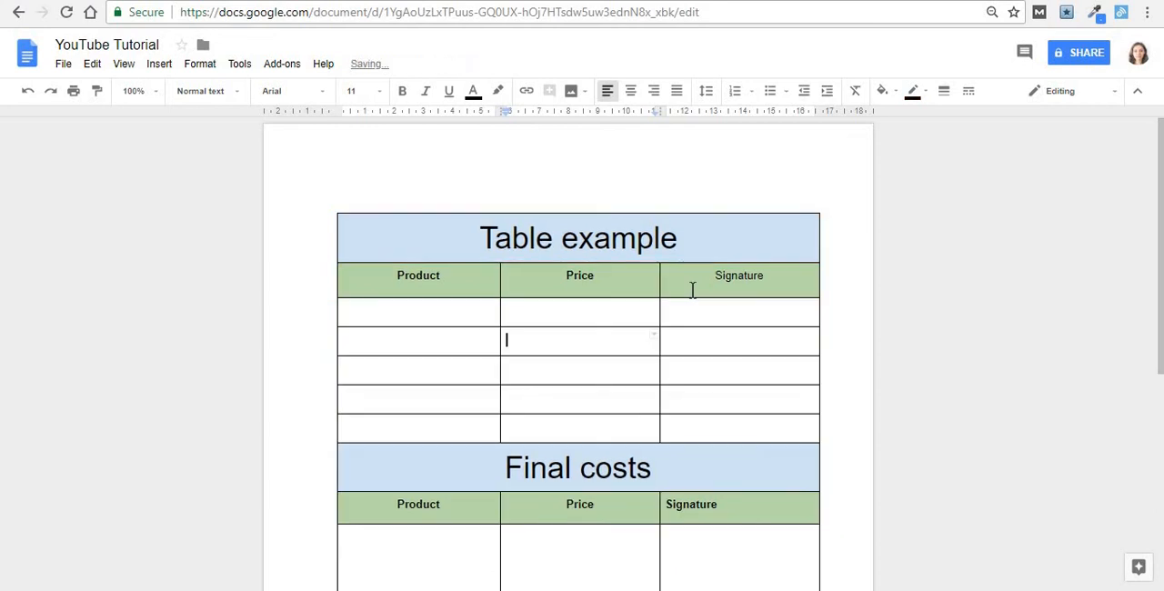
scroll(down, 3)
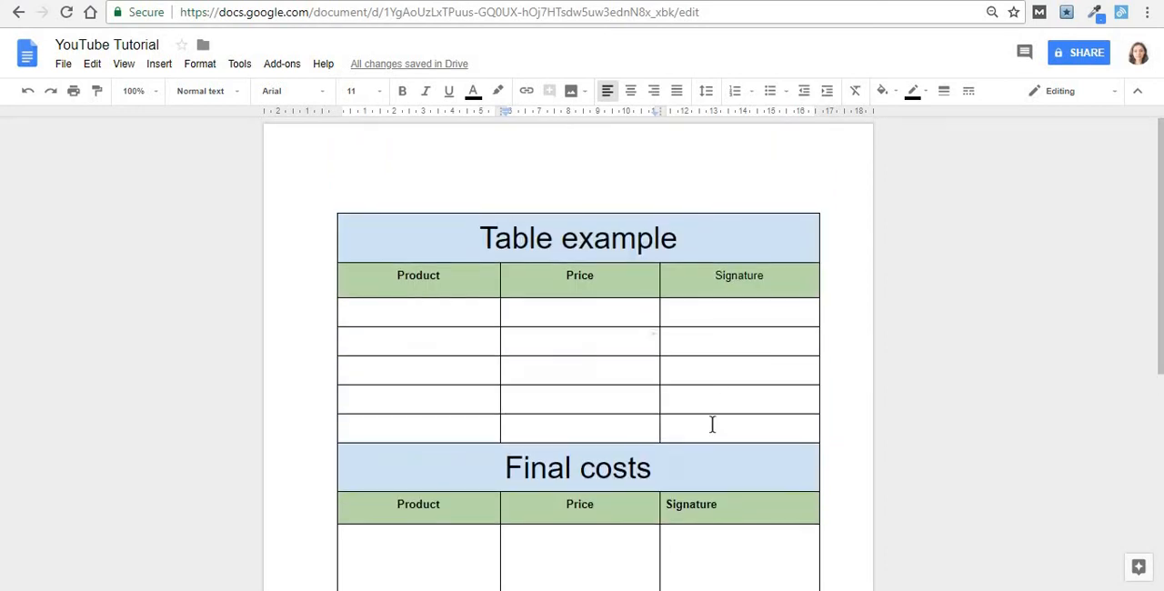
scroll(down, 3)
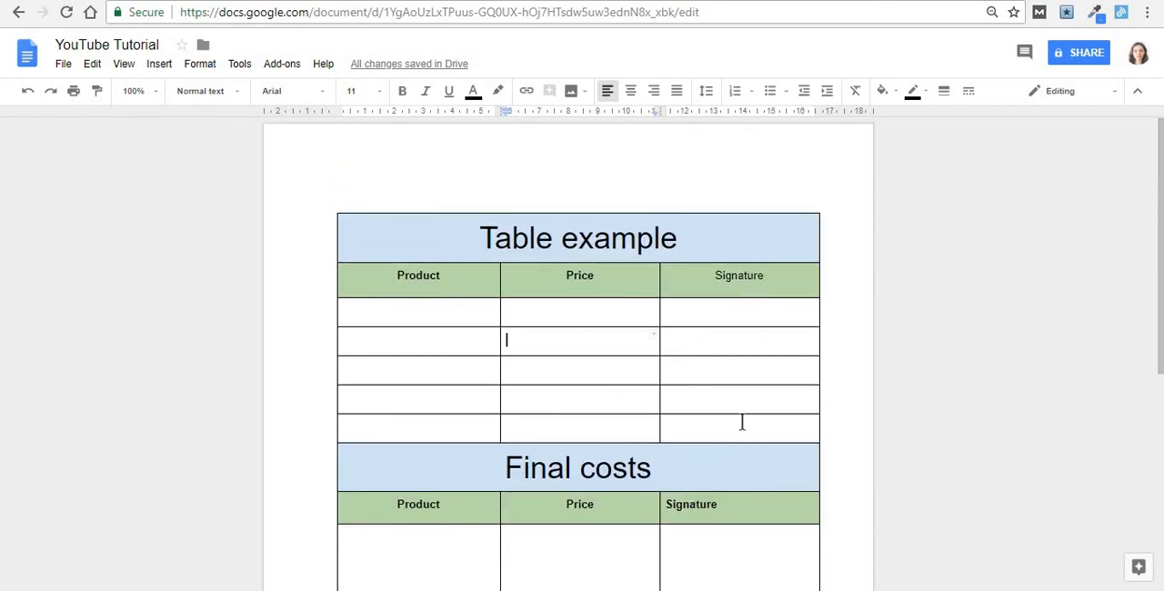
scroll(down, 3)
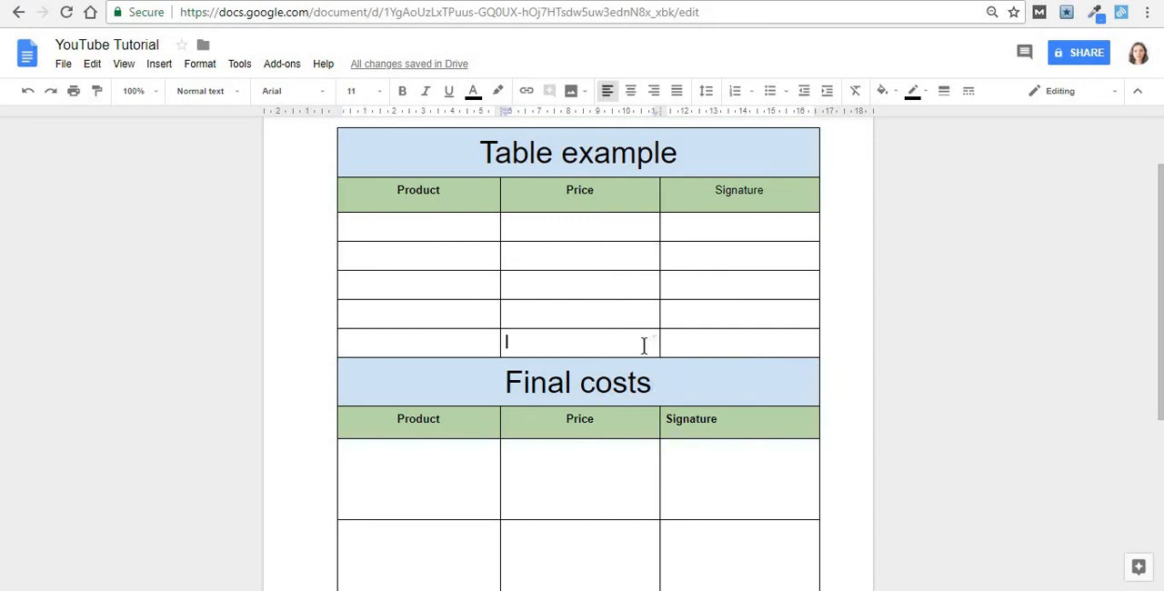
scroll(down, 3)
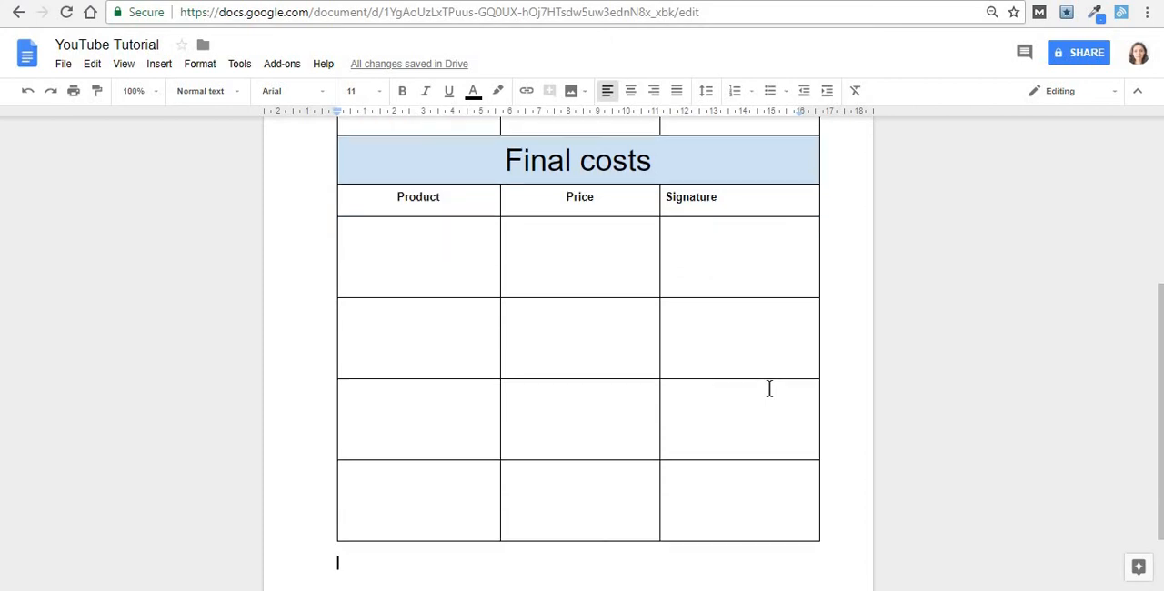
scroll(down, 3)
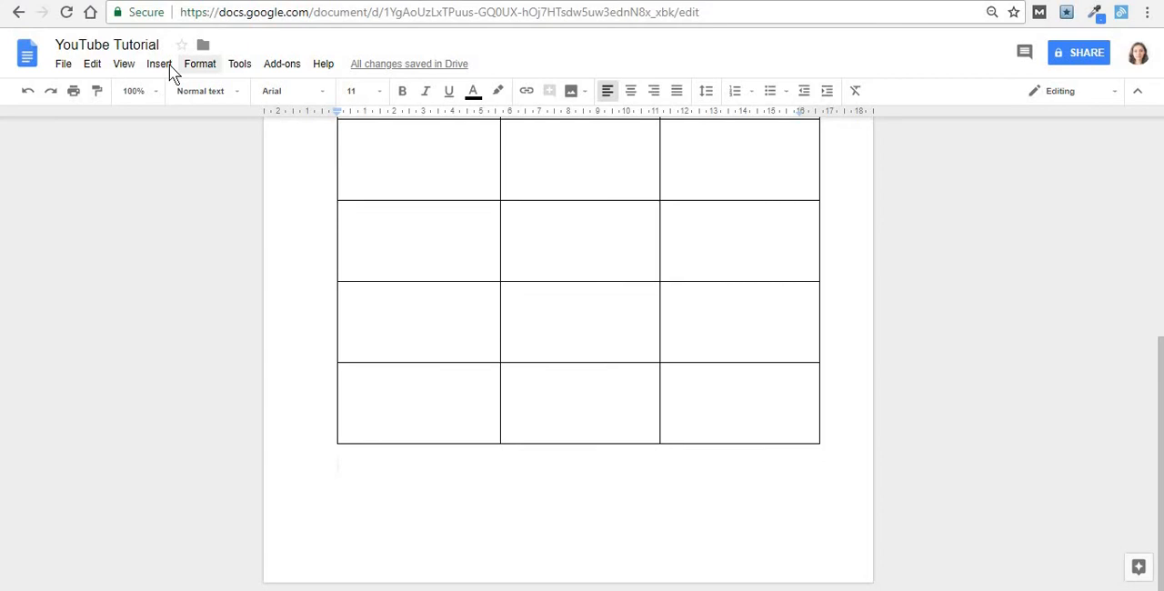
- Insert a new 3 x 2 table below the Latin paragraph and start editing the cell under Last product
click(160, 64)
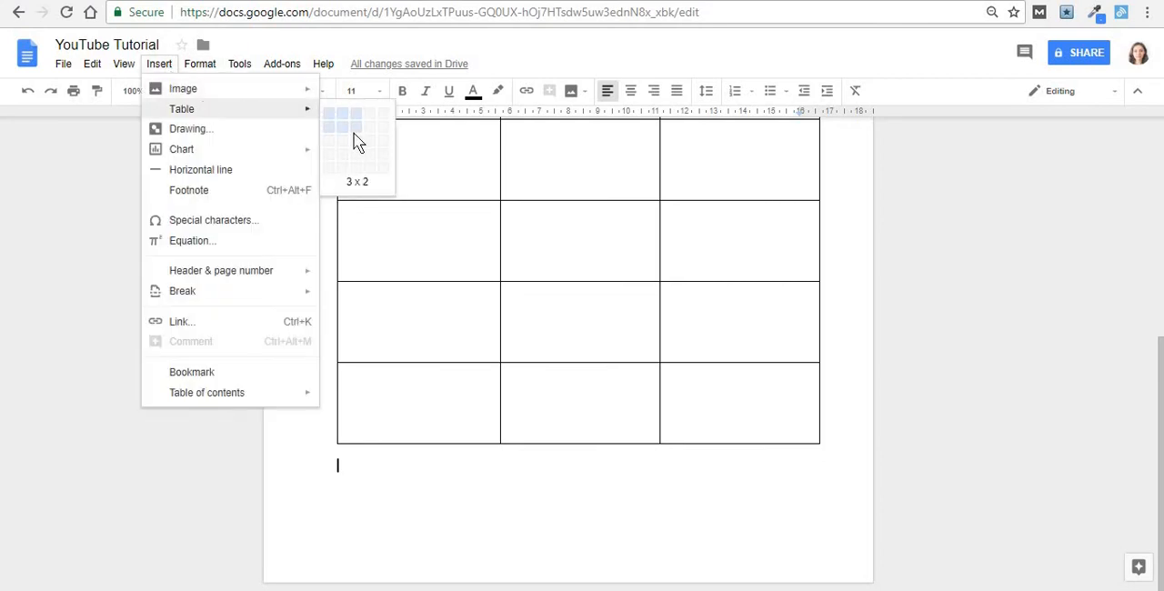
click(357, 127)
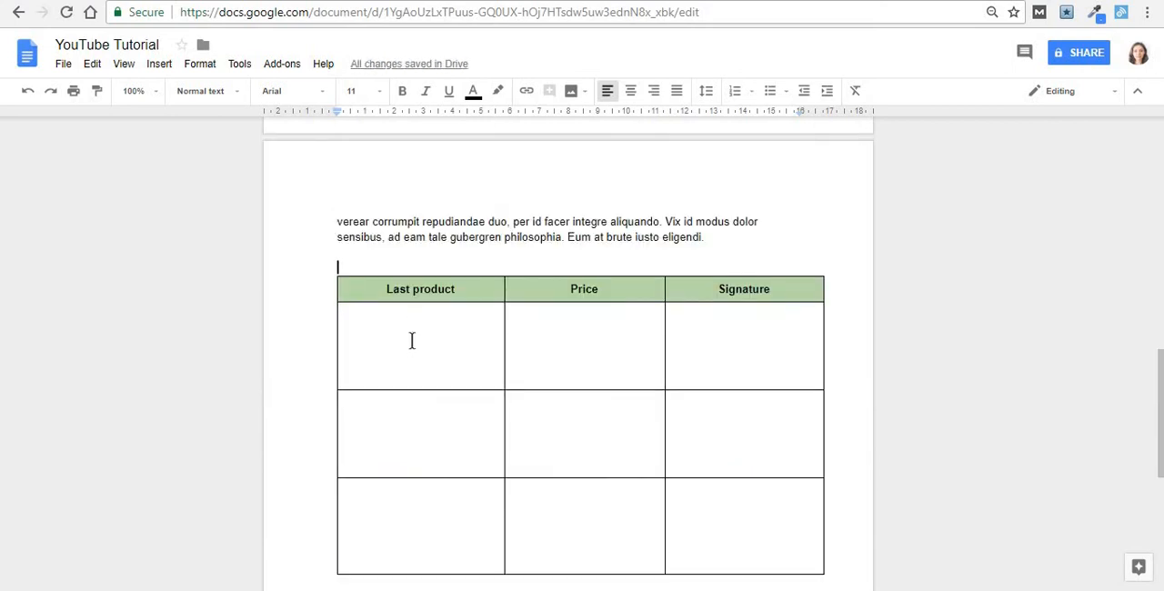
click(420, 313)
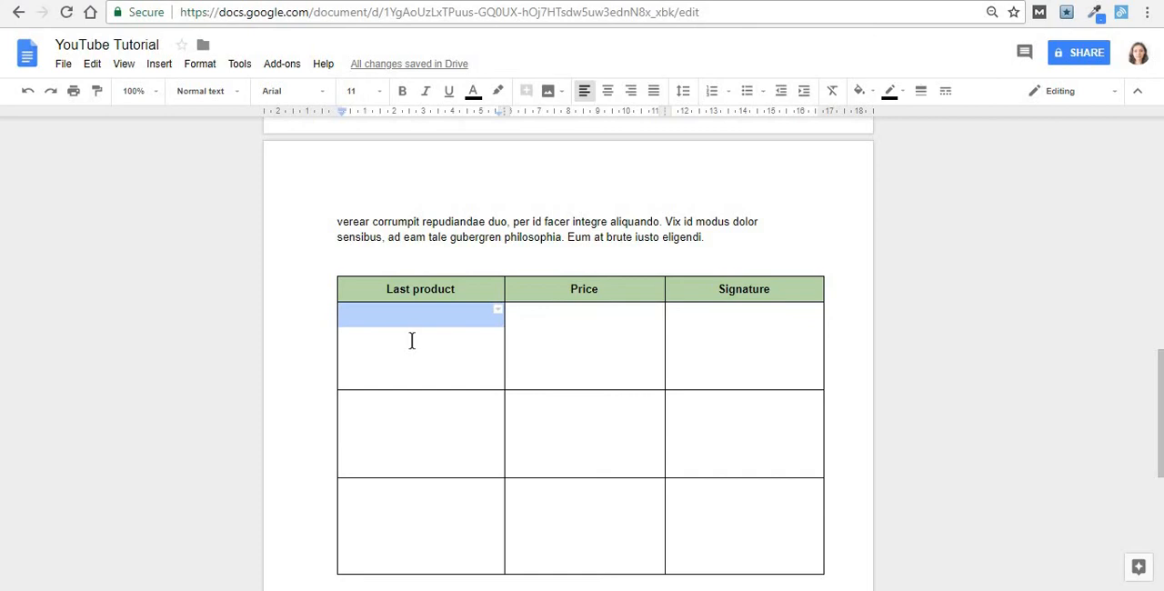
- Enter 'Eum at brute iusto eligendi' under Last product and set cell vertical alignment to Bottom
text(Eum at brute iusto eligendi.)
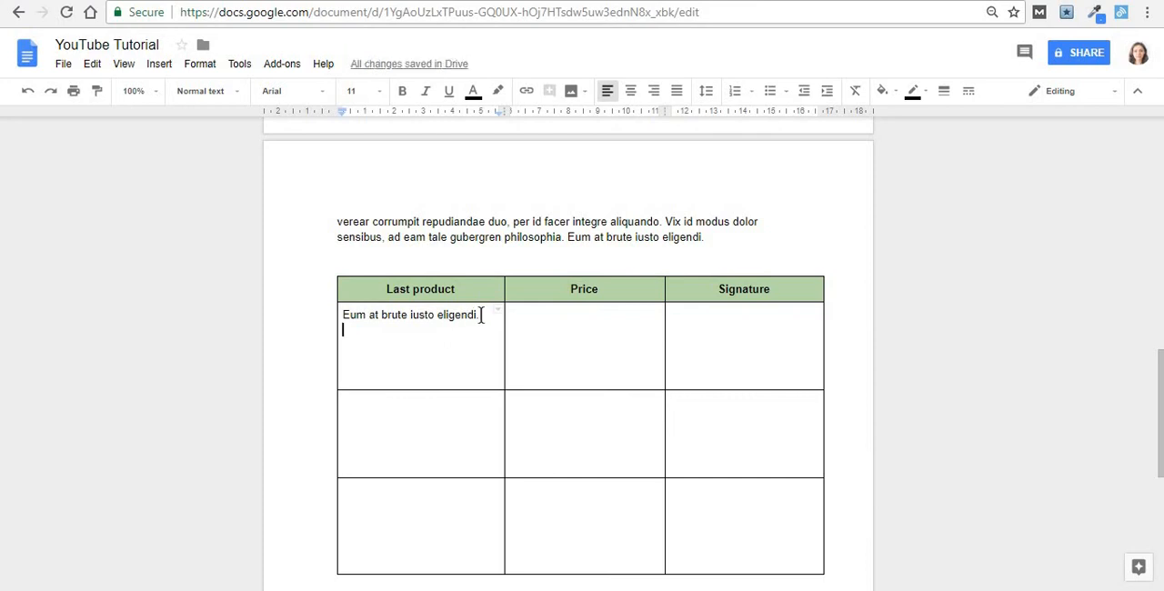
right_click(418, 313)
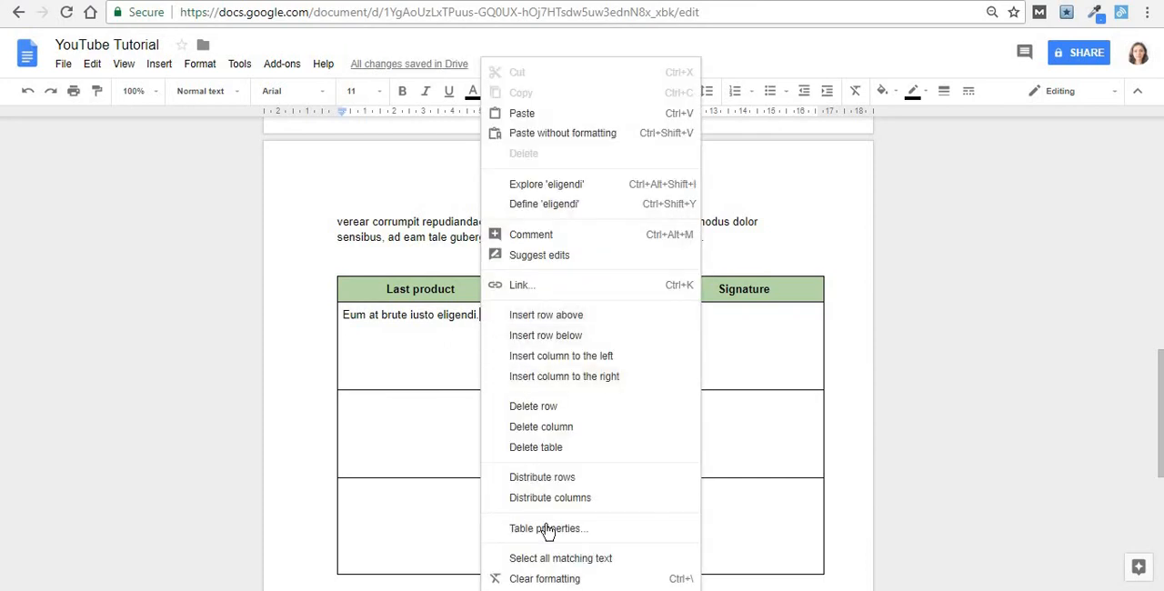
click(545, 527)
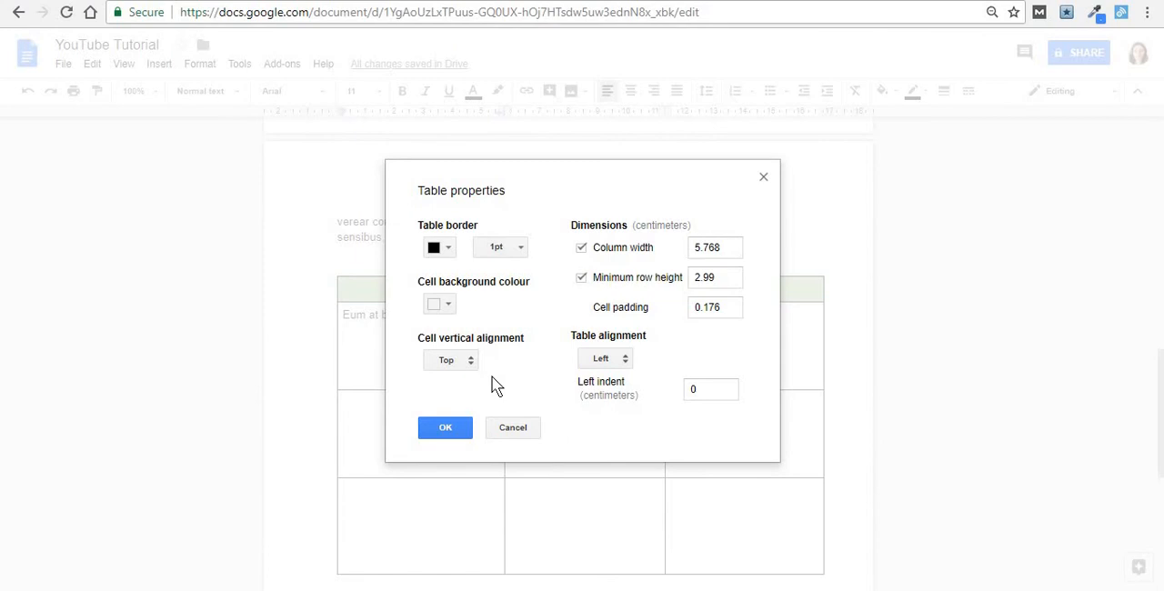
mouse_move(451, 360)
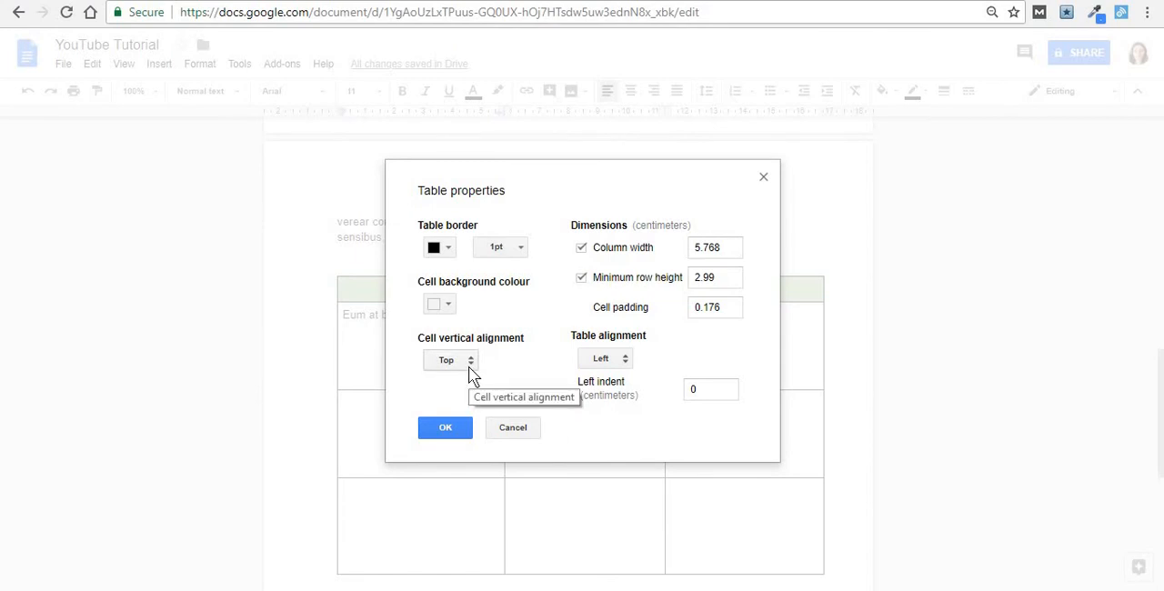
click(451, 359)
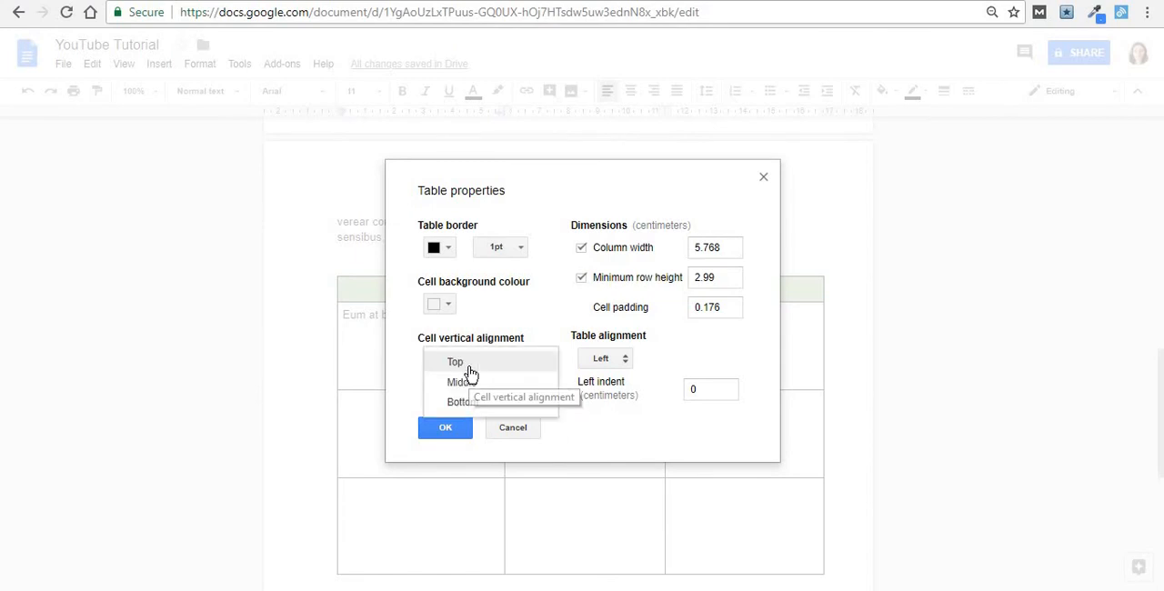
click(460, 400)
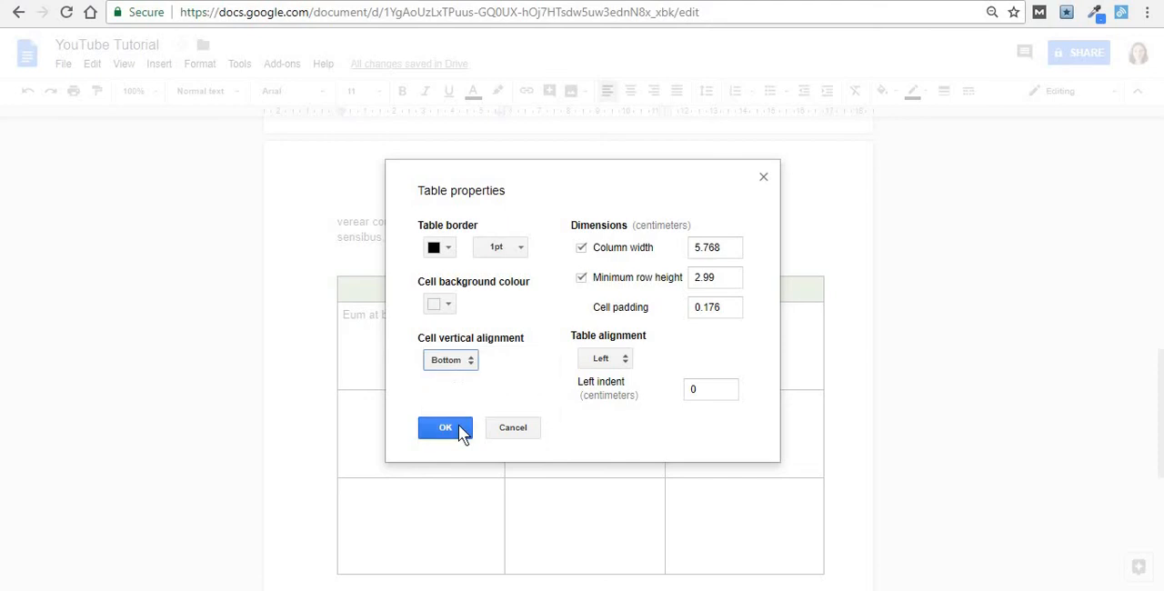
click(444, 428)
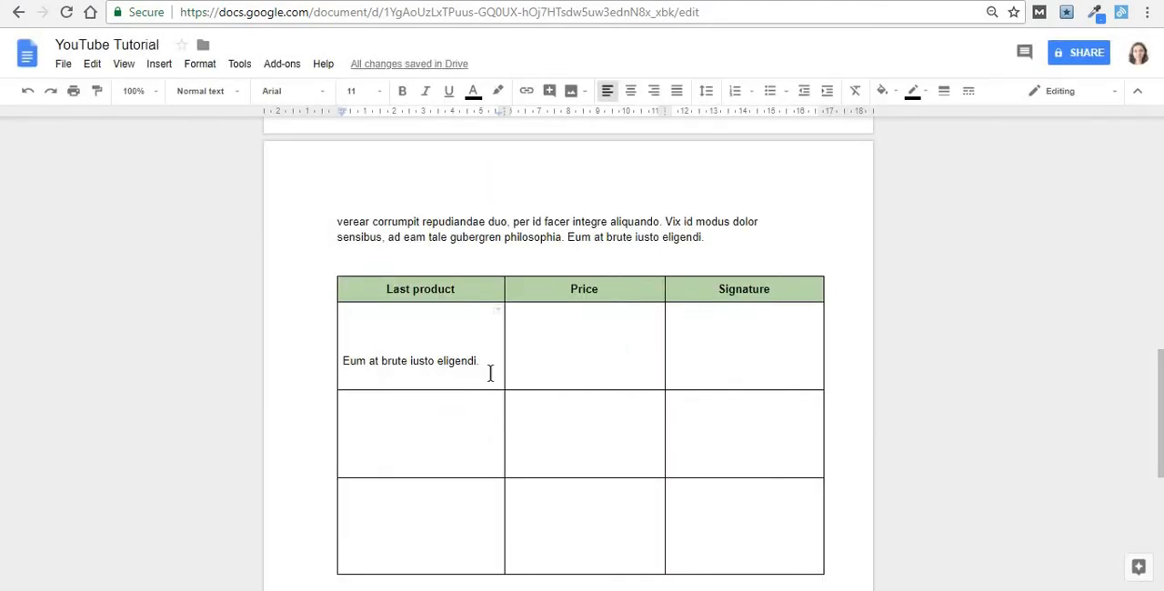
right_click(489, 373)
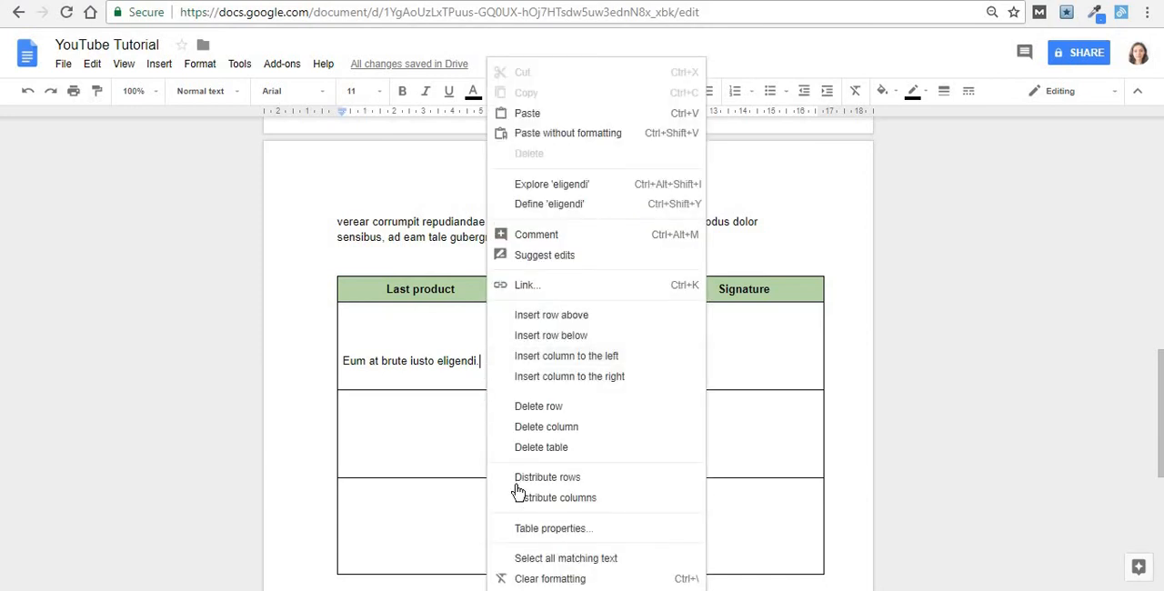
- Set the Last product table's alignment to Centre in Table properties and apply it
click(553, 527)
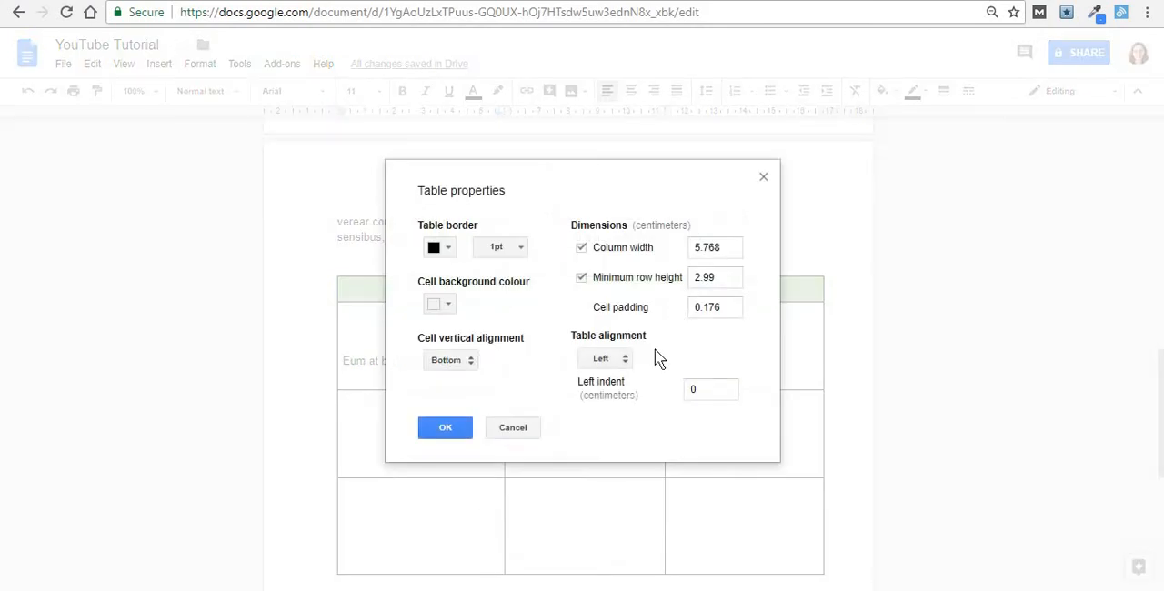
click(604, 358)
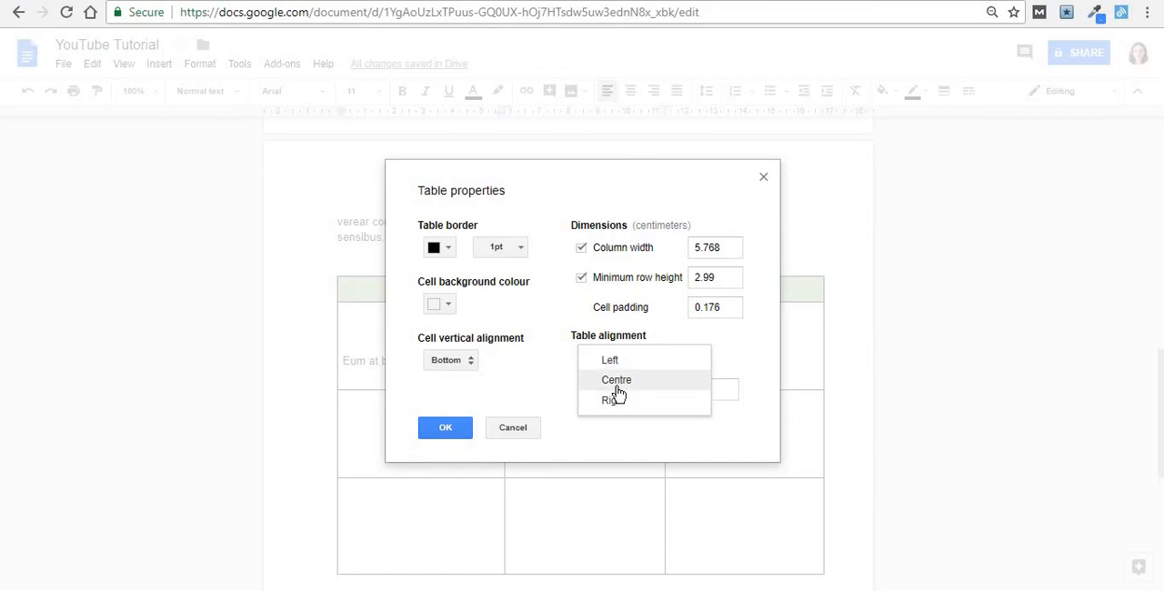
click(617, 378)
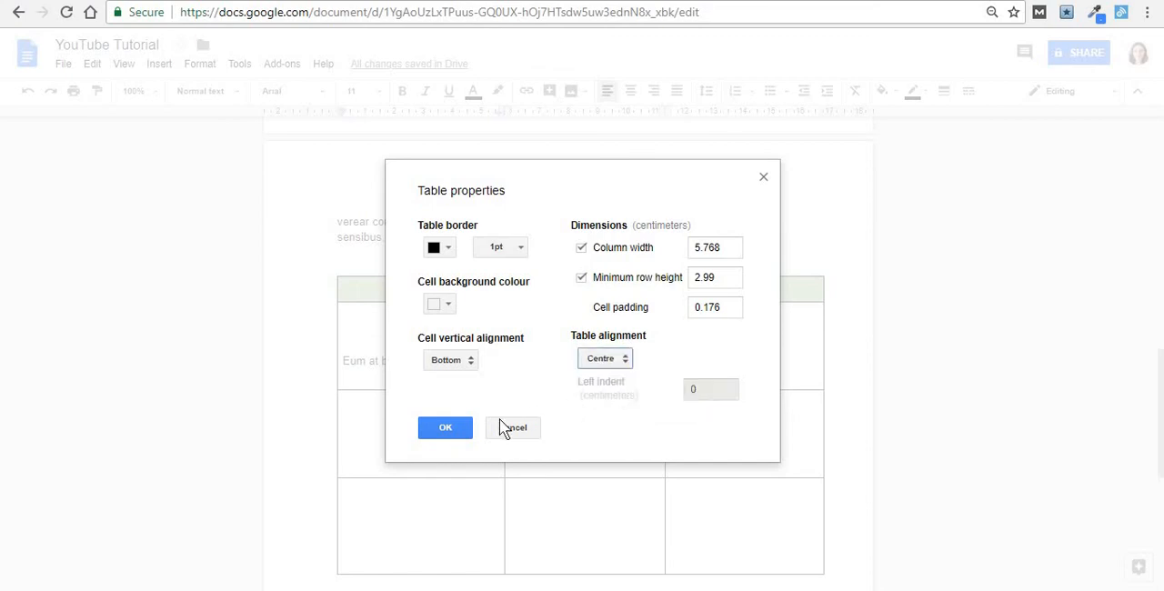
click(443, 427)
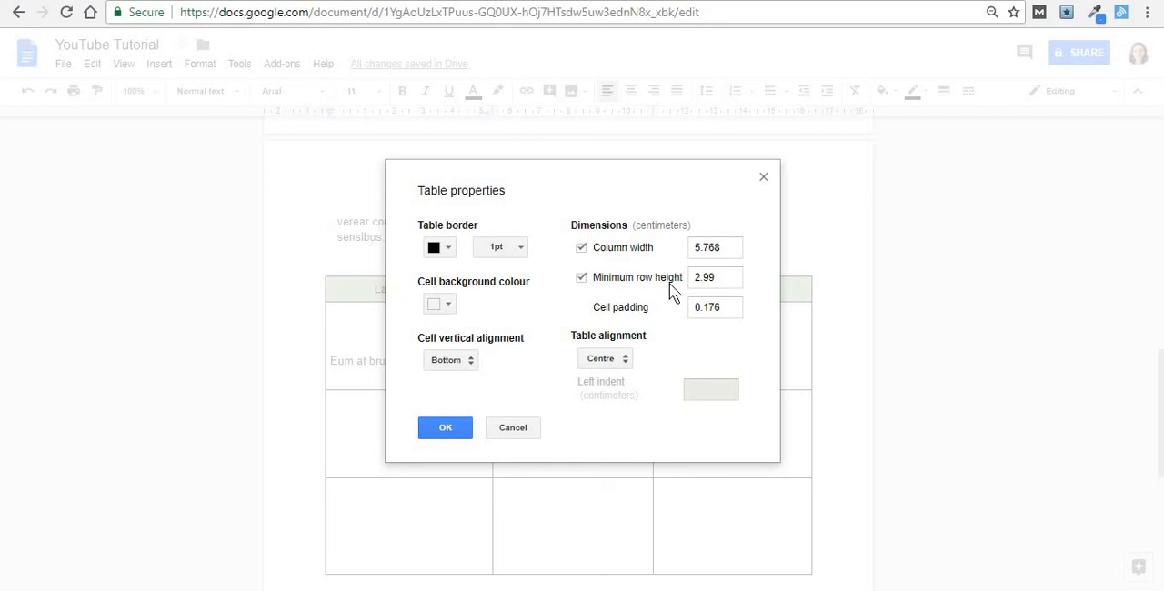
mouse_move(677, 306)
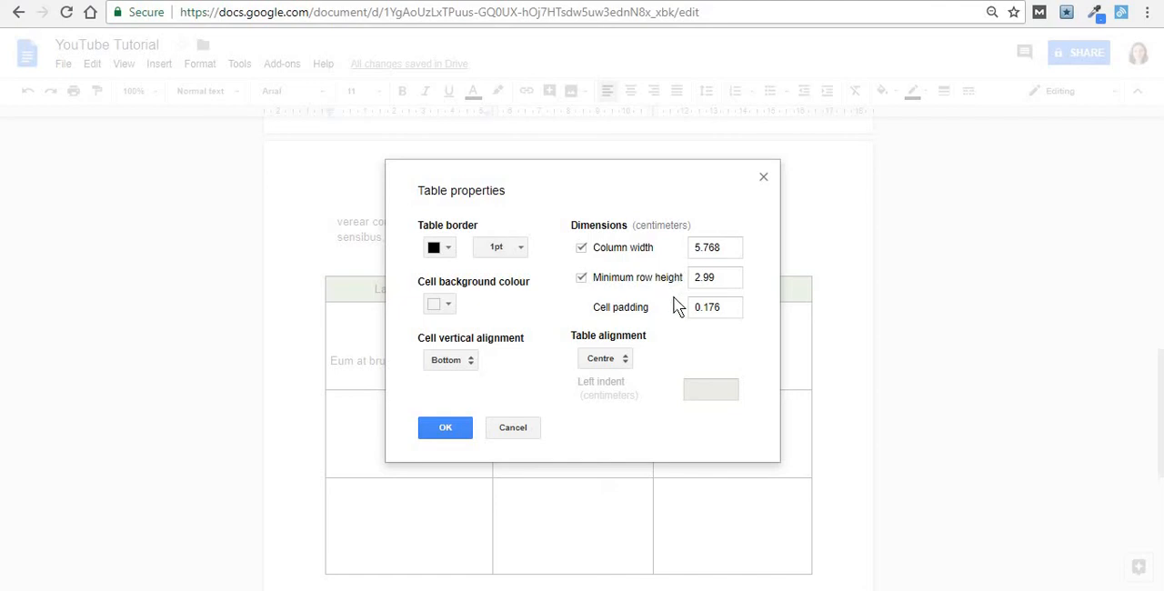
click(444, 427)
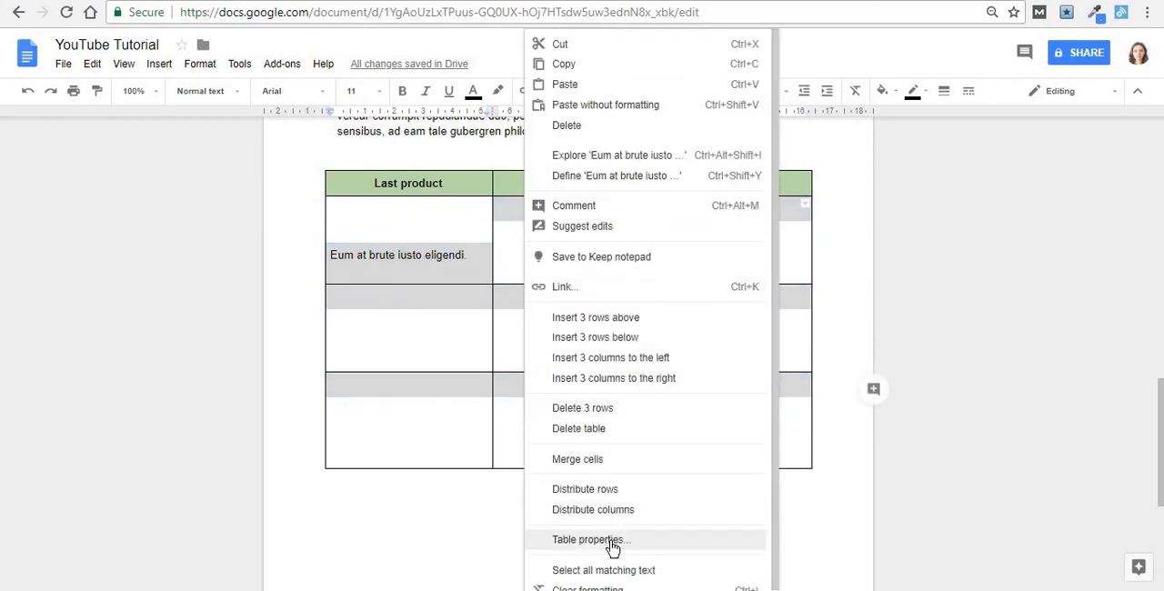
- Adjust the cell padding of the selected body rows in Table properties and close the dialog
click(589, 539)
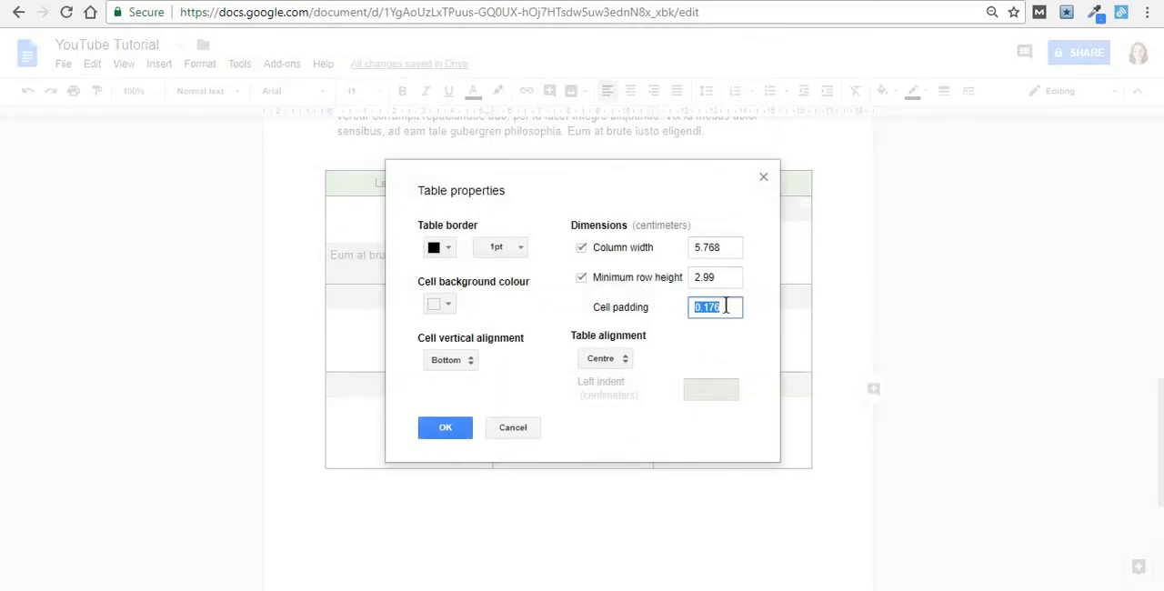
click(443, 428)
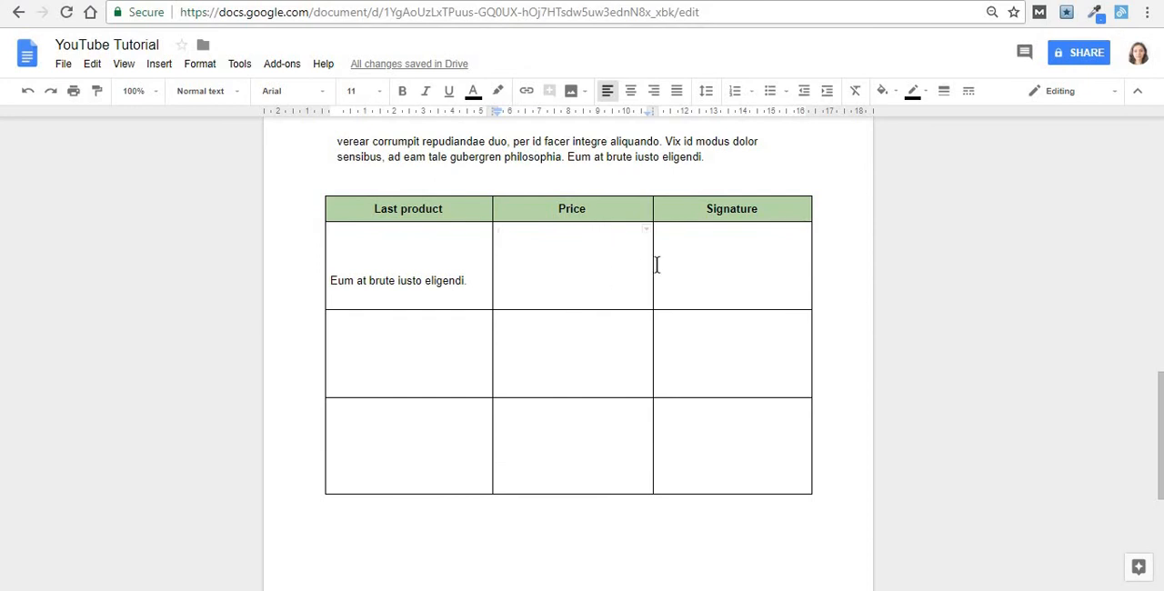
mouse_move(655, 269)
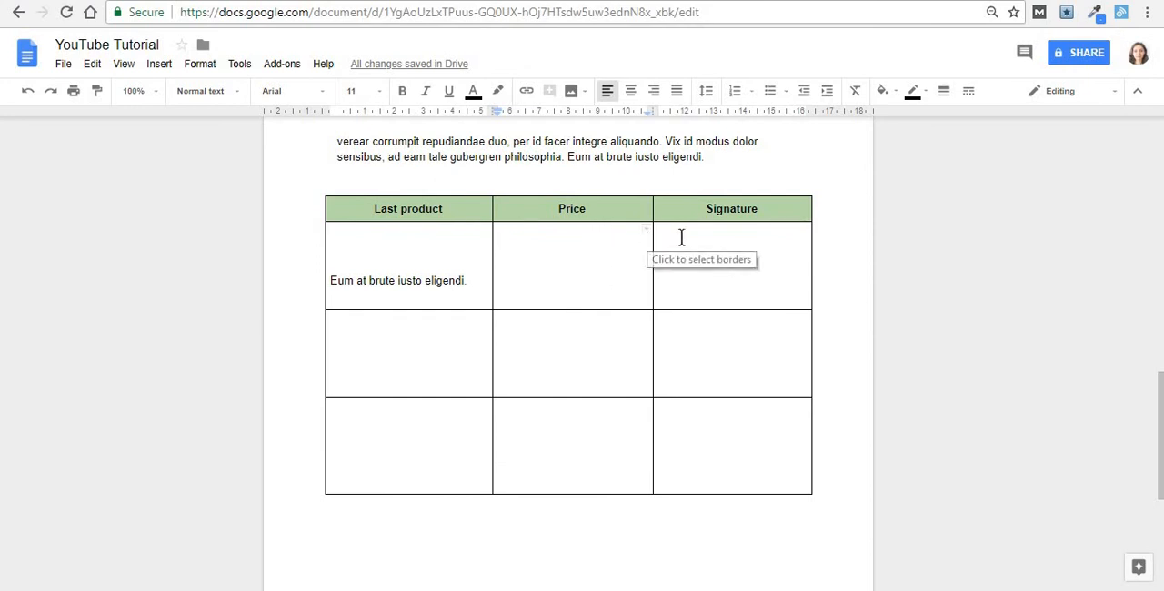
- Select the bottom border line of the Signature header cell, leaving Table properties unchanged
click(731, 234)
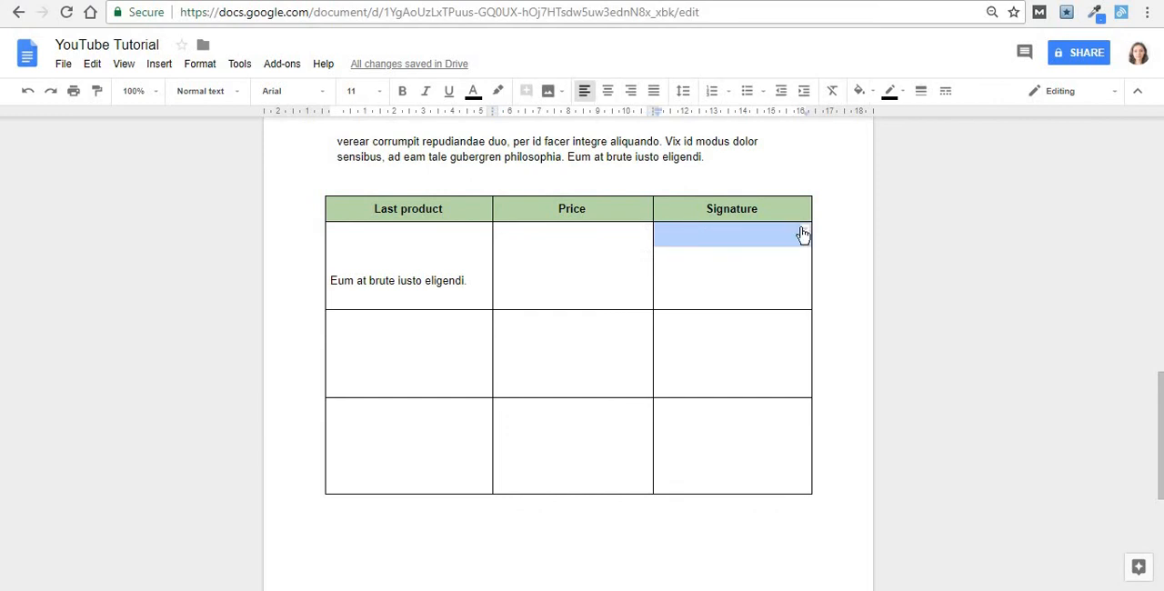
mouse_move(802, 234)
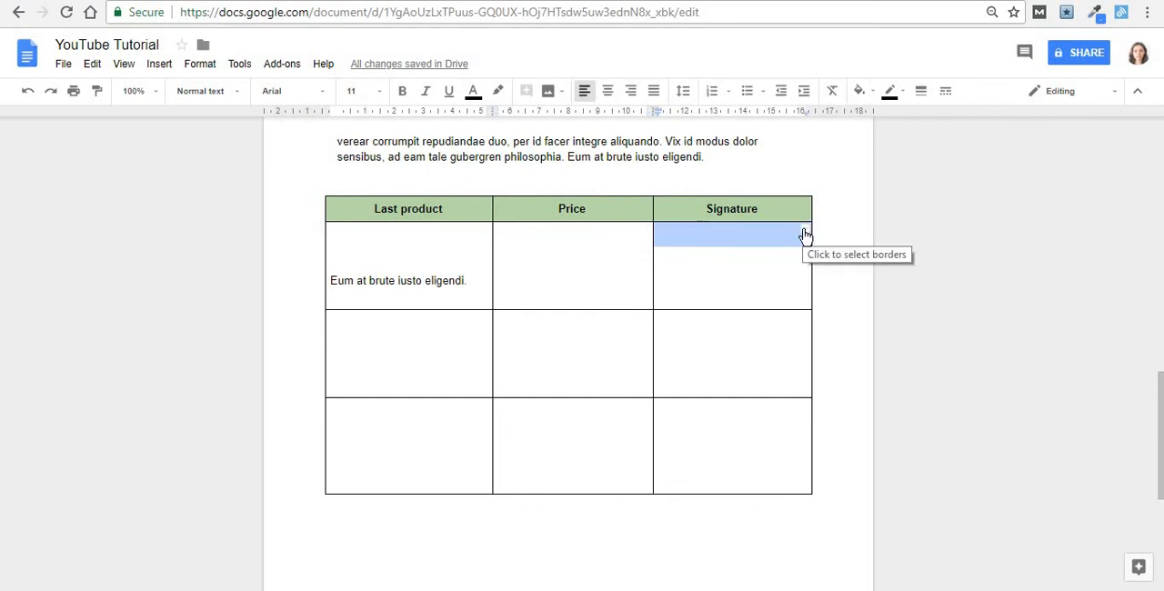
click(804, 233)
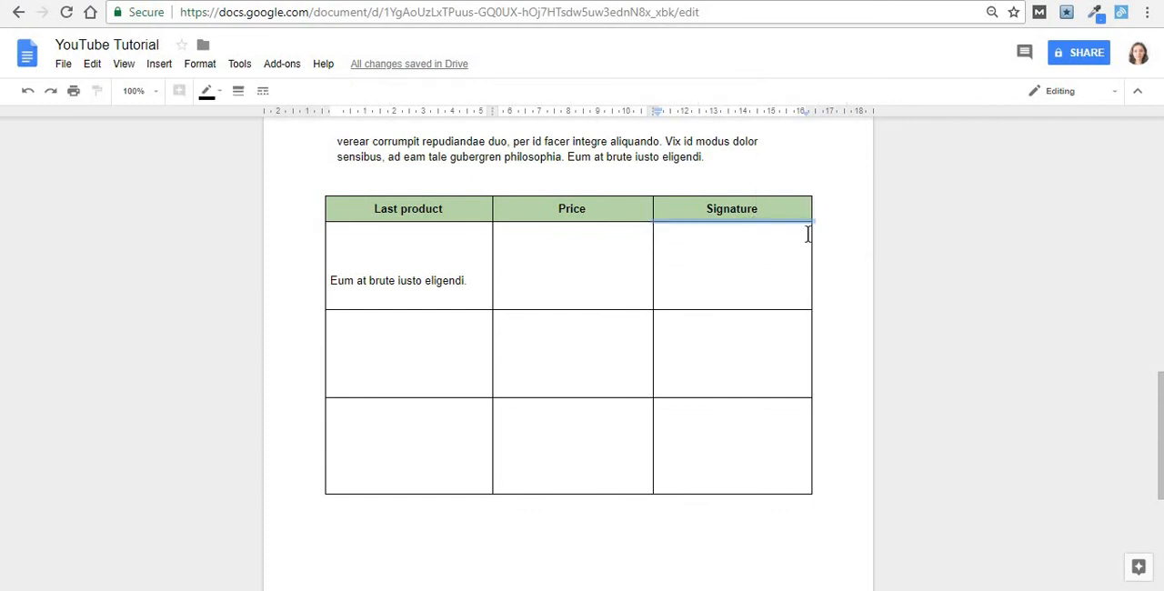
click(731, 222)
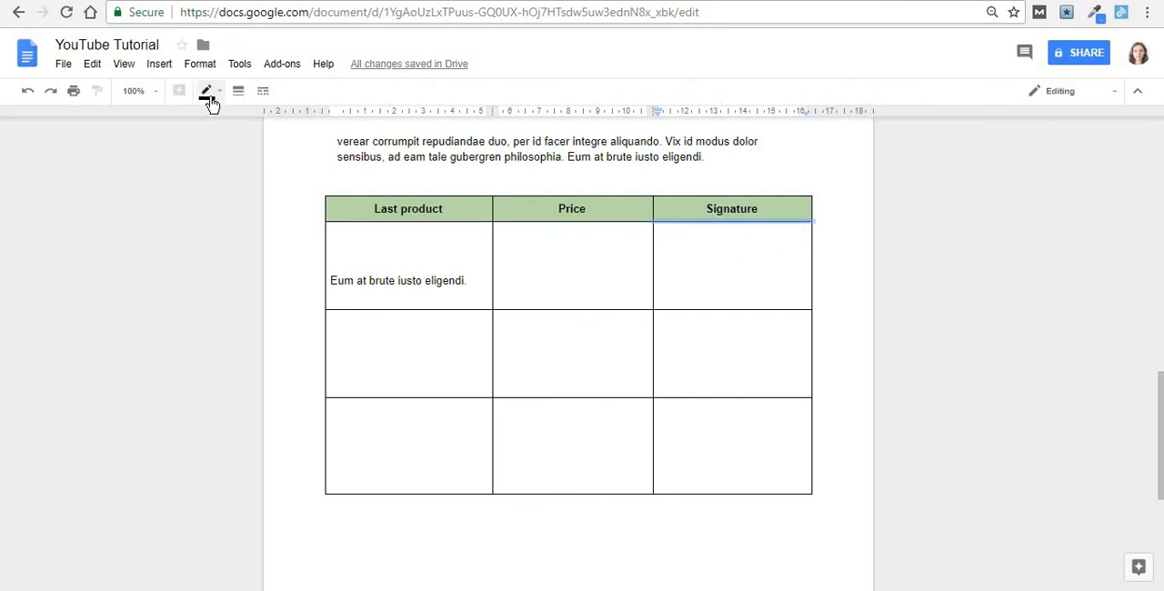
mouse_move(209, 91)
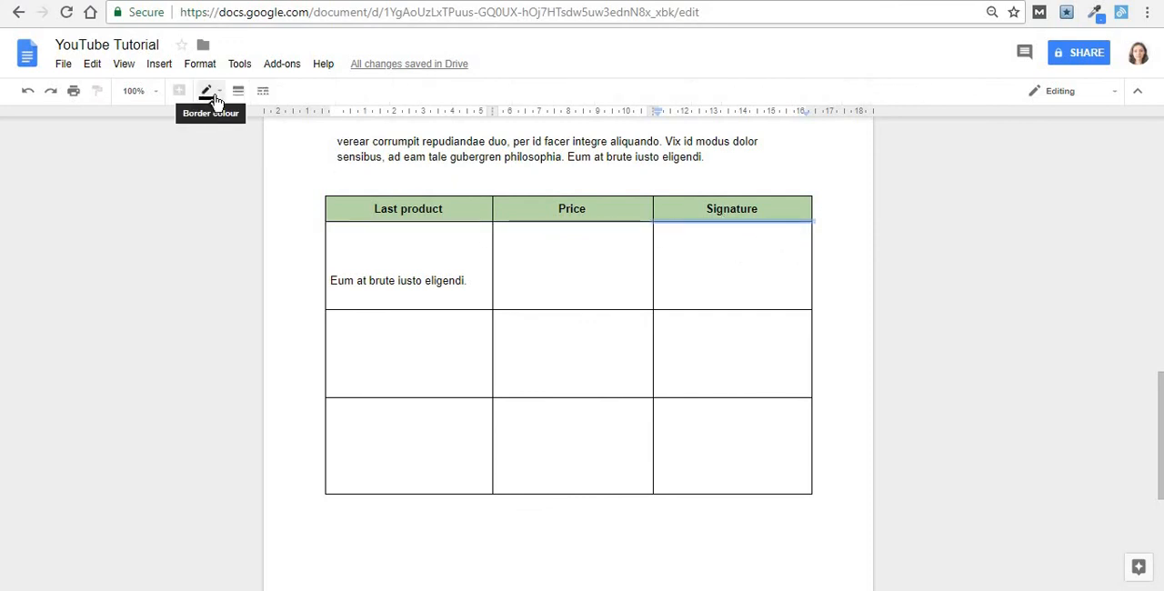
click(731, 233)
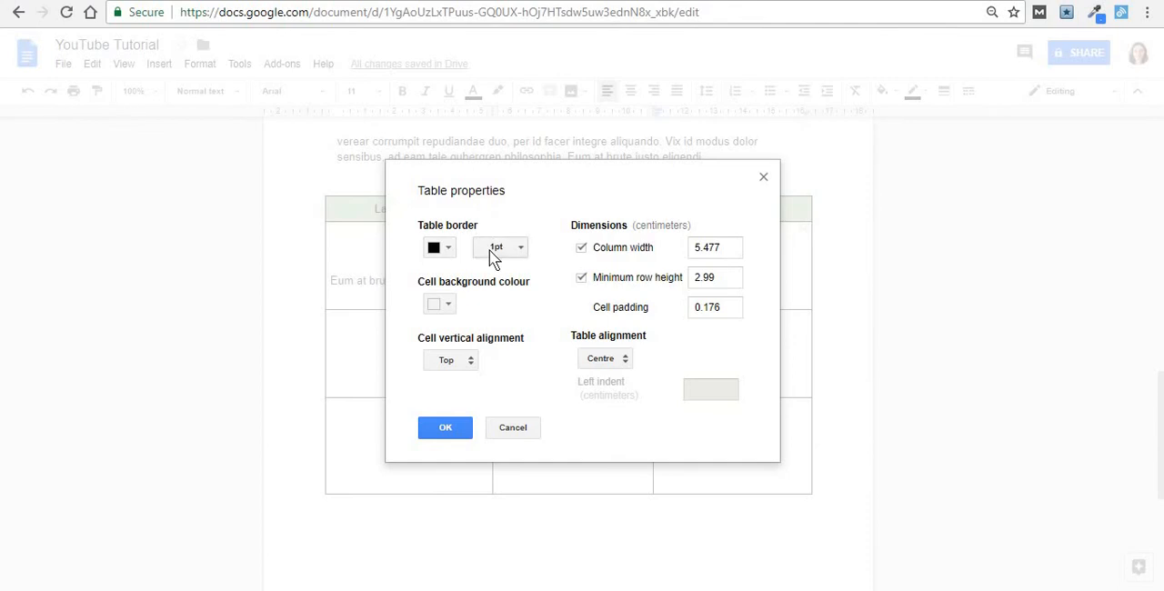
click(444, 427)
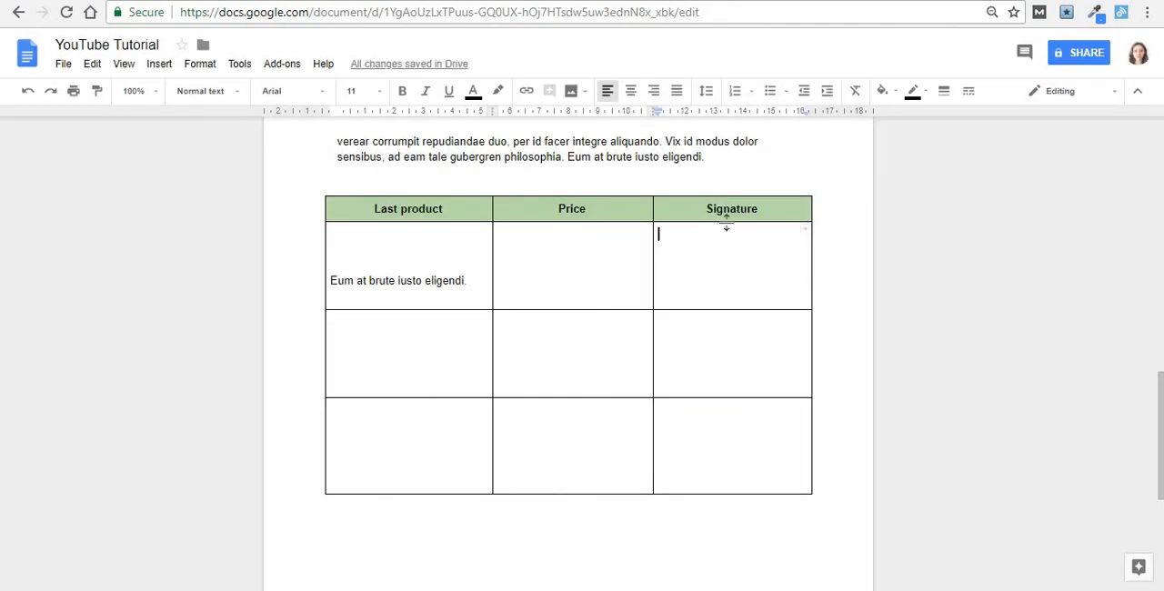
mouse_move(239, 91)
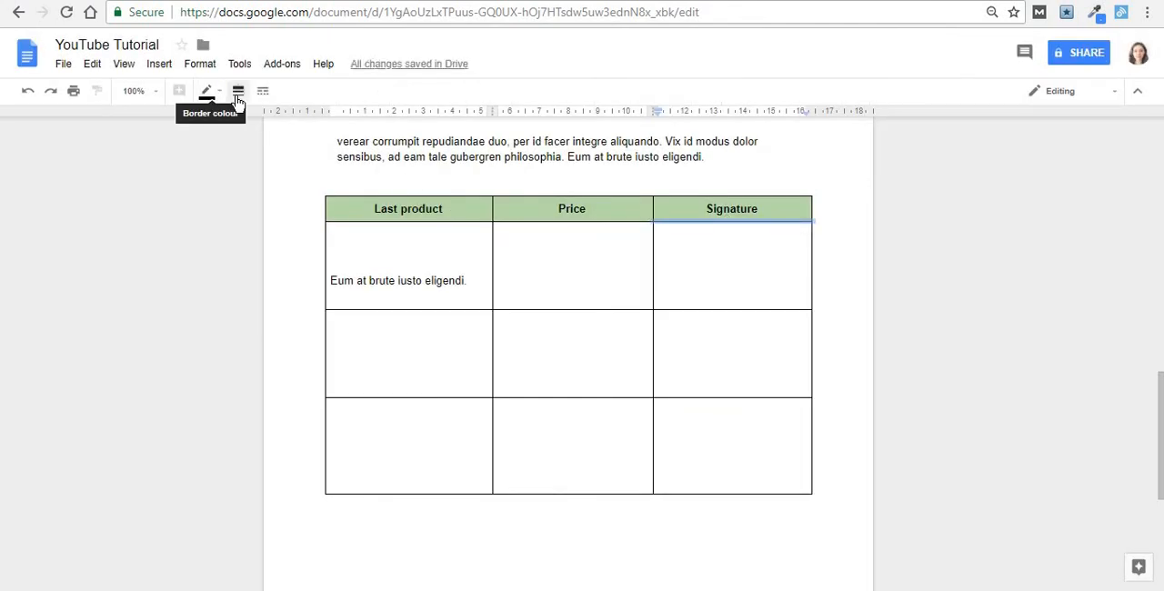
- Make the line beneath the Signature header 3pt thick and dashed
click(239, 91)
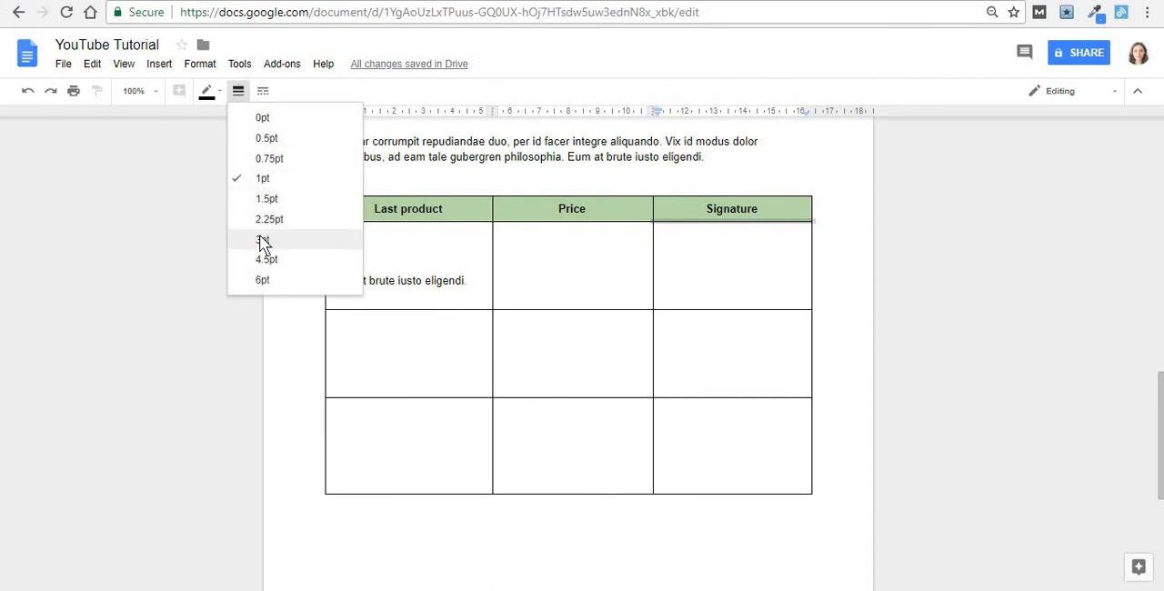
click(262, 91)
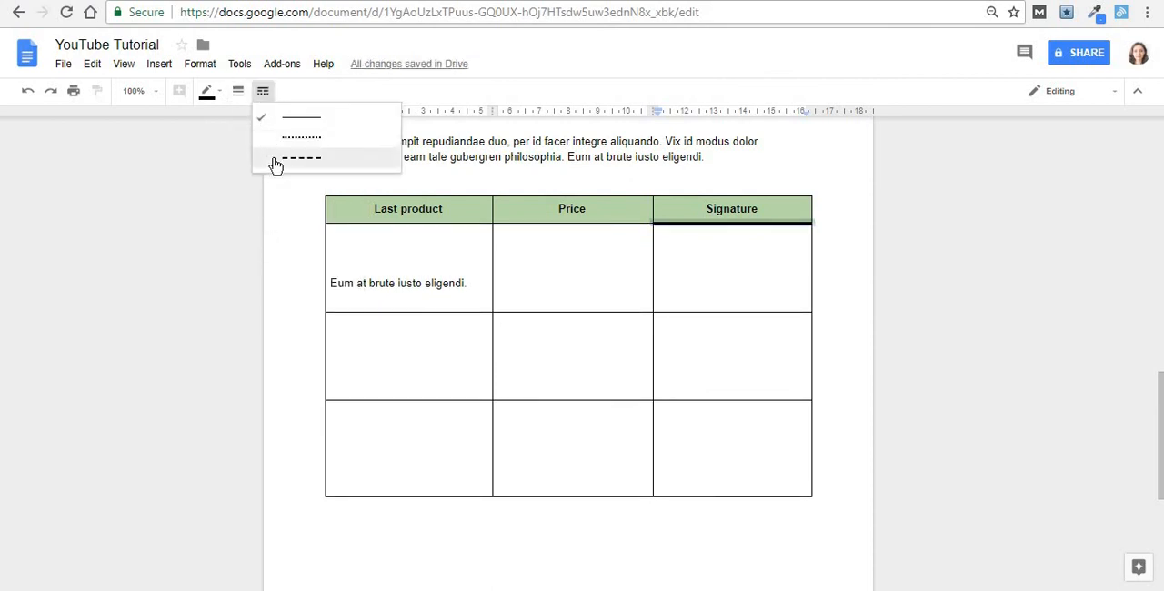
click(300, 157)
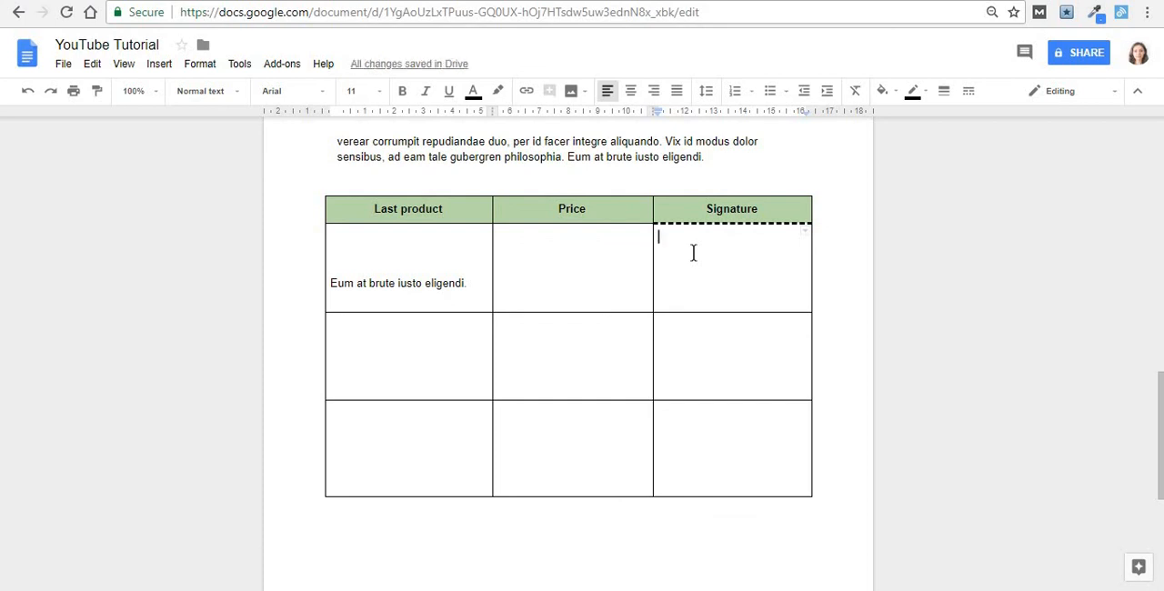
mouse_move(698, 322)
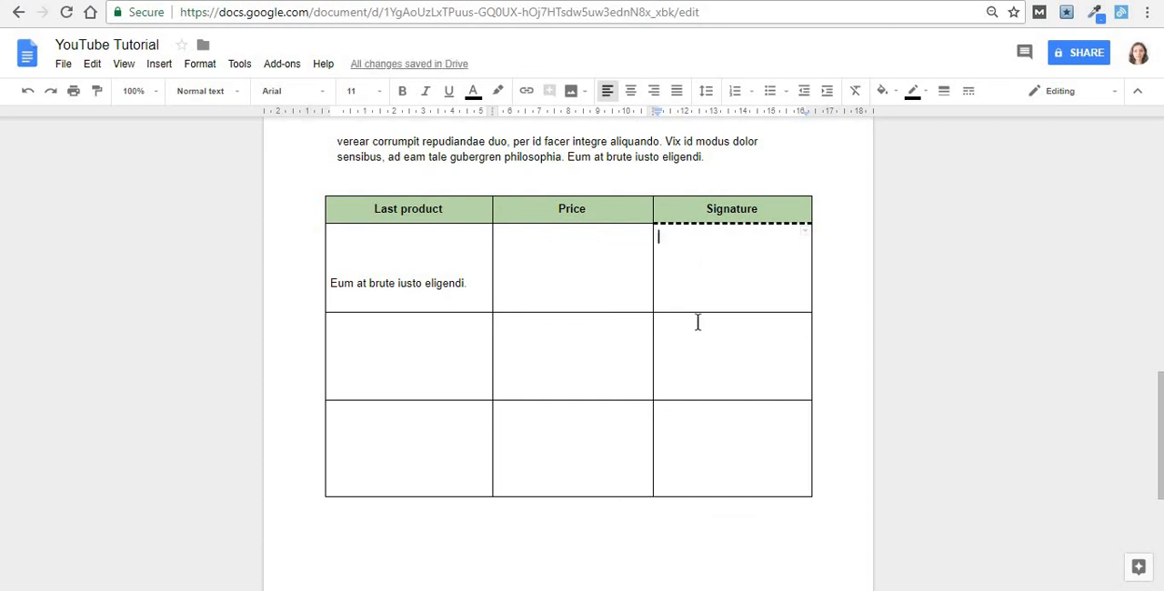
- Restyle the borders around the middle-row Price and Signature cells with a thicker width
click(498, 324)
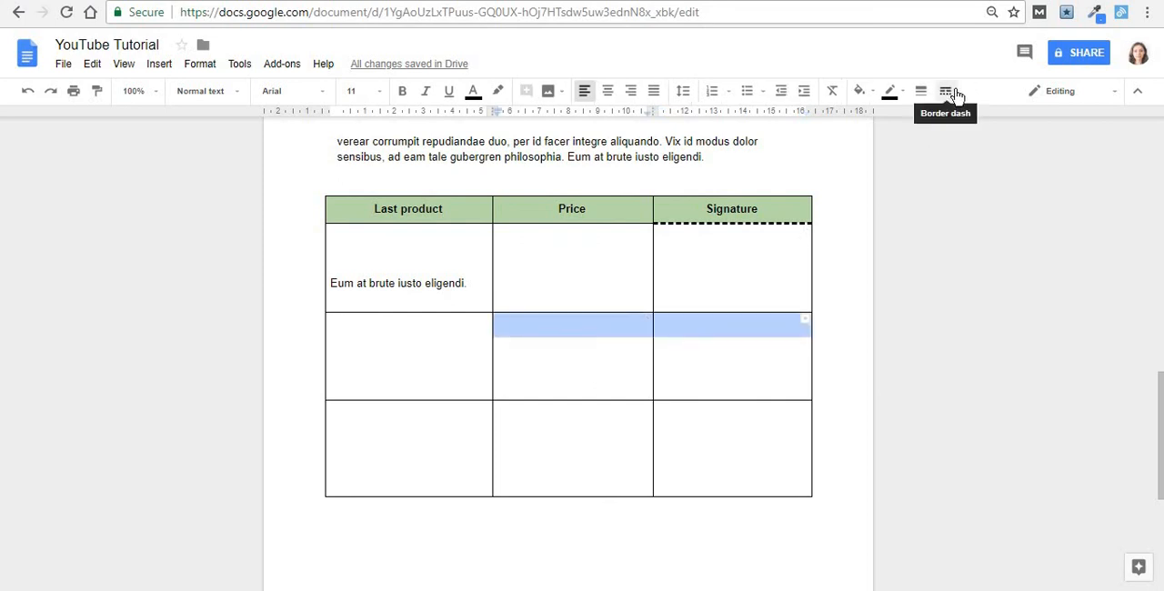
click(920, 91)
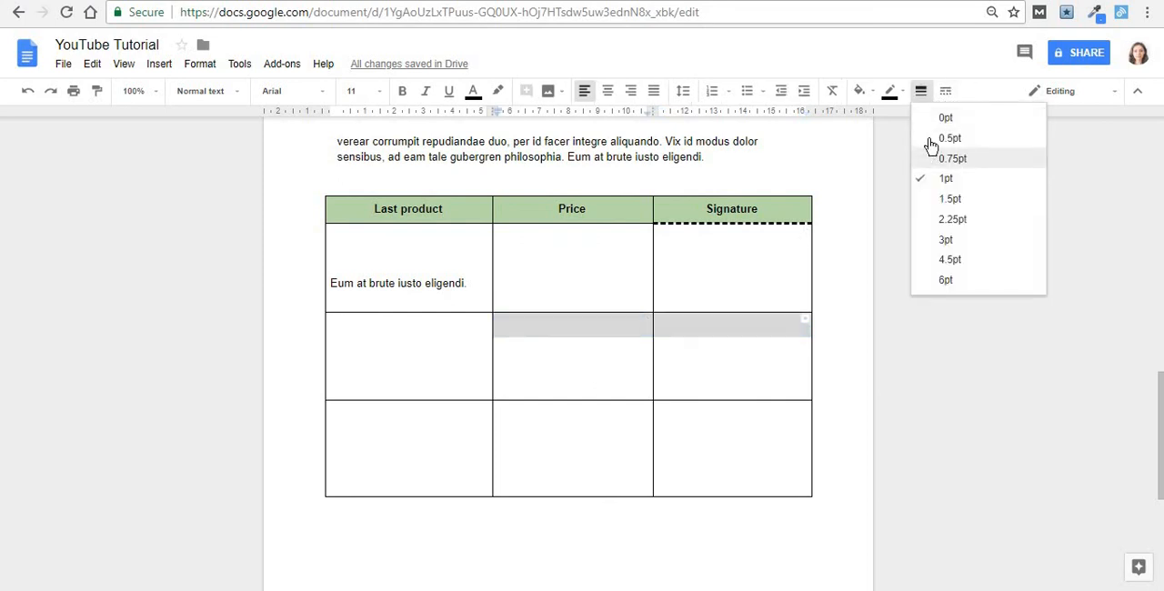
click(946, 91)
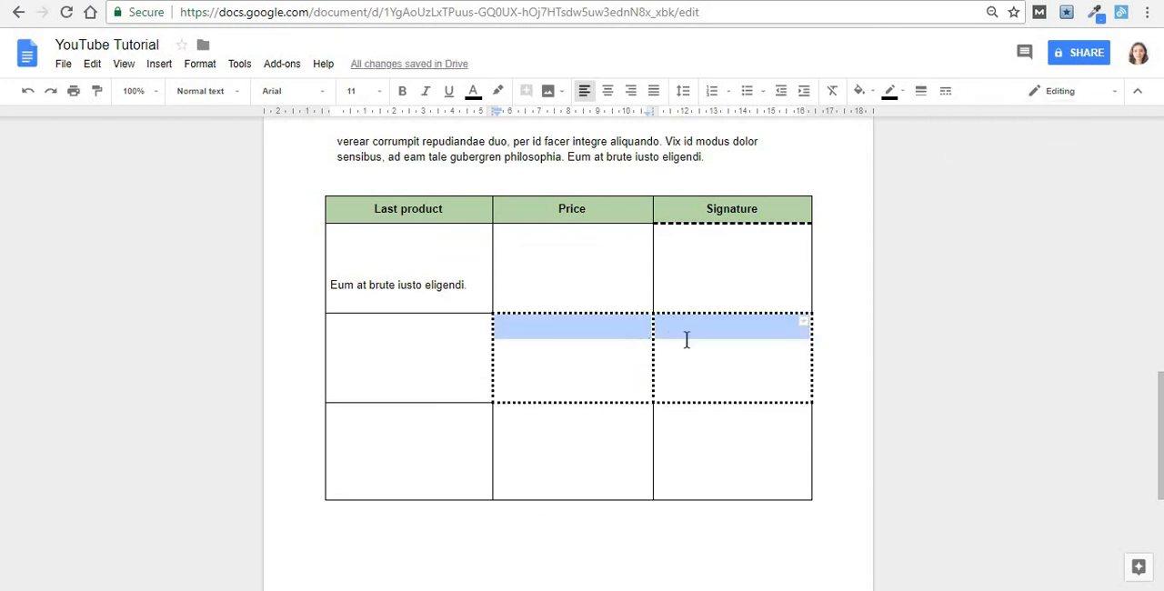
click(671, 329)
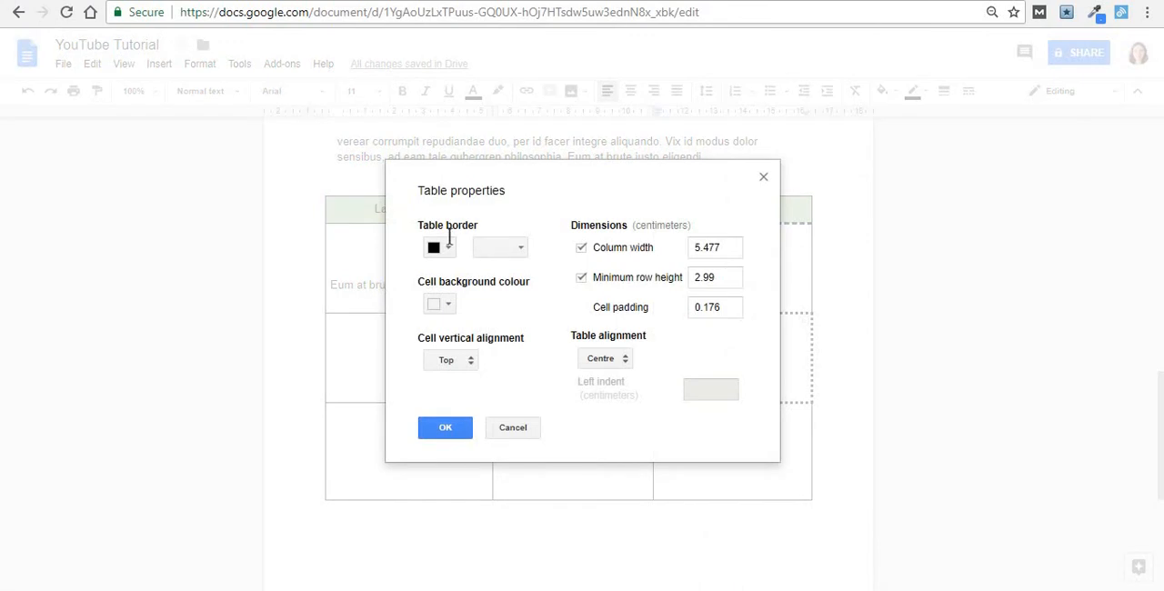
- Give the whole table a heavier border and make those cells' dotted borders solid
click(498, 247)
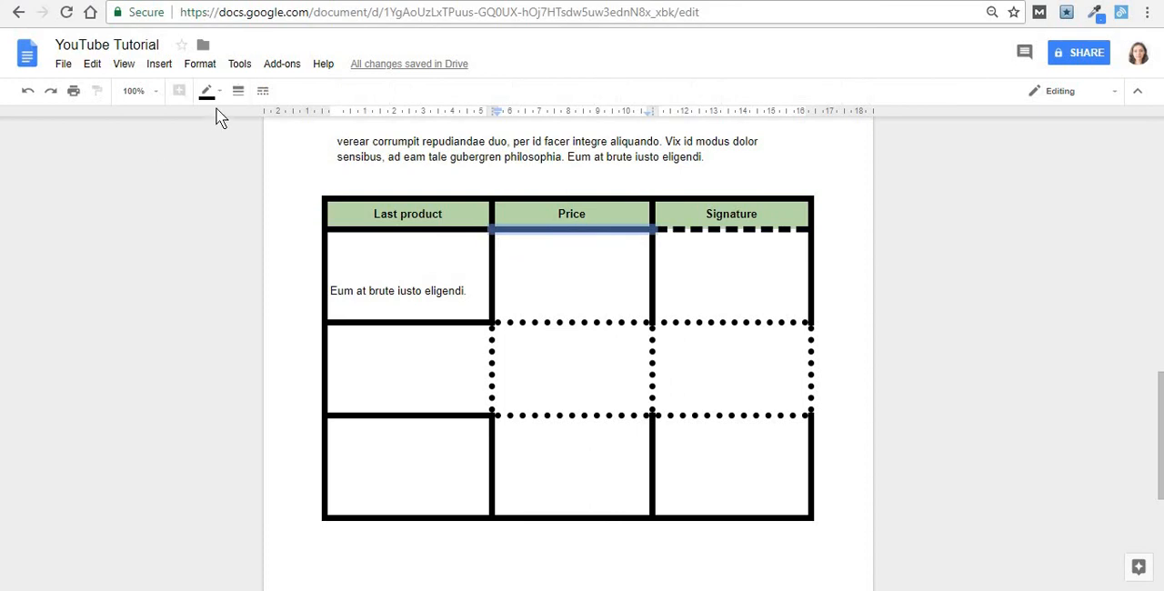
click(238, 91)
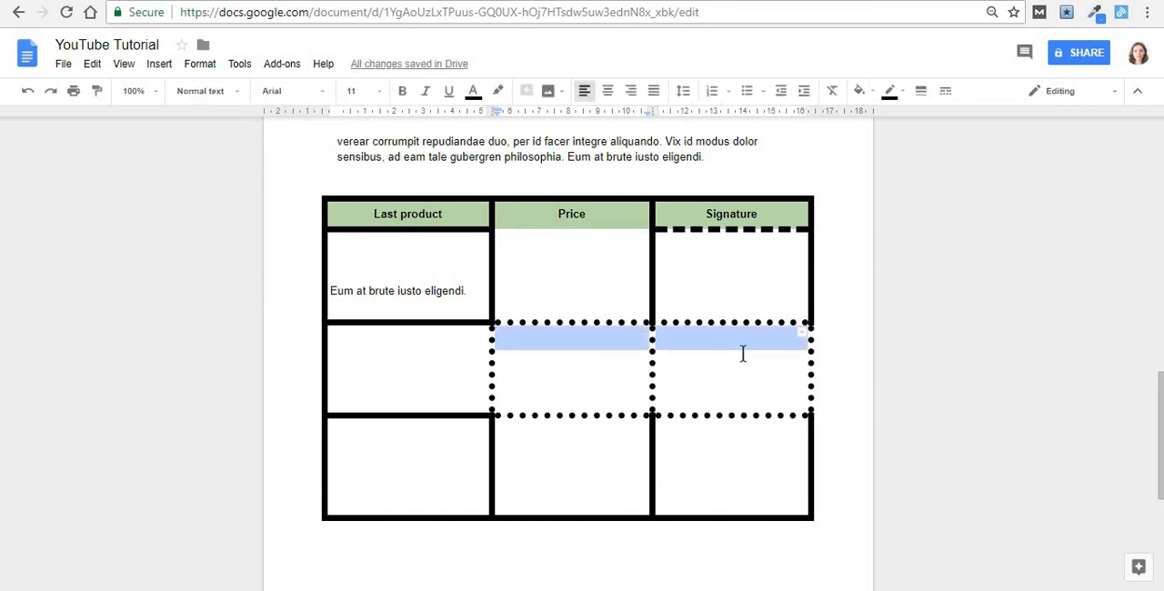
mouse_move(946, 91)
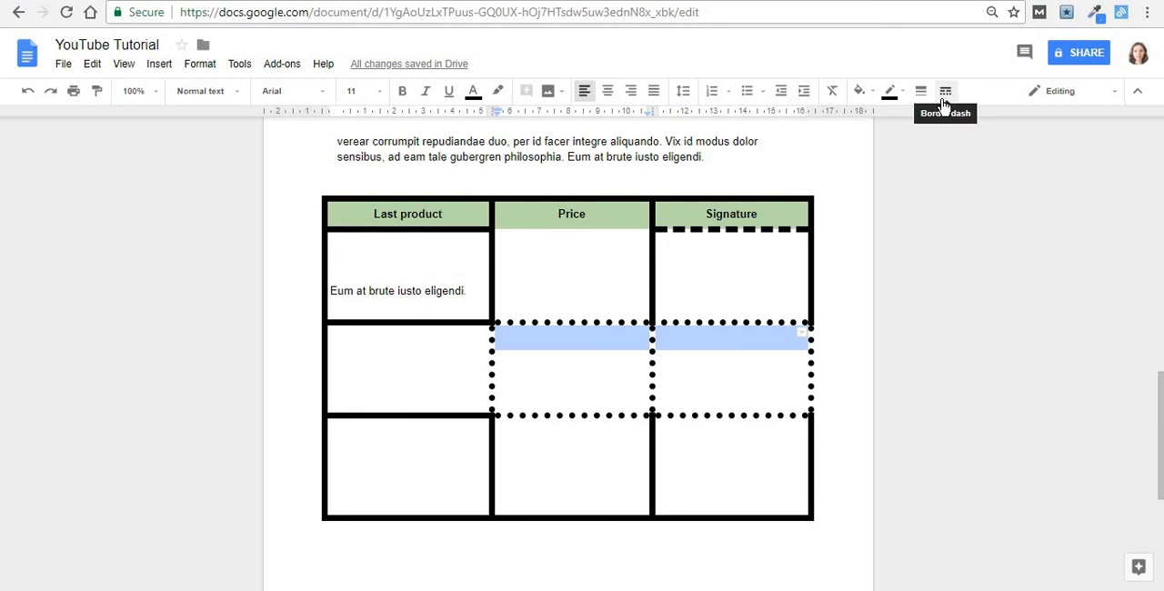
click(945, 91)
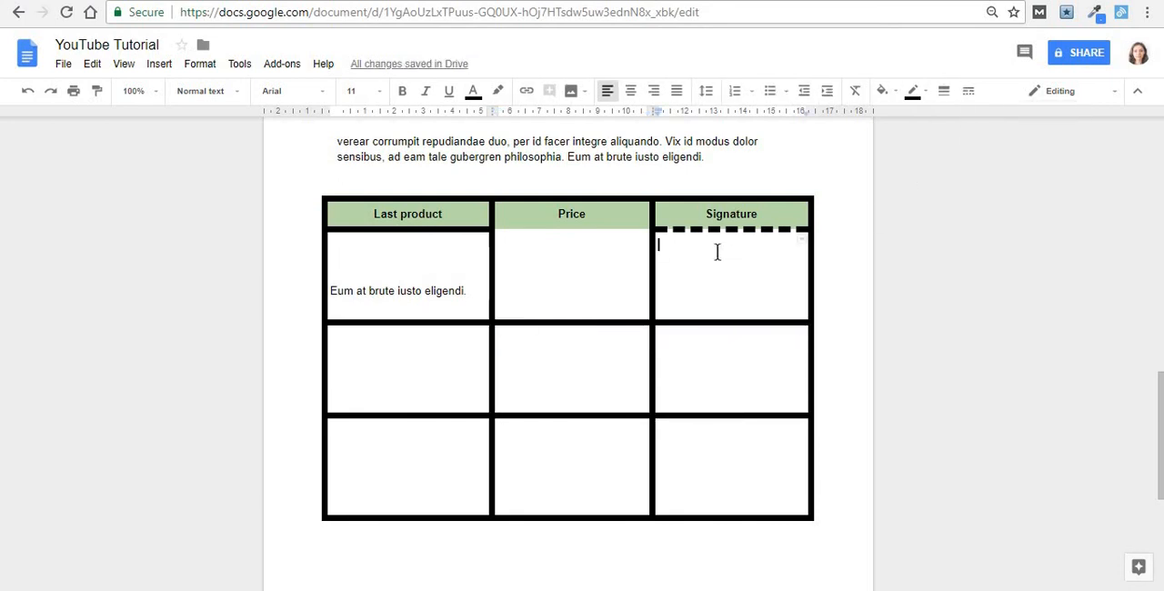
- Set the table border width to 0pt so no borders remain, only the green header shading
right_click(717, 251)
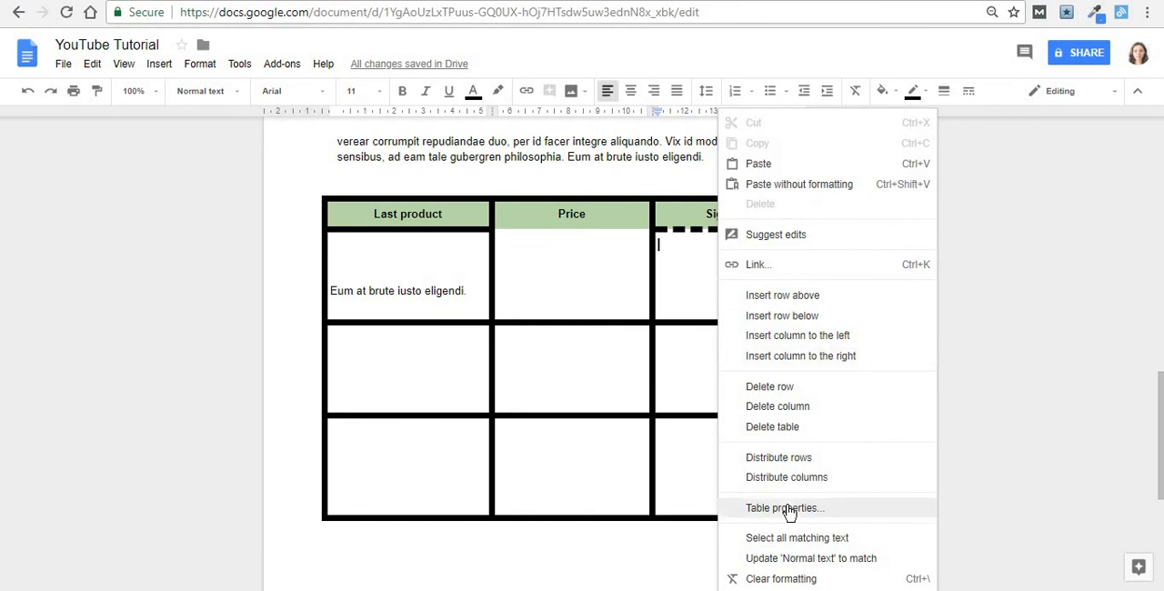
click(784, 508)
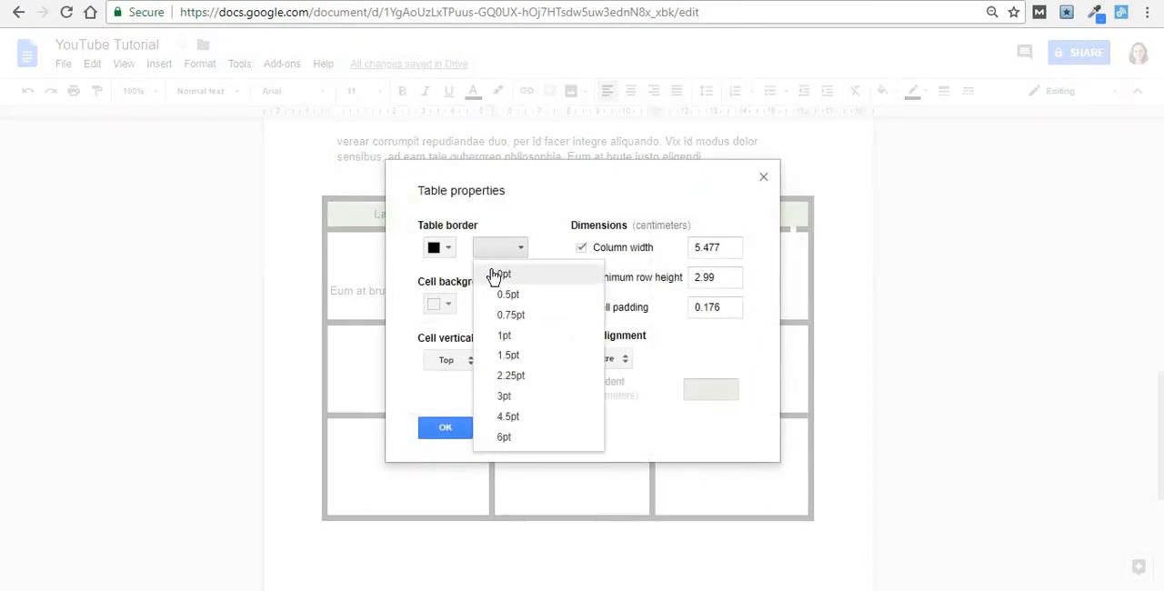
click(498, 274)
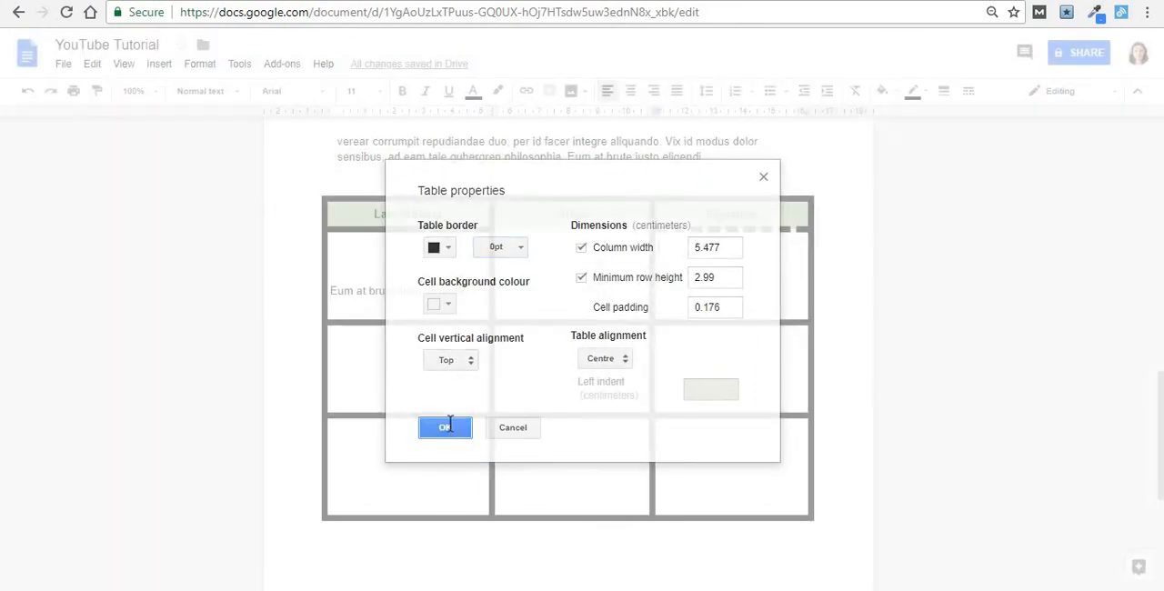
click(443, 427)
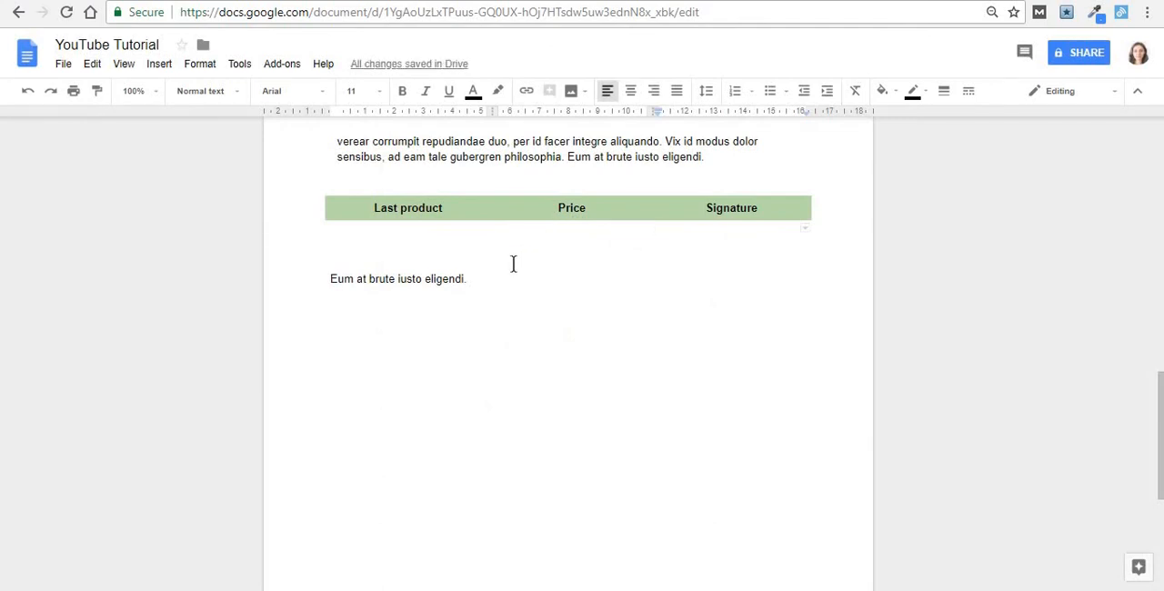
scroll(down, 3)
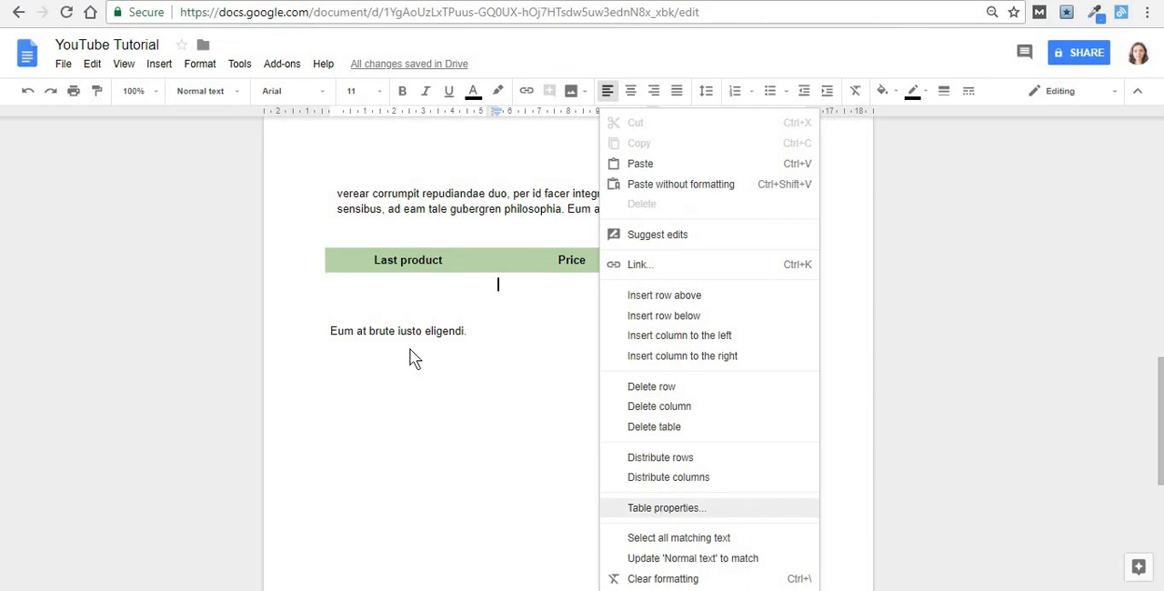
- Restore a 1pt table border and make the dashed line beneath the Signature header solid again
click(666, 507)
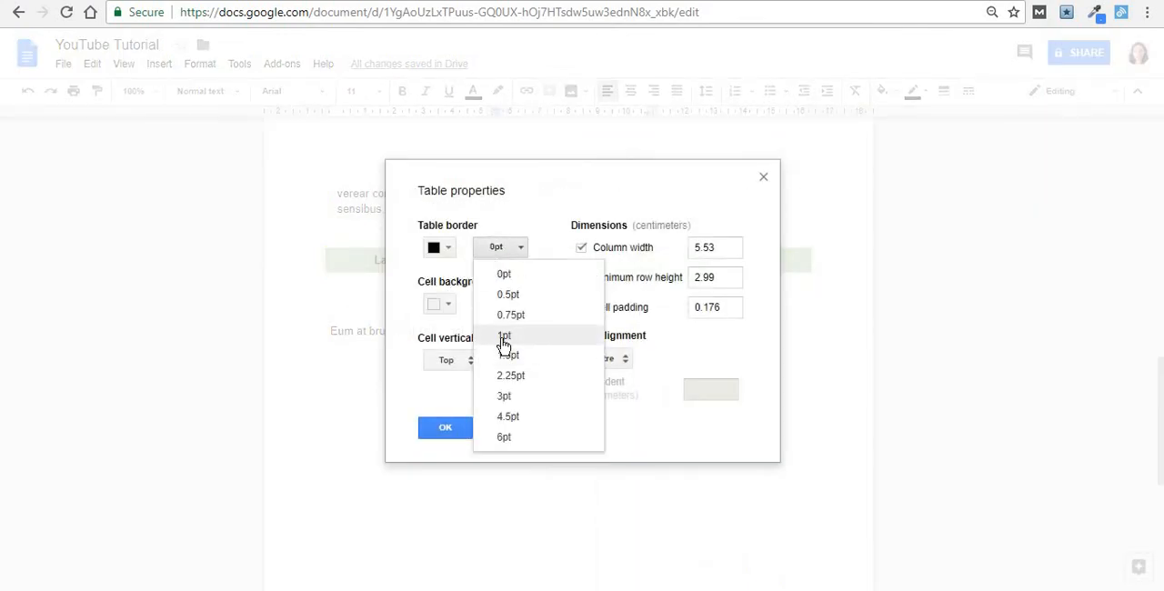
click(504, 334)
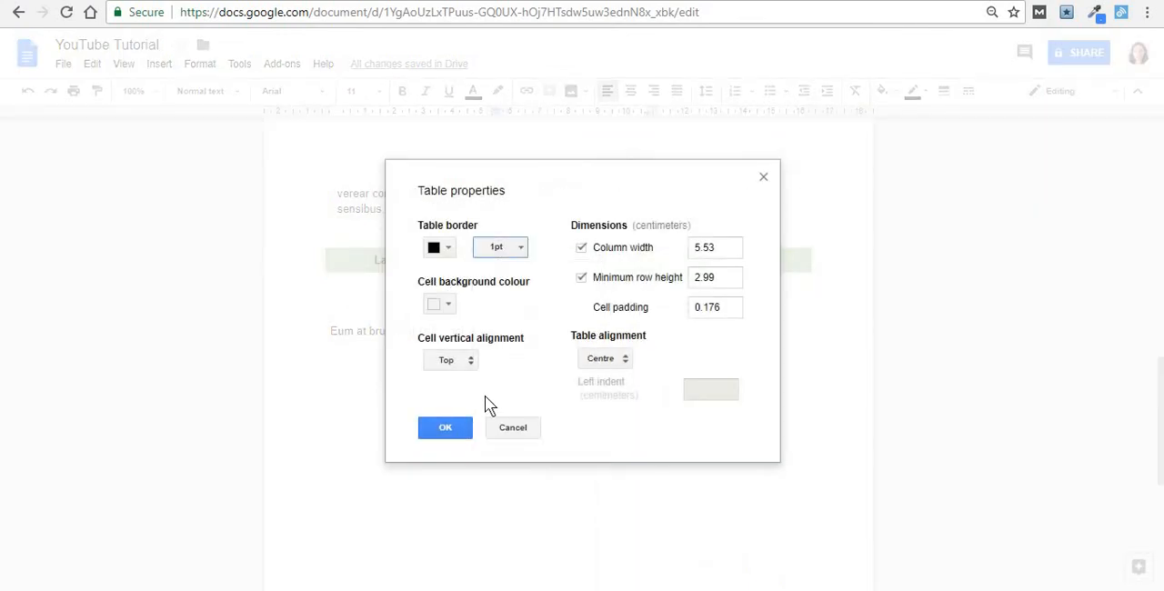
click(444, 428)
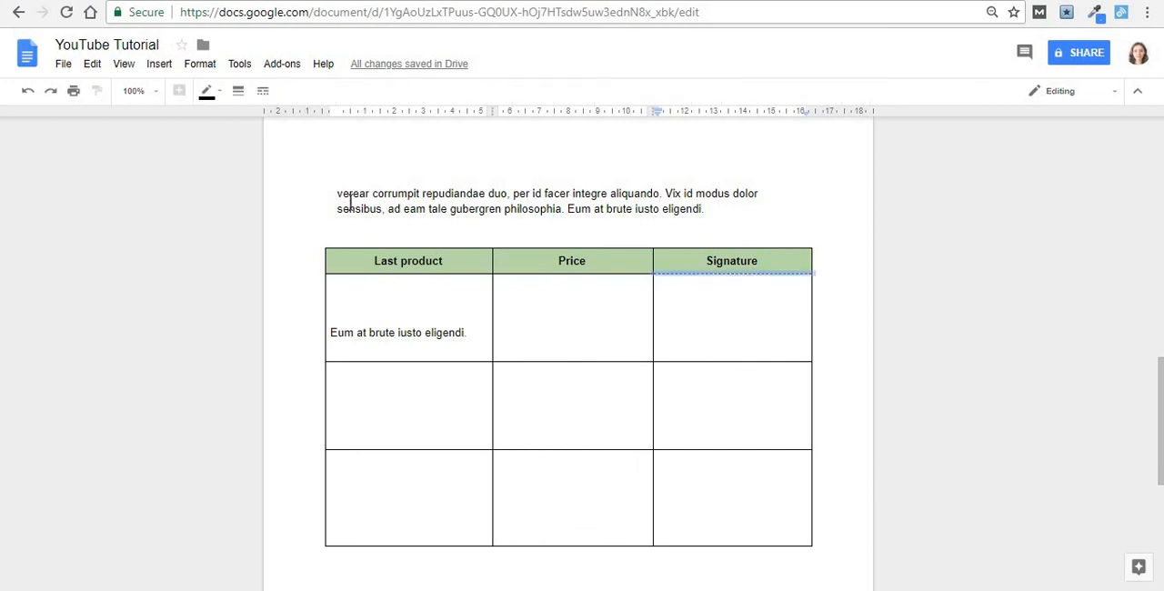
click(261, 91)
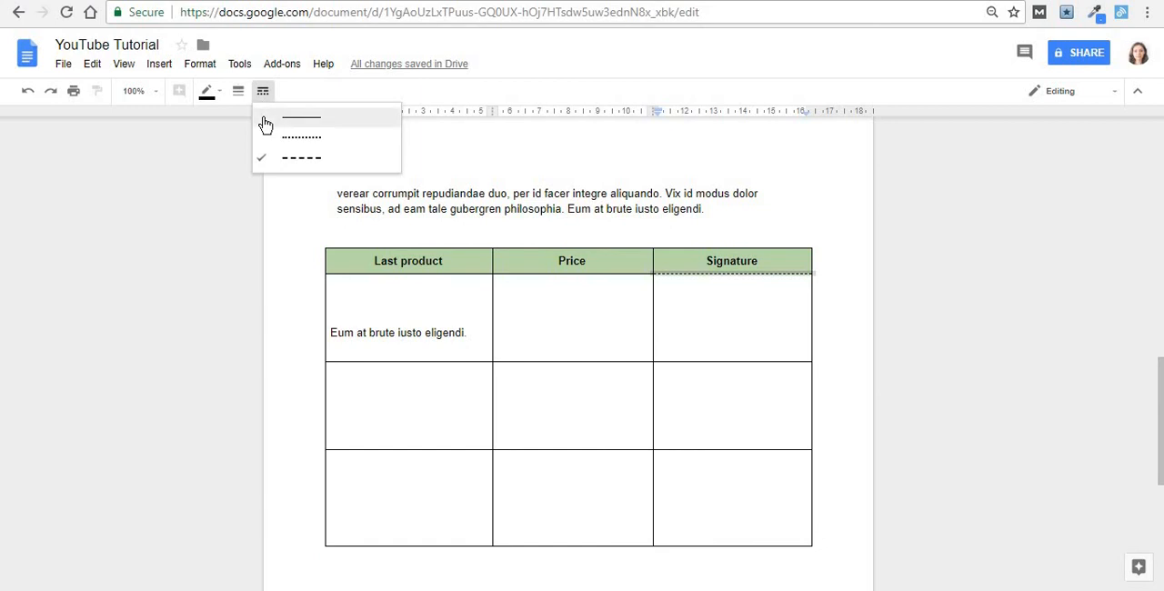
click(302, 116)
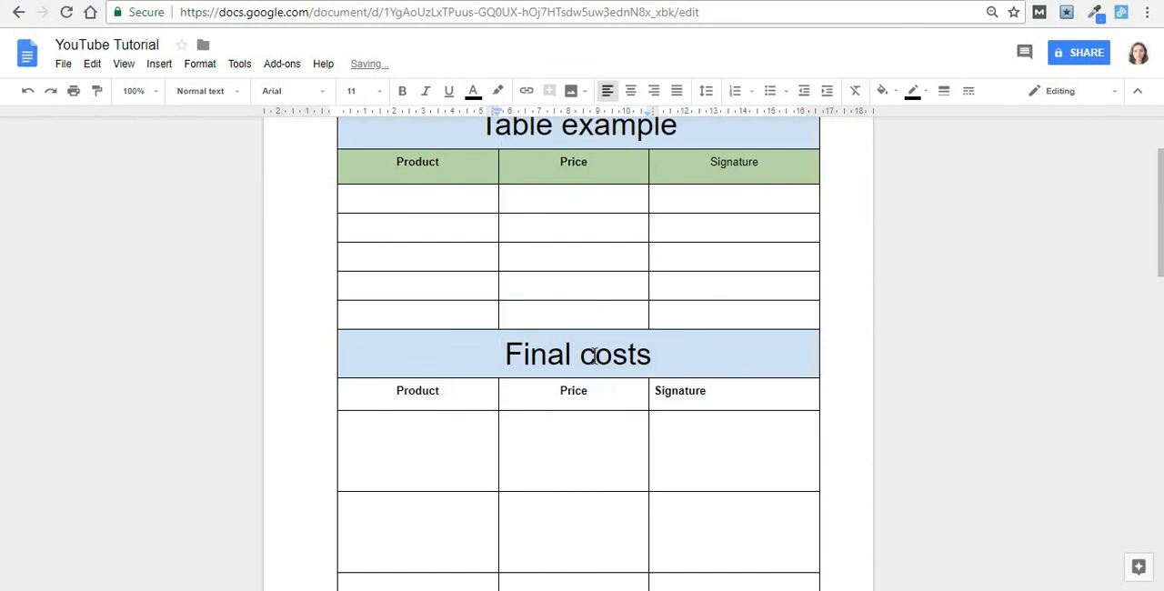
scroll(down, 3)
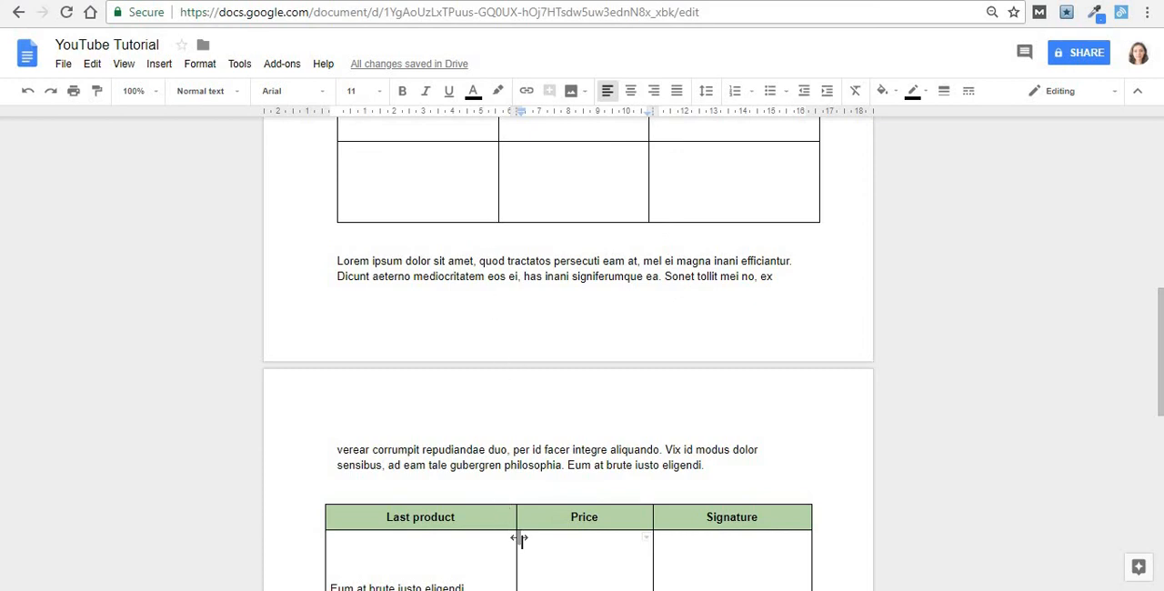
click(521, 542)
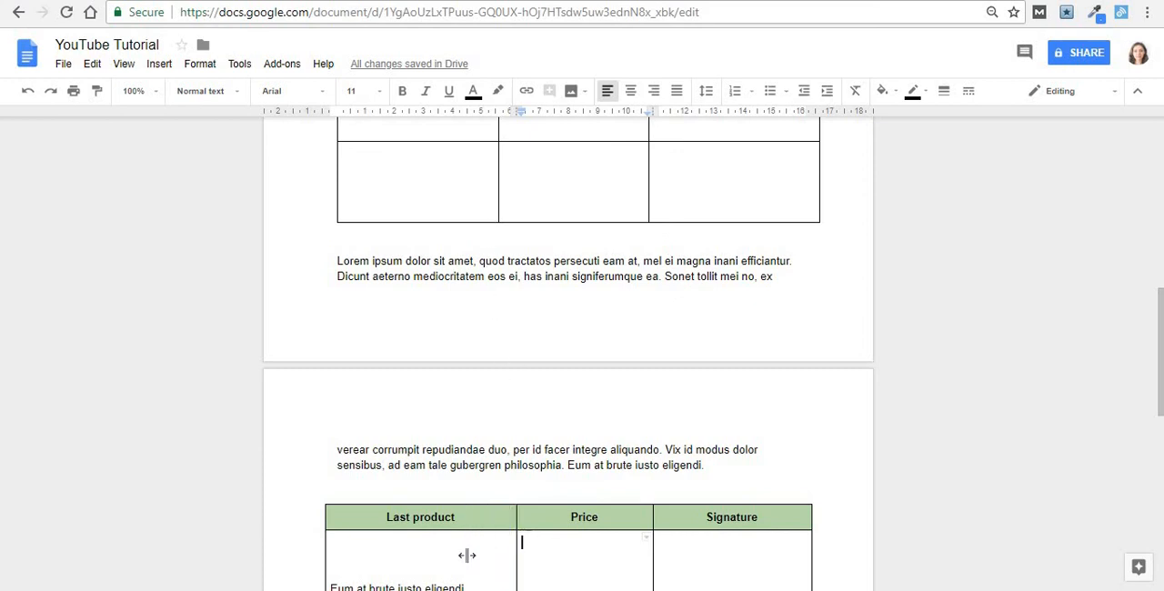